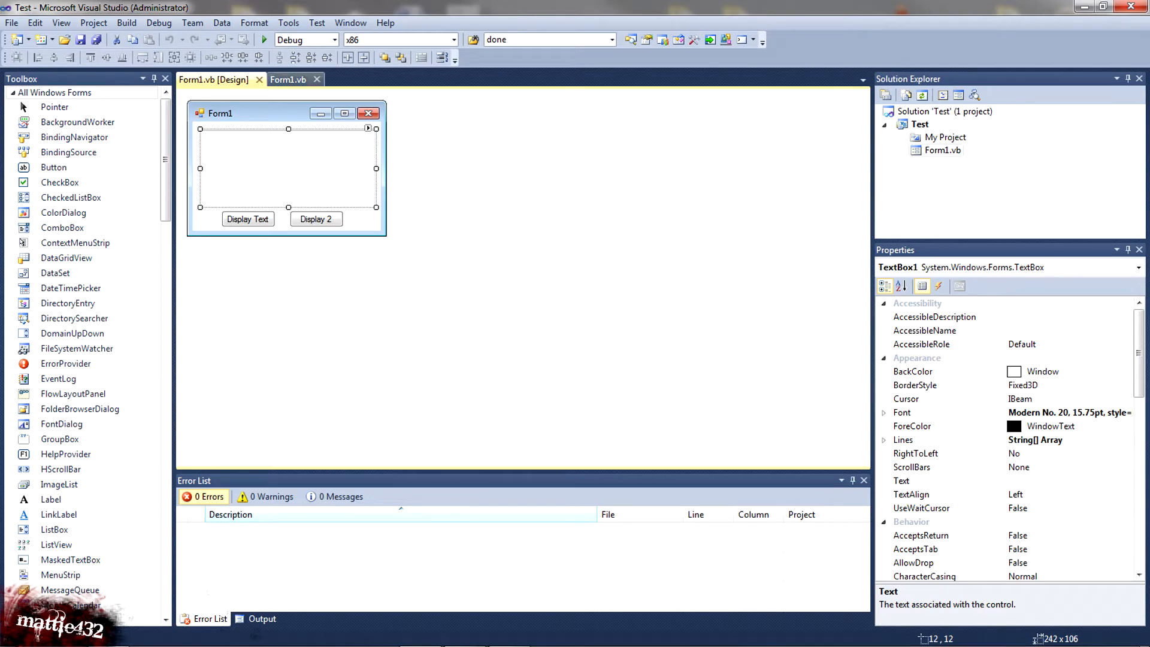
- Remove the Display 2 button and its Button2_Click handler, keeping the Display Text code
click(317, 218)
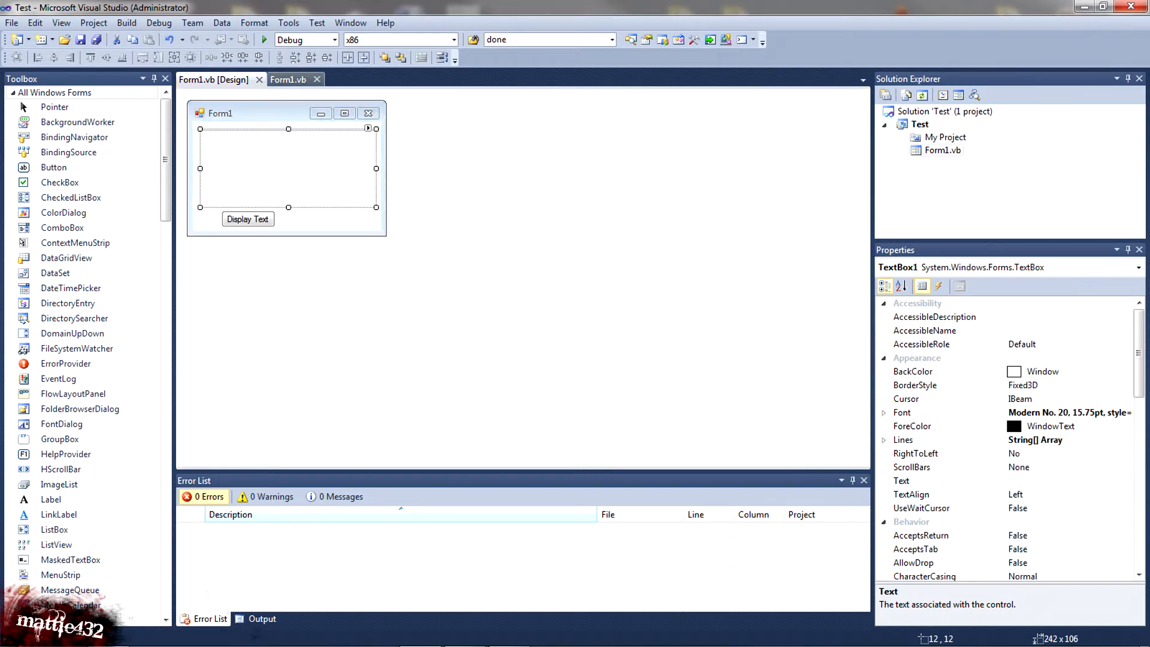
double_click(248, 219)
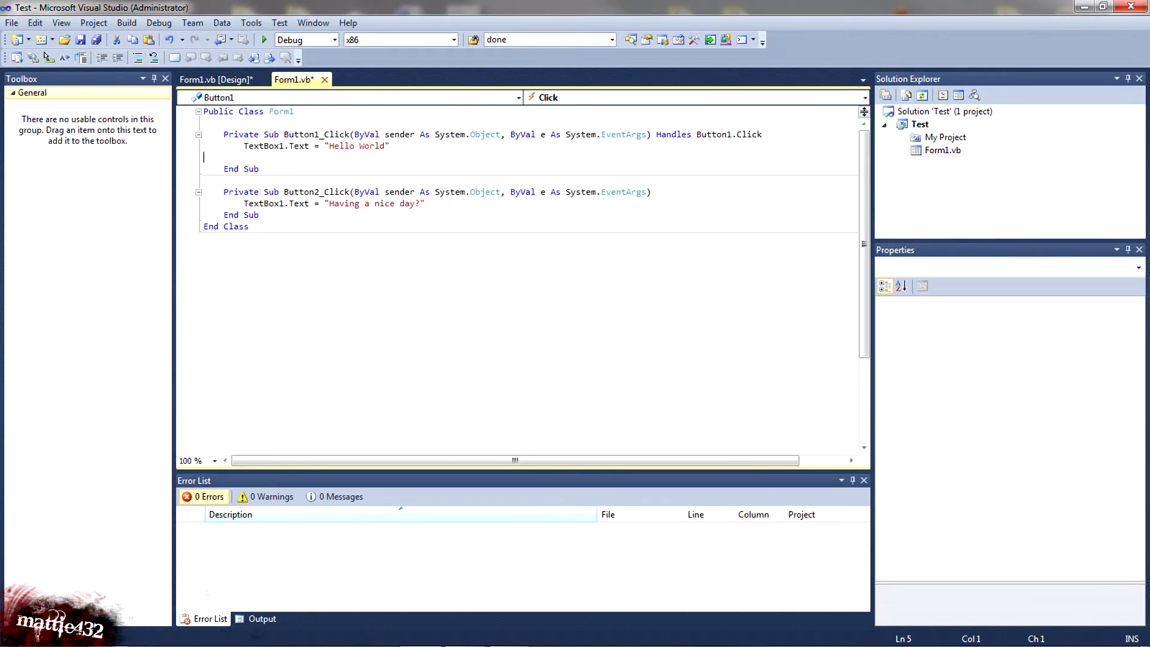
click(217, 79)
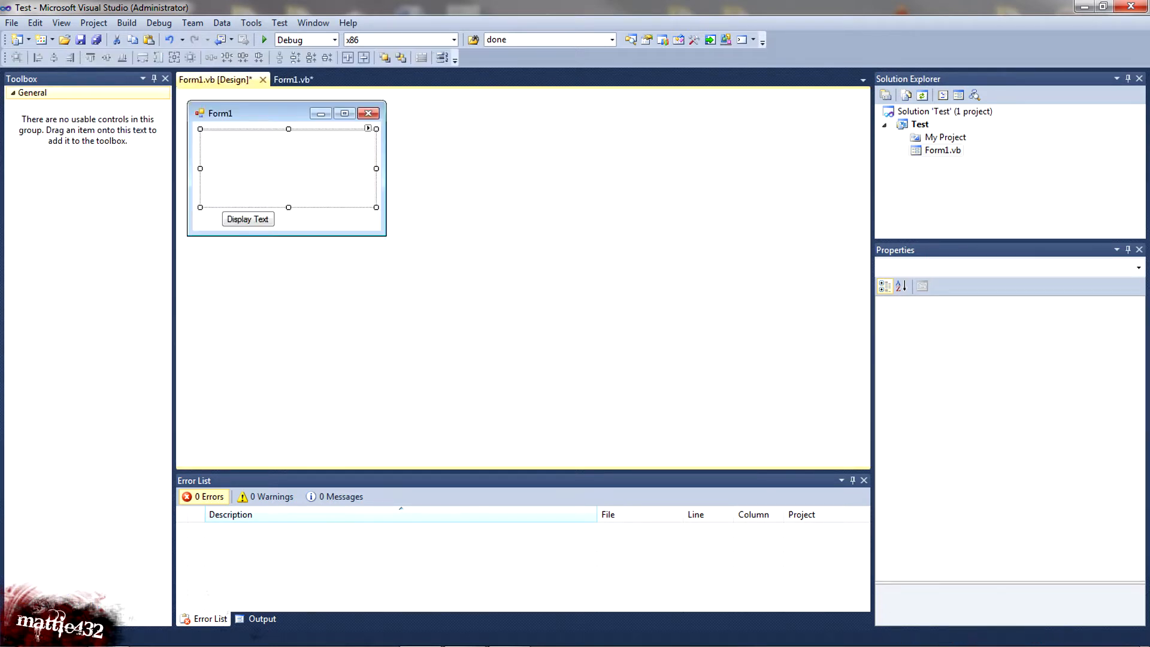
click(294, 79)
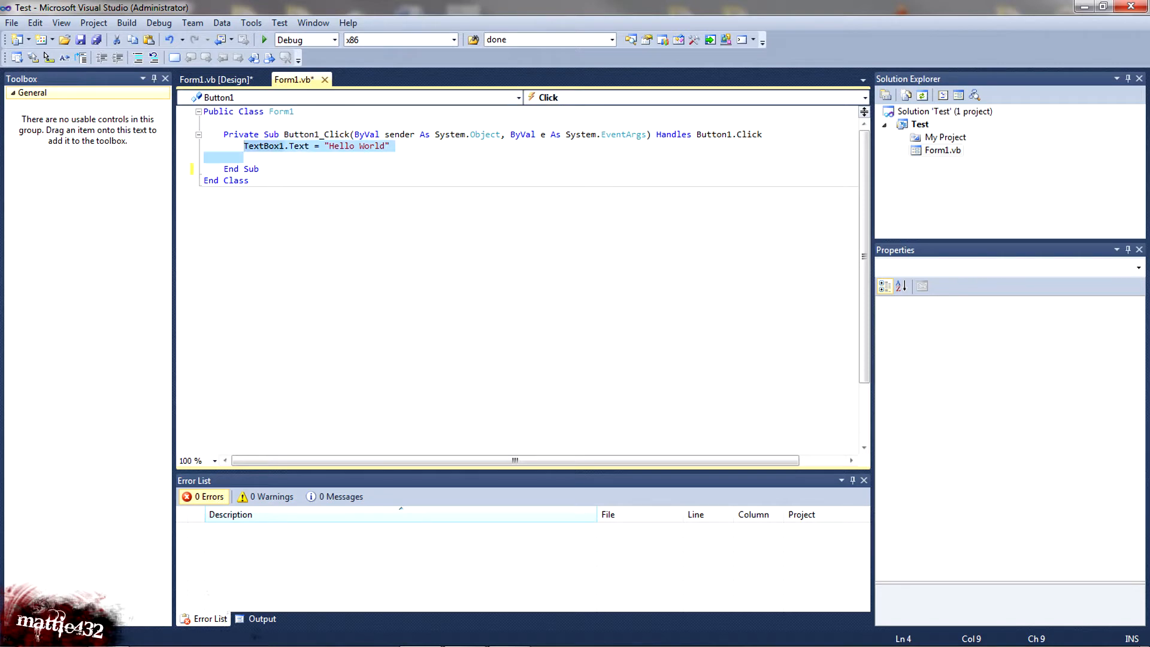
- Delete the TextBox1.Text Hello World line and blank lines, then reselect Display Text in the designer
key(Delete)
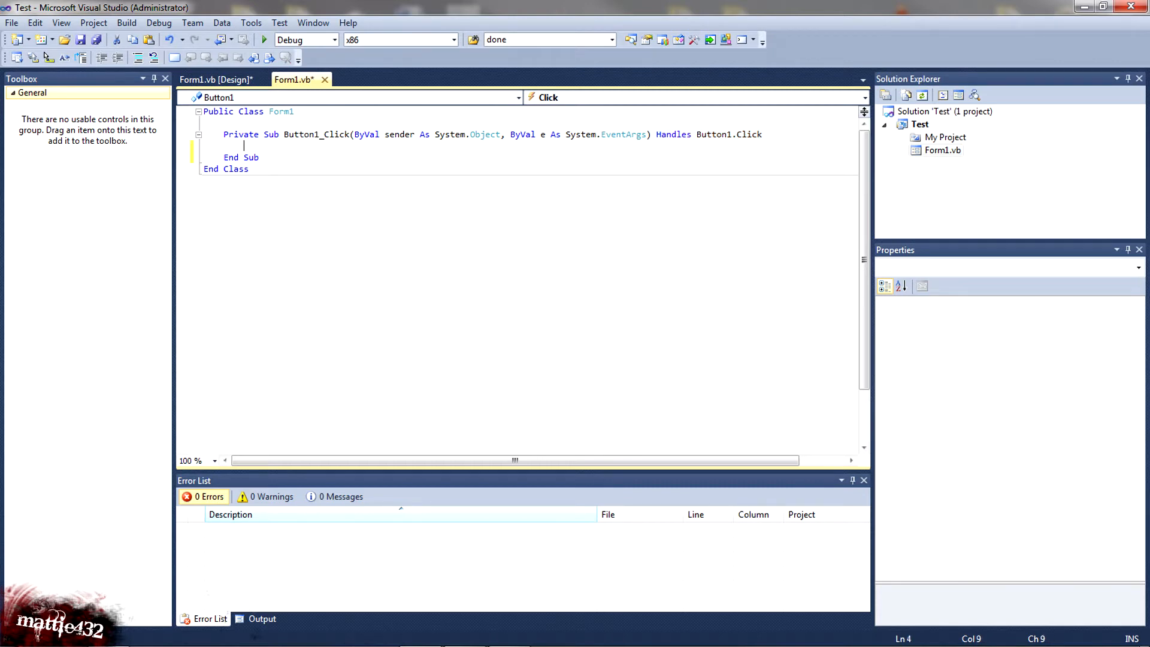
text(jashbdjahb)
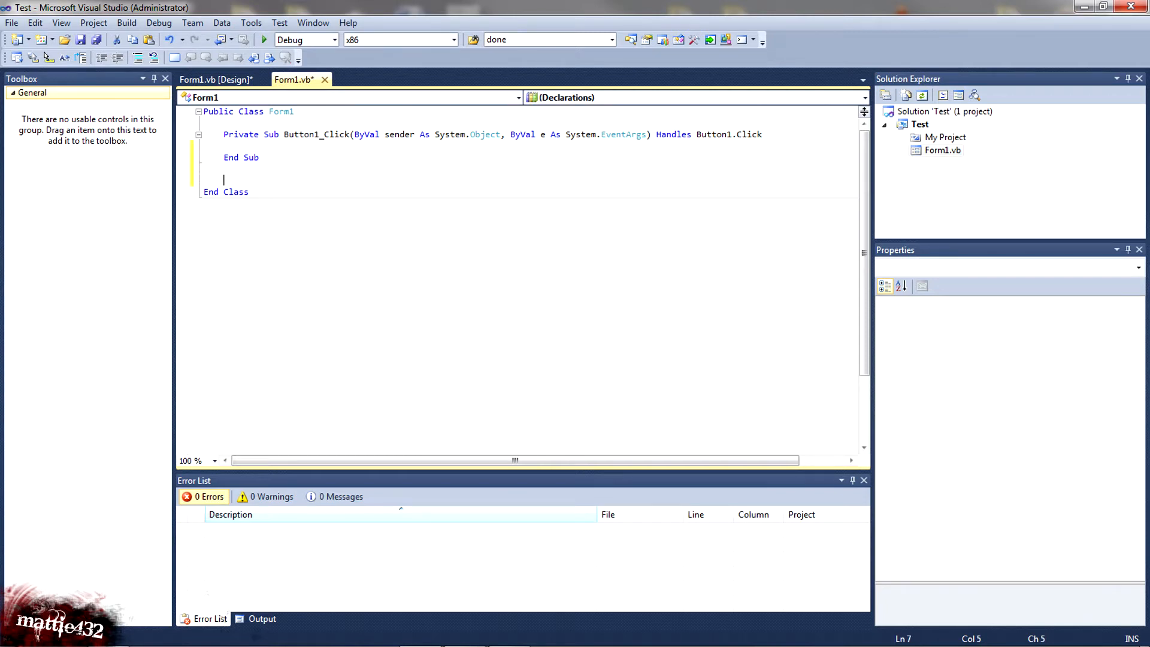
key(Backspace)
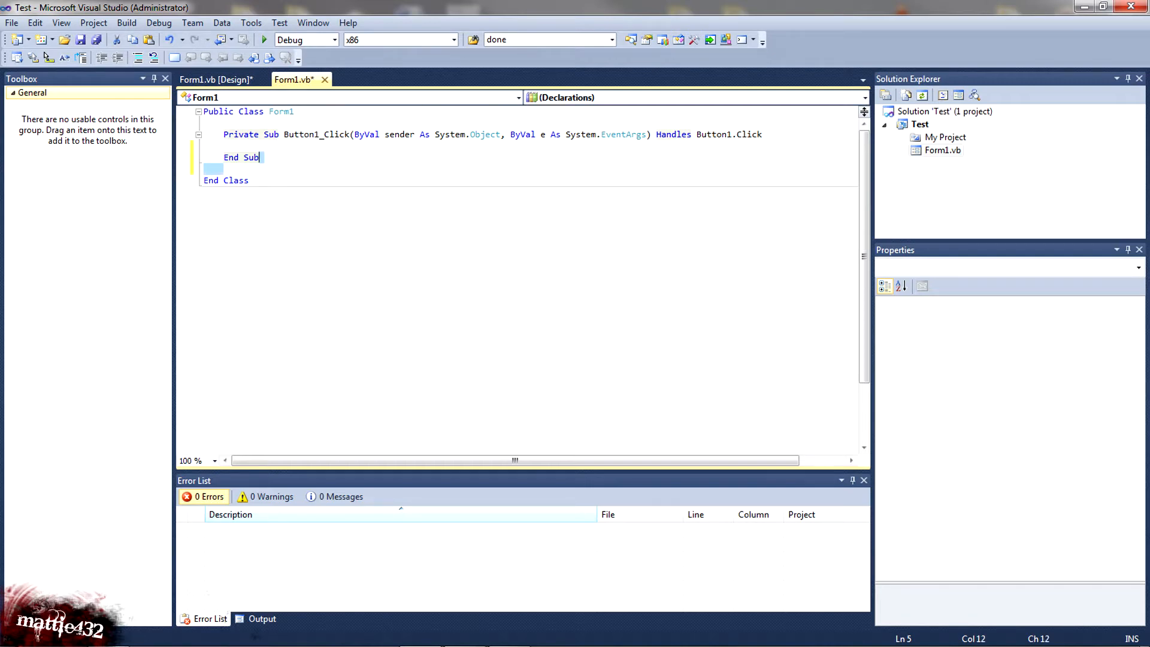
click(215, 79)
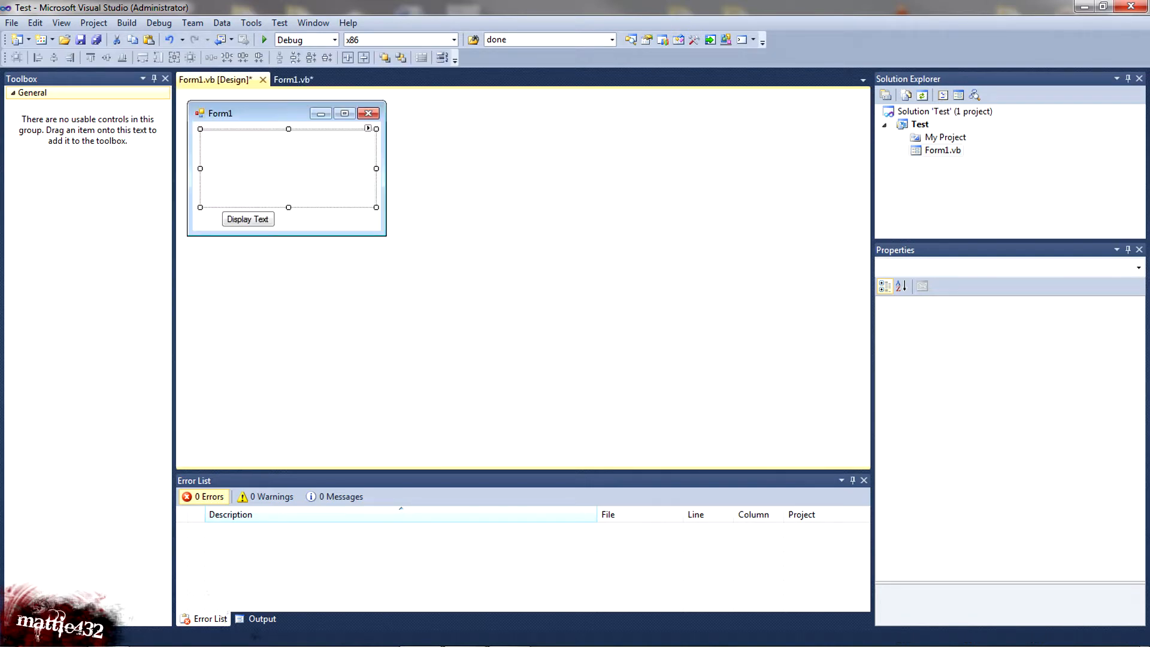
click(283, 219)
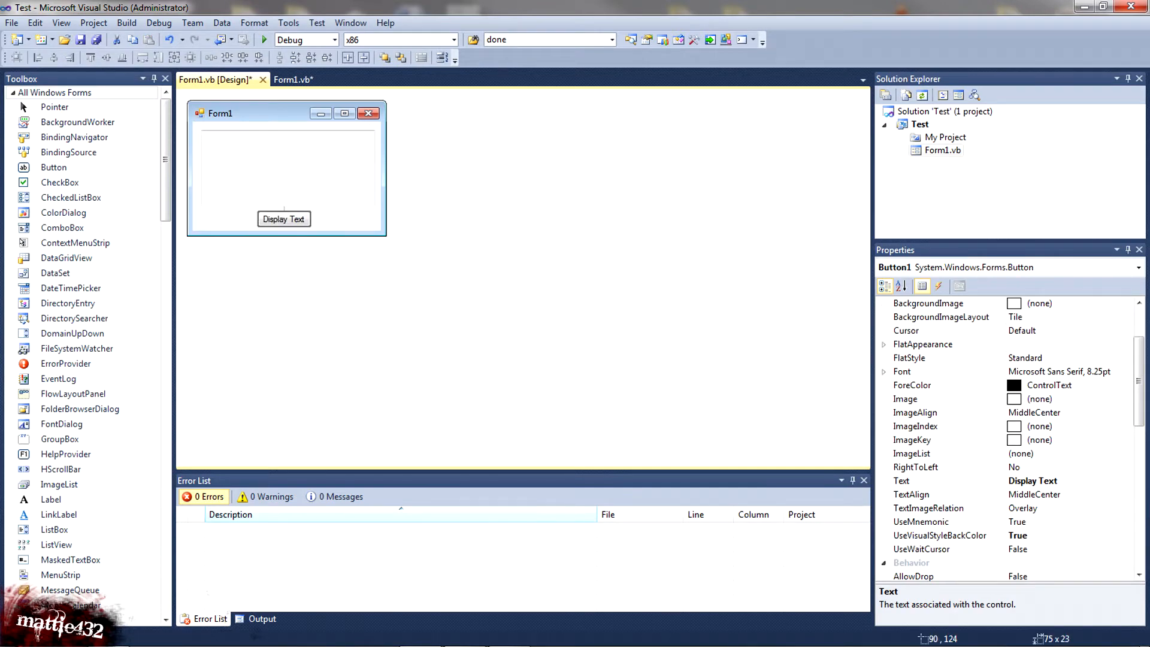
- Open the Display Text handler code and insert a blank class-level line above Private Sub
double_click(282, 218)
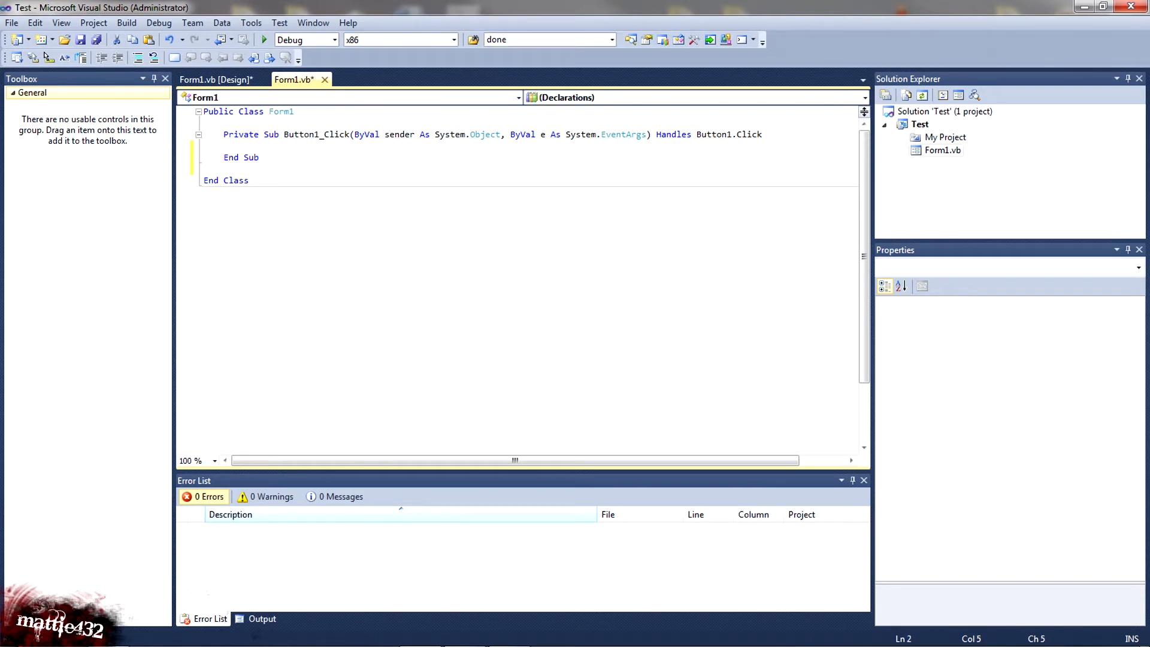
key(Enter)
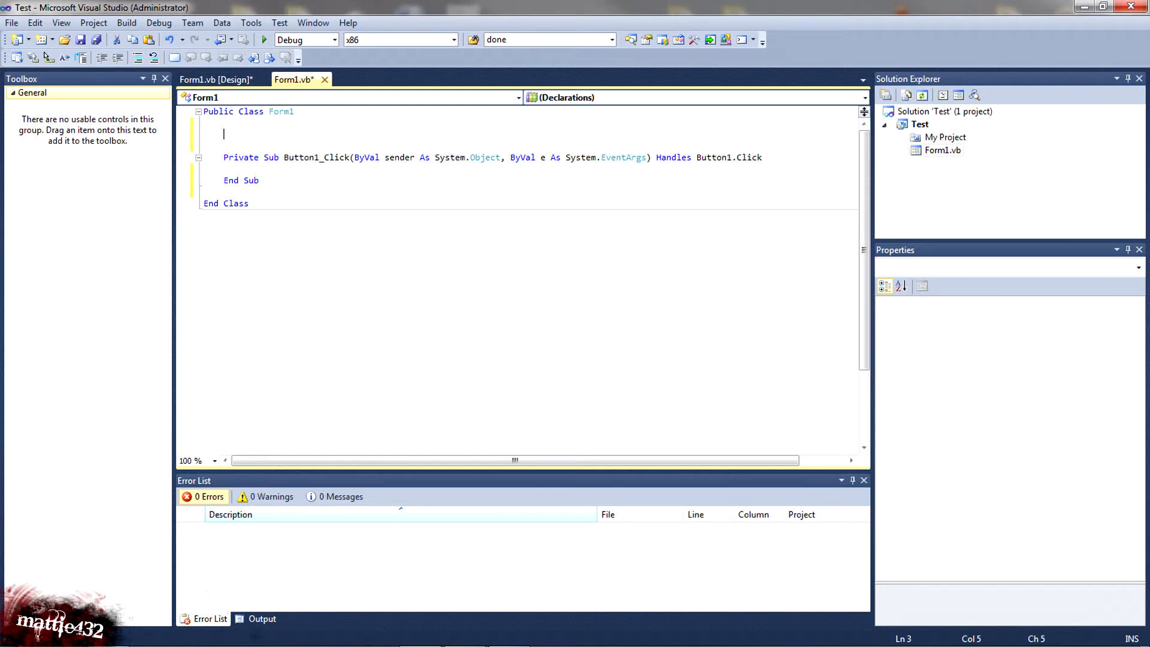
- Write Dim Variable1 As String = "Hello World" at class level, fixing the initial typo
text(dim)
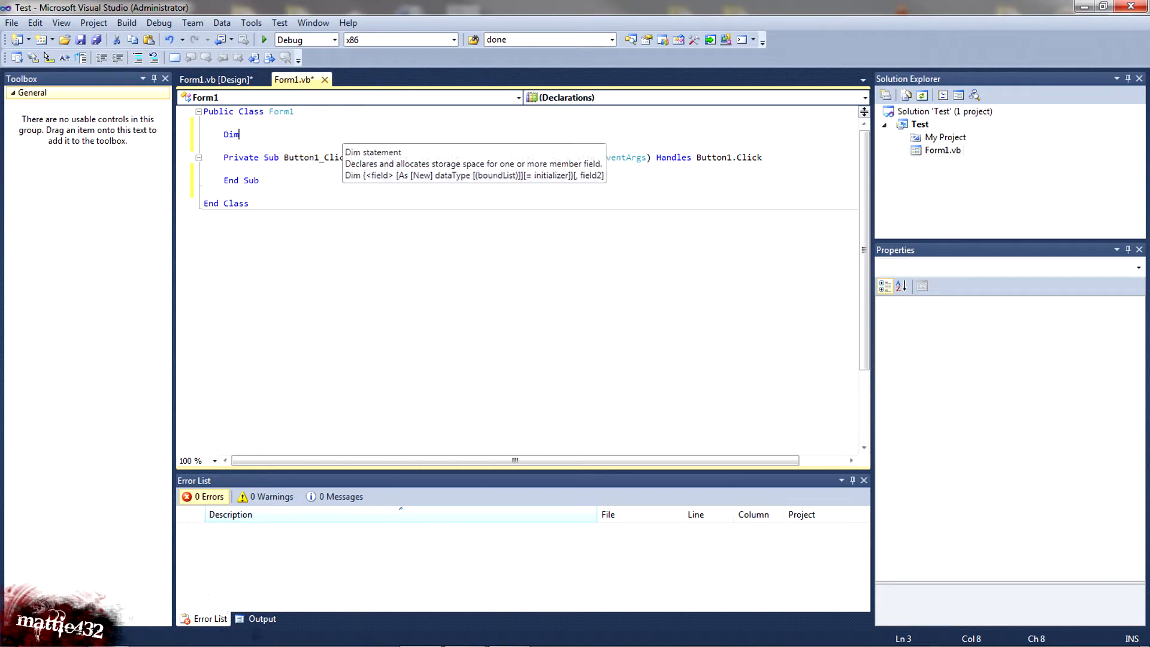
text(" ")
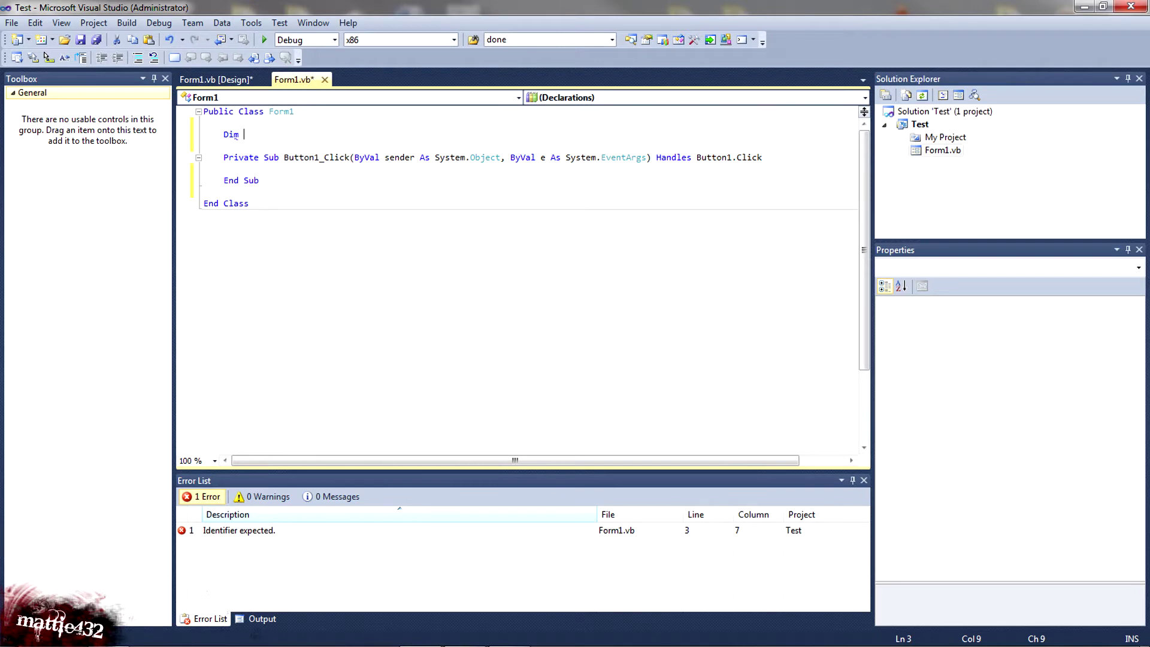
key(BackSpace)
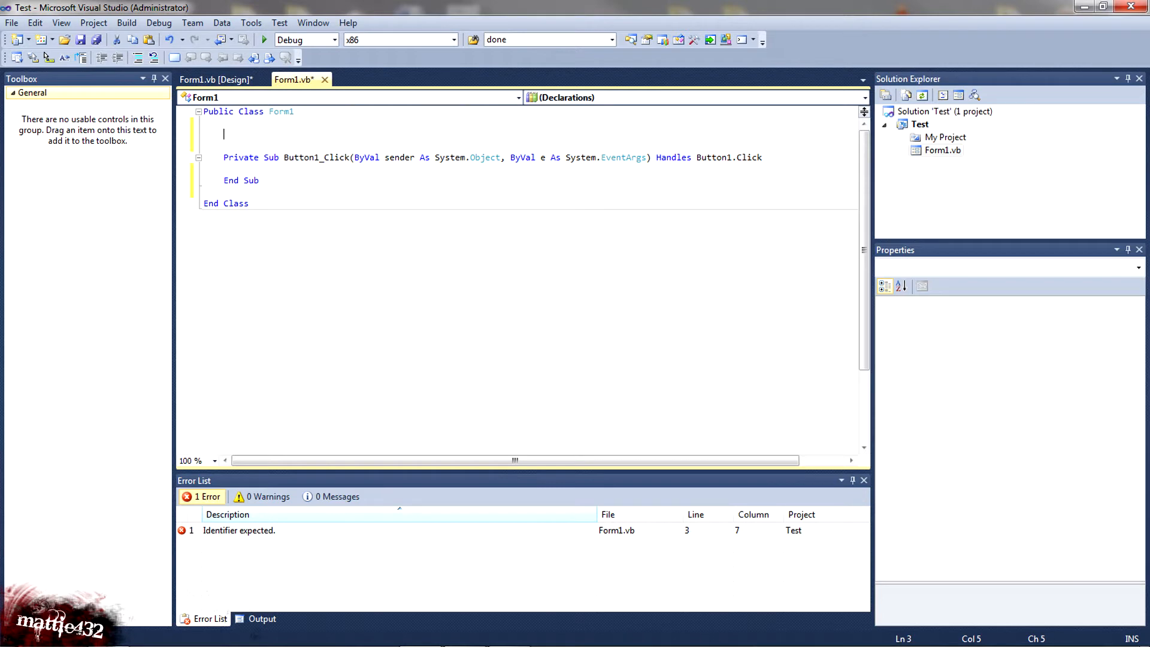
text(di)
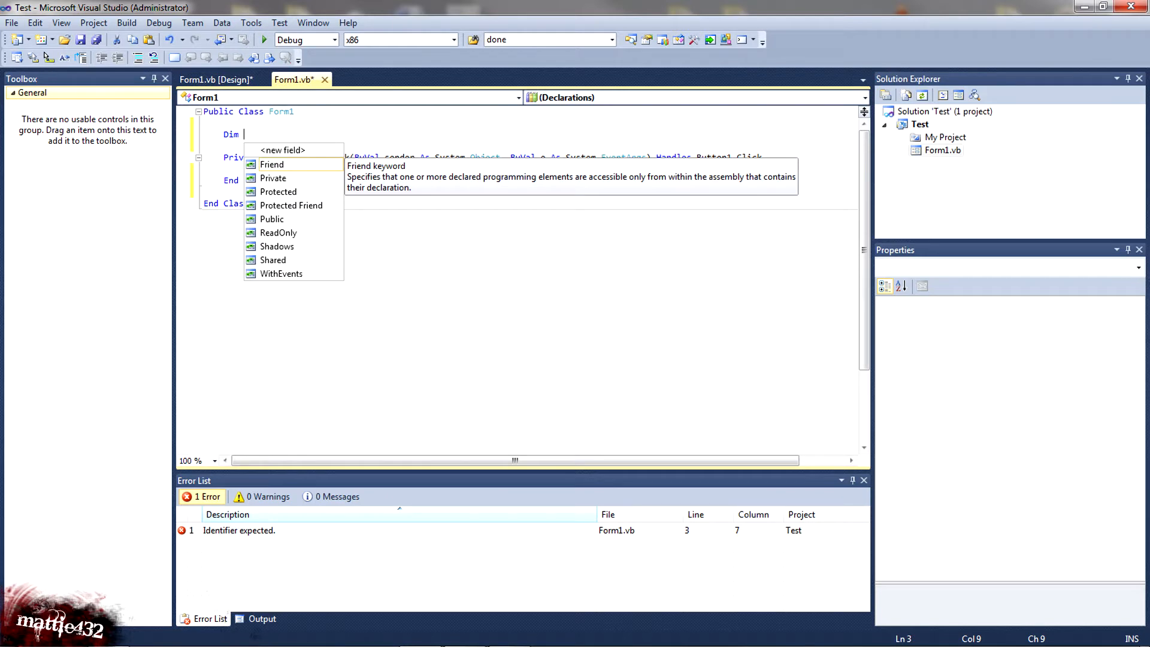
text(Variable)
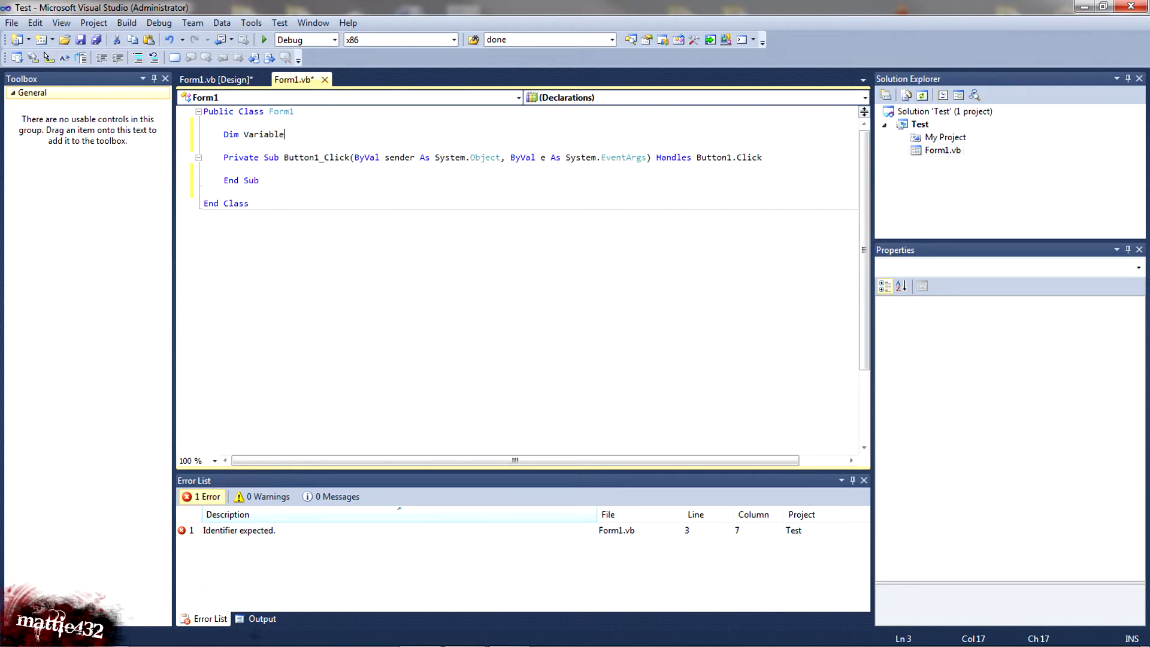
text(1 as)
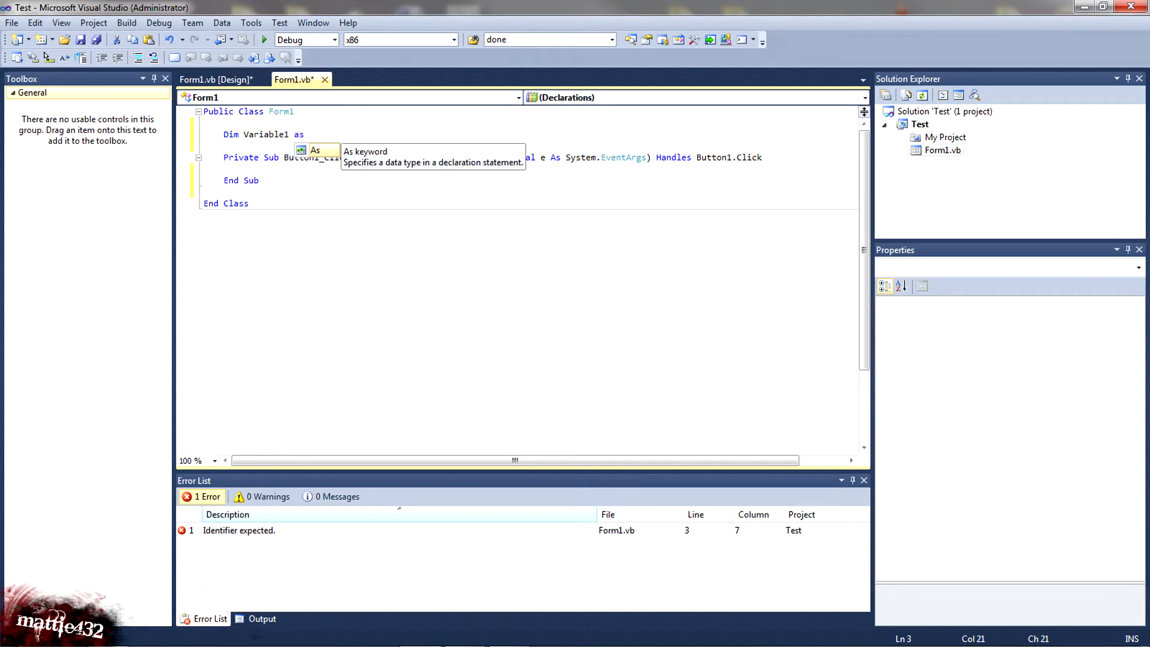
text(" ")
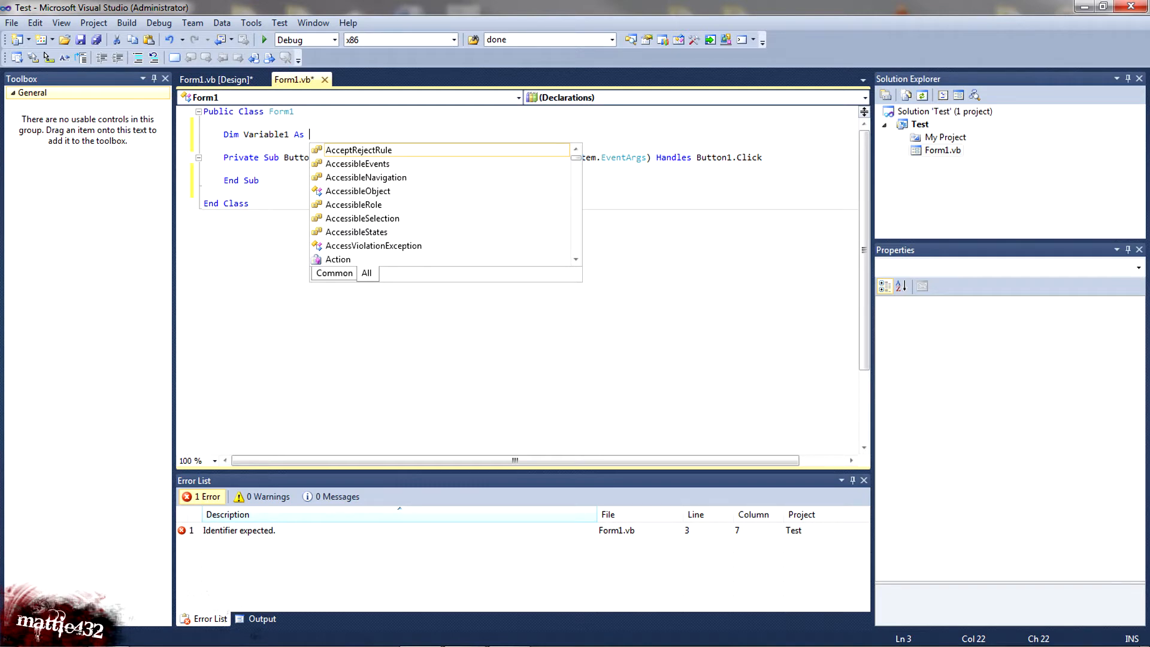
text(strub)
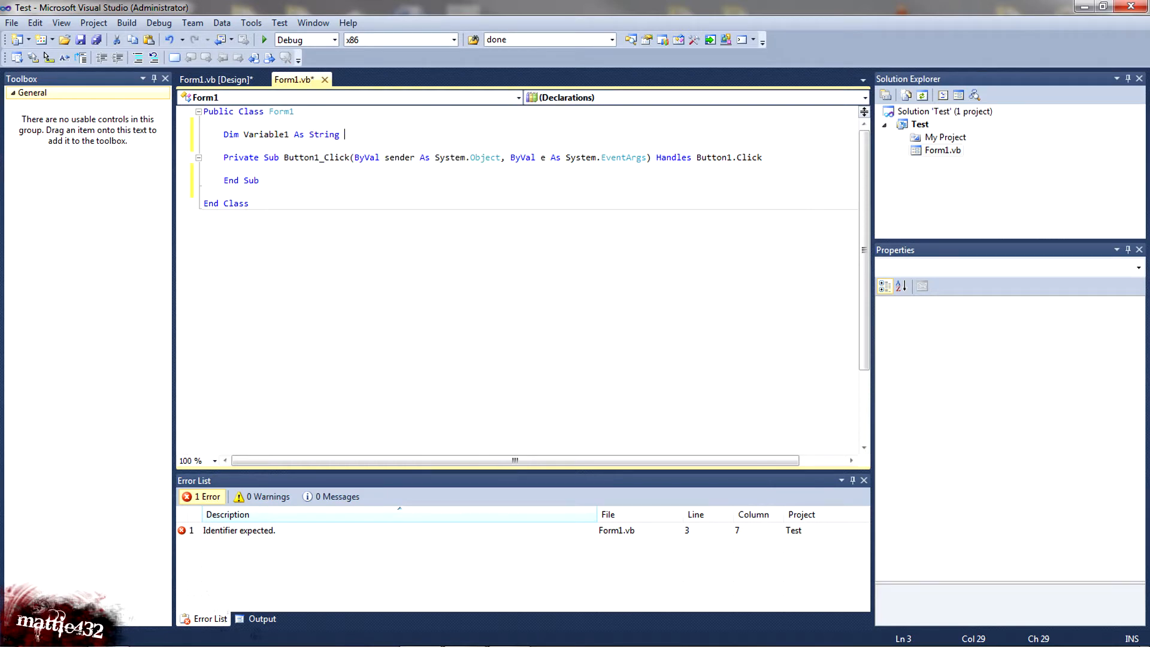
text(=)
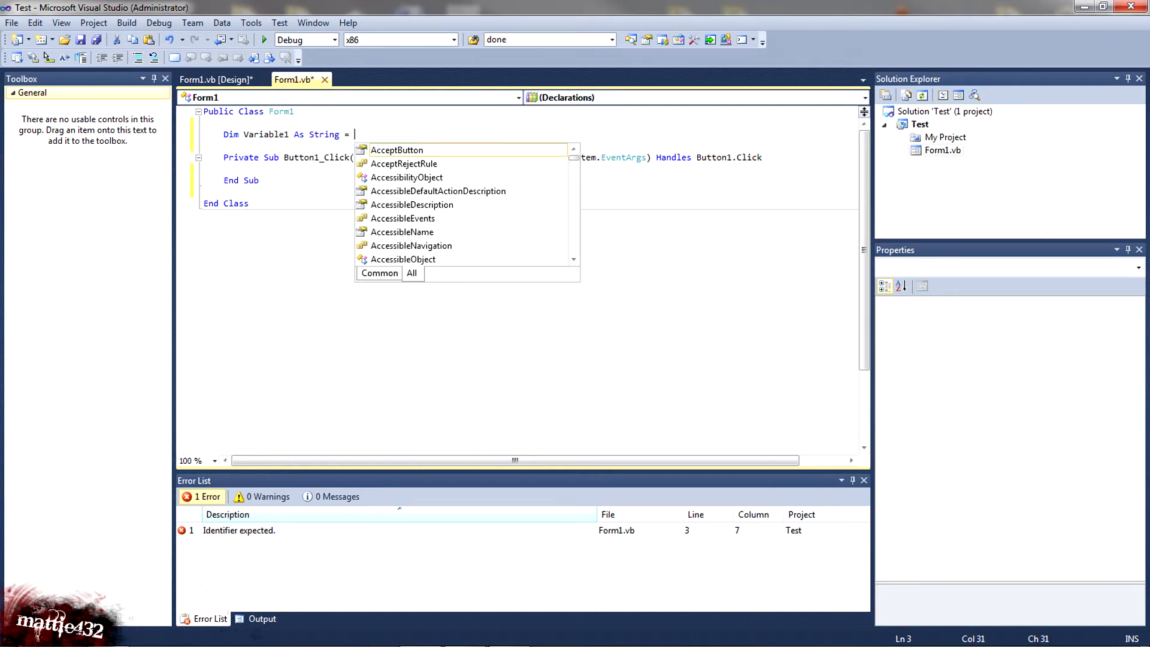
text(")
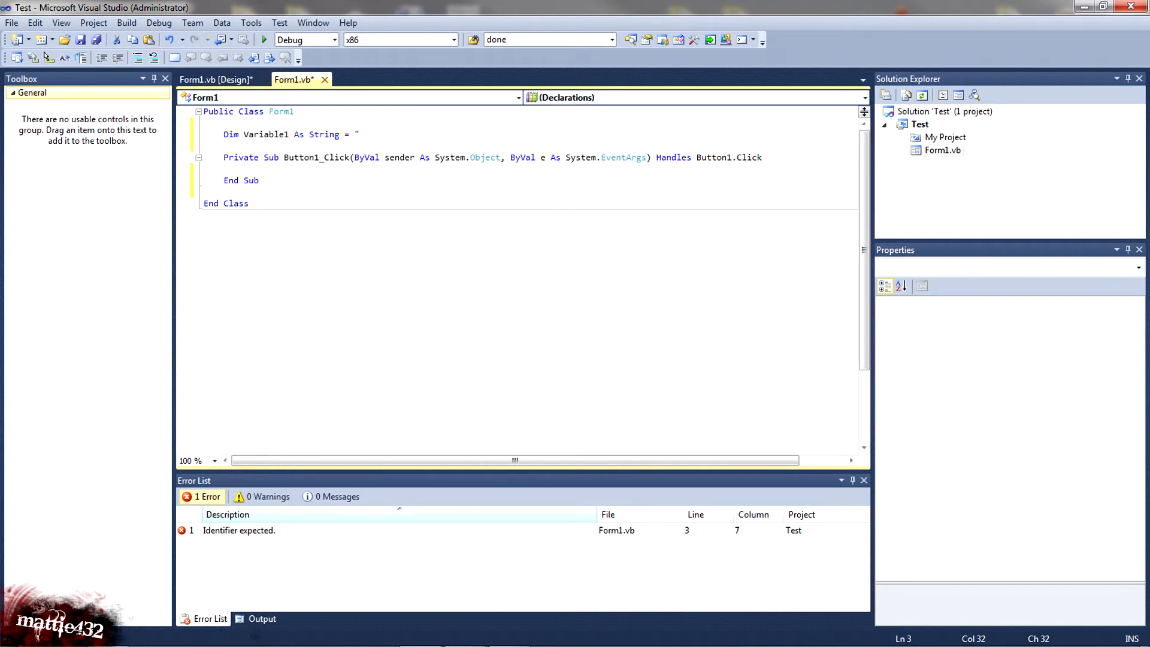
text(Hello Worl)
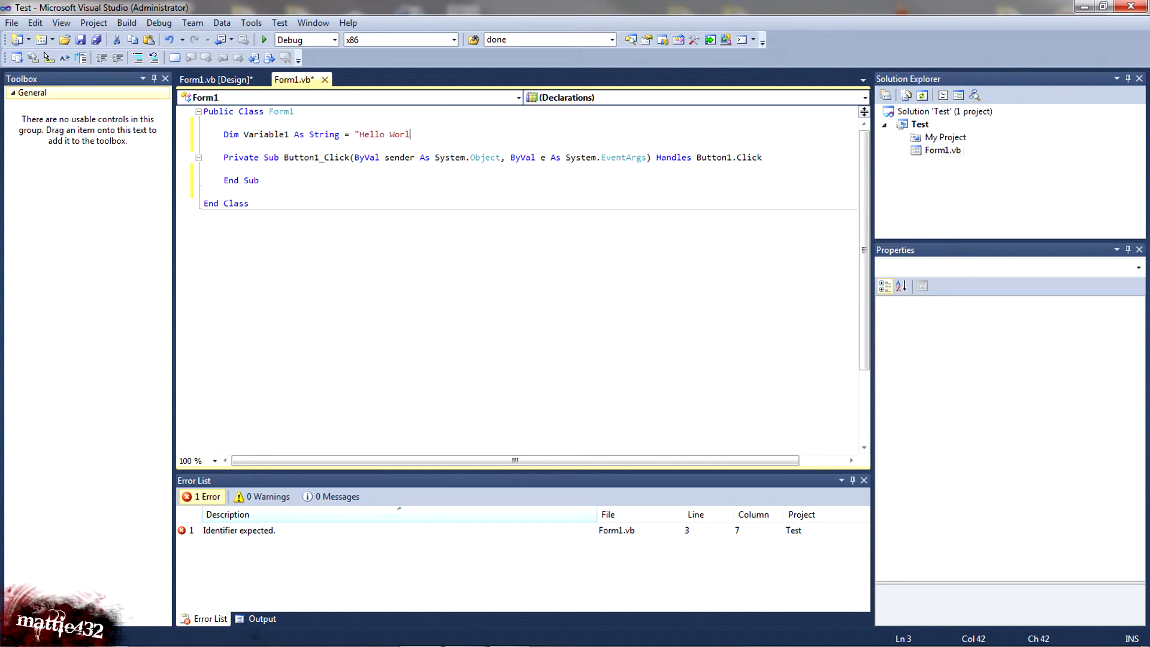
text(d")
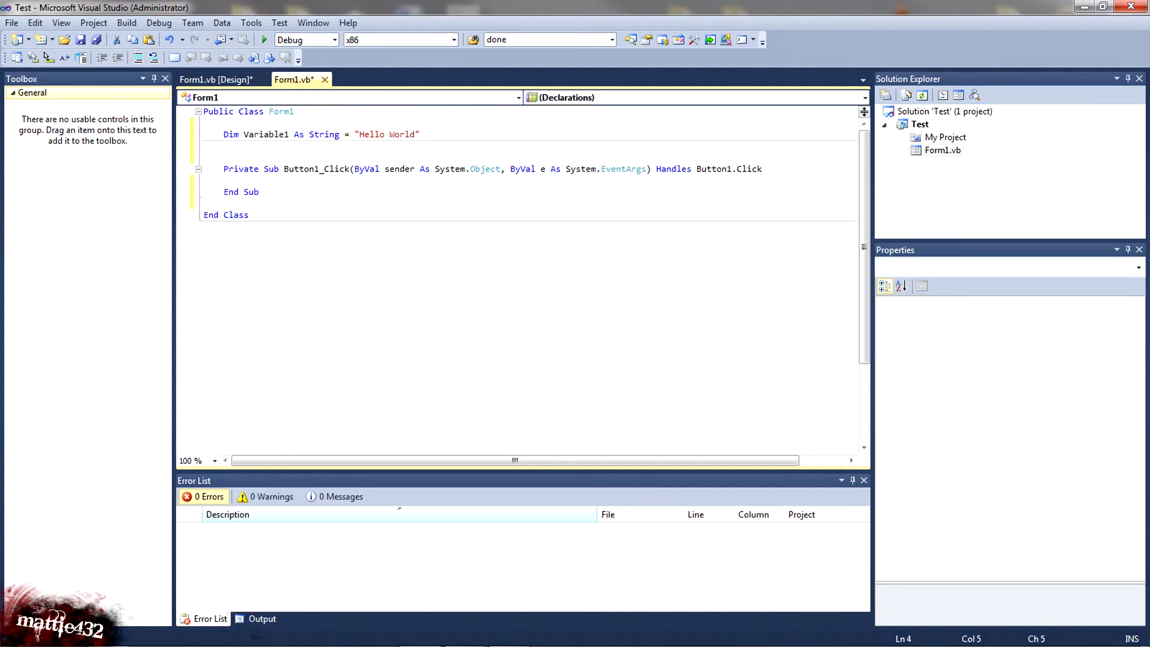
- Delete the blank line so the Dim Variable1 statement directly follows Public Class Form1
click(371, 134)
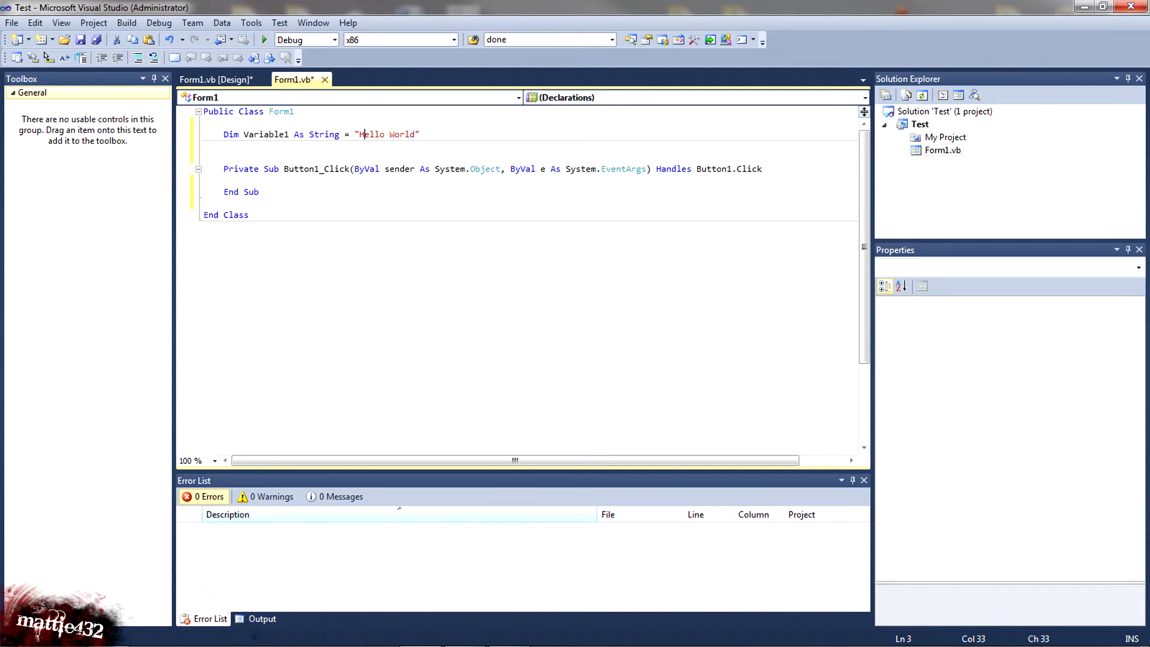
double_click(373, 134)
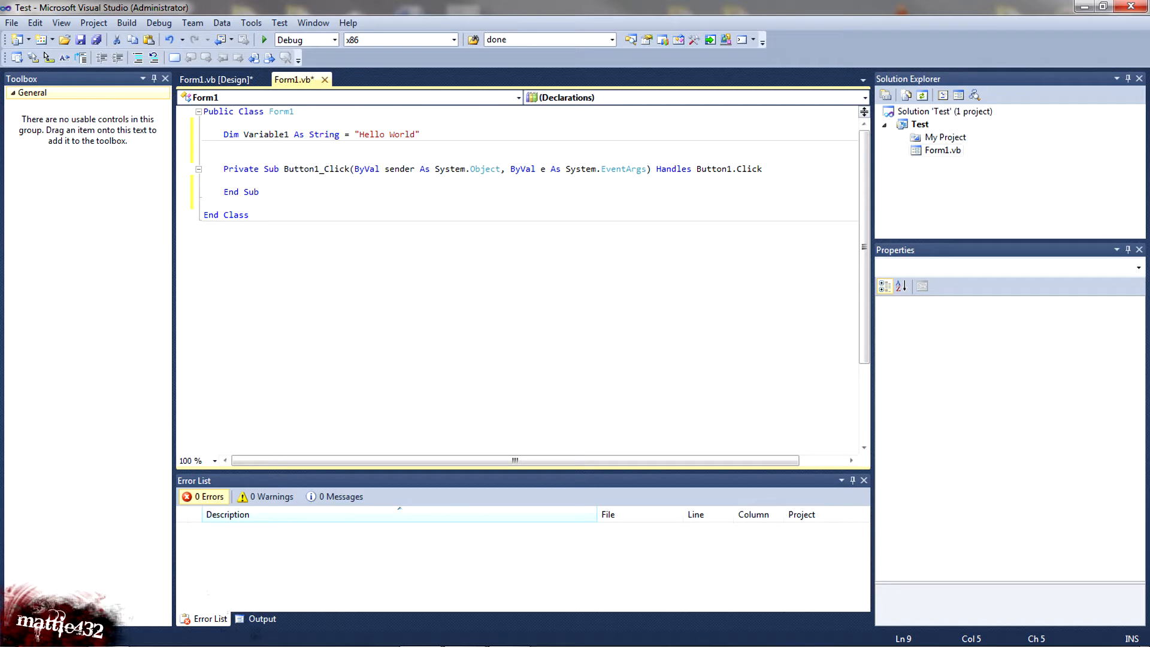
click(206, 122)
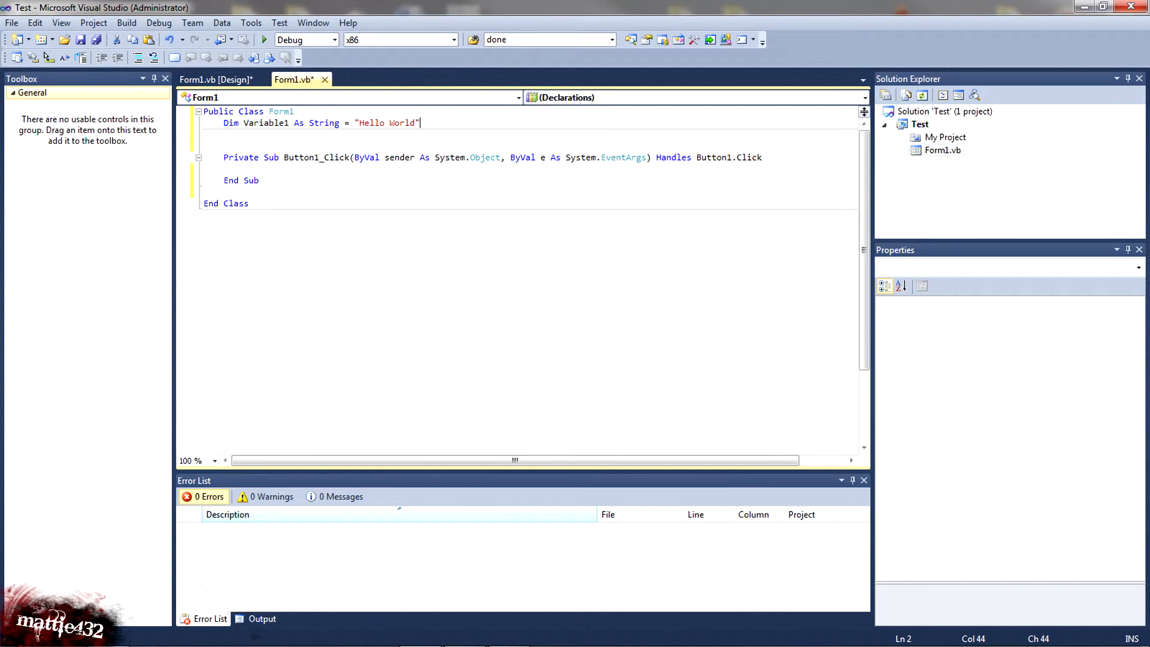
- Select the new Button2 in the designer and open its empty Click handler in code
click(216, 79)
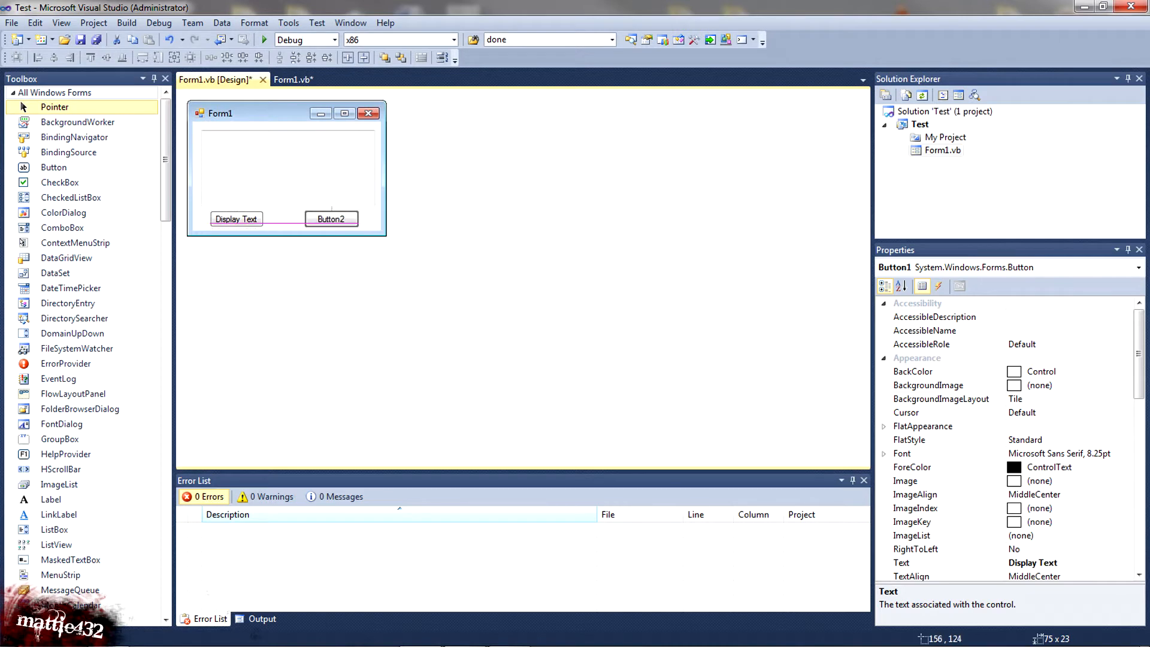
click(316, 219)
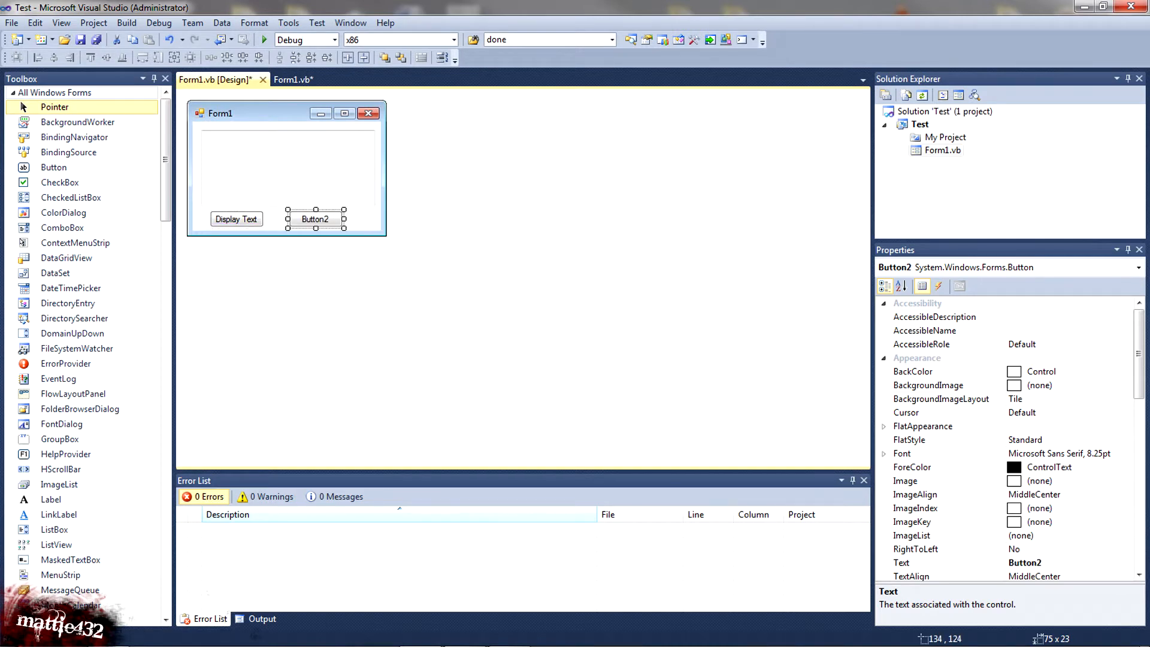
click(293, 79)
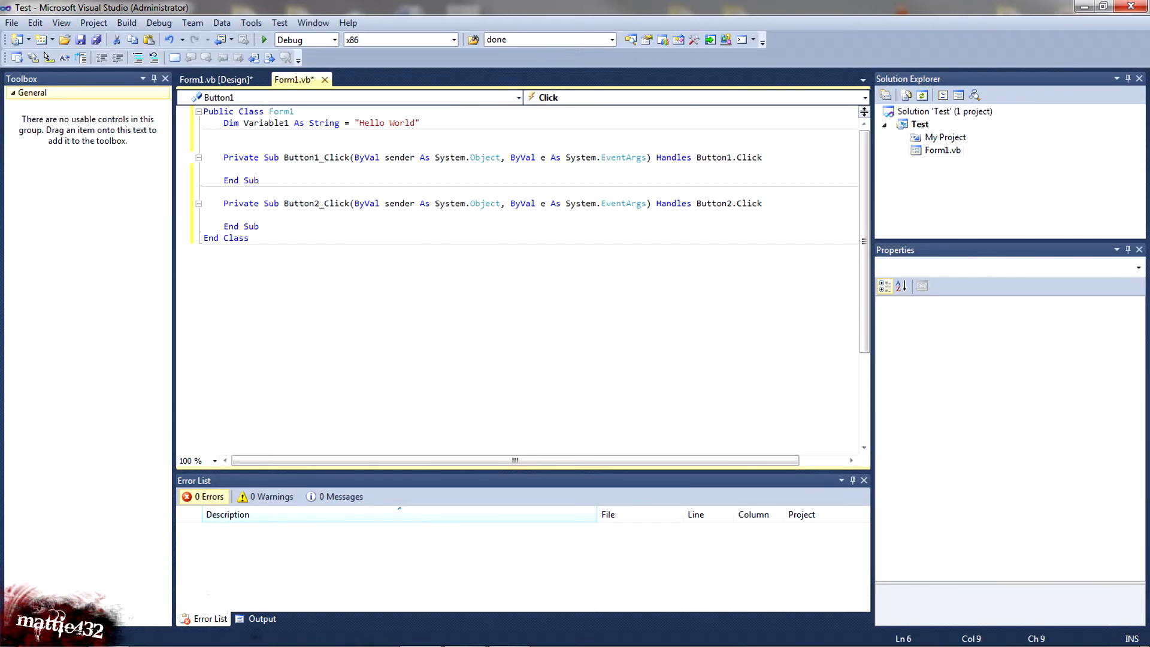
click(210, 79)
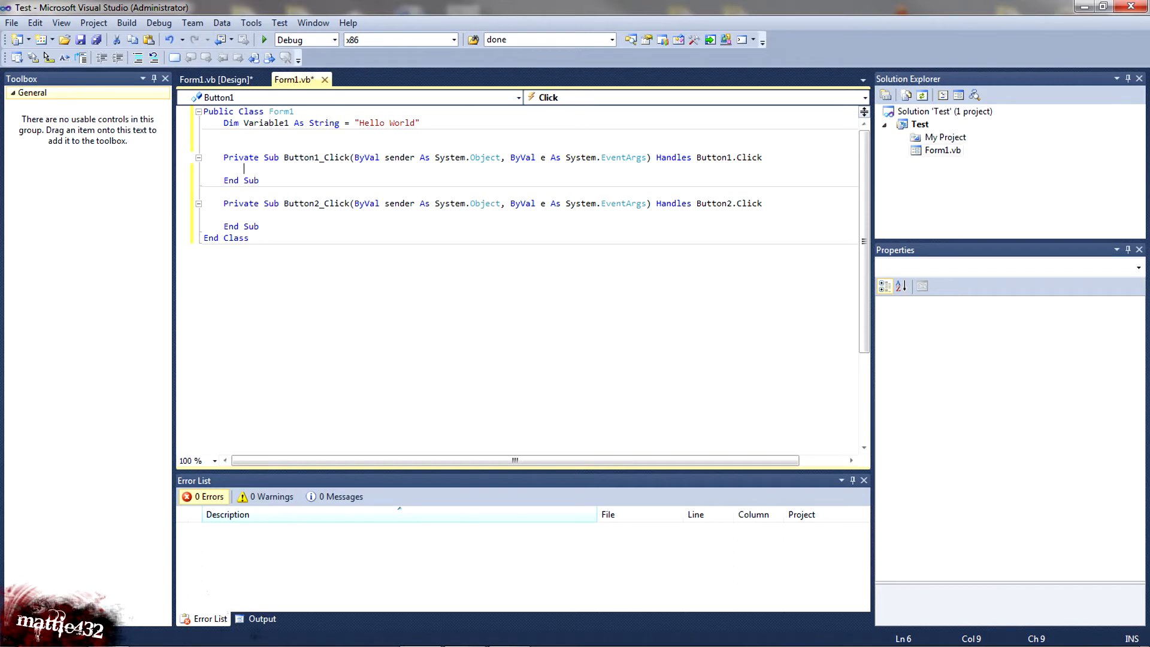
- Write TextBox1.Text = Variable1 in Button1_Click, replacing a mistyped hello world literal
text(txt)
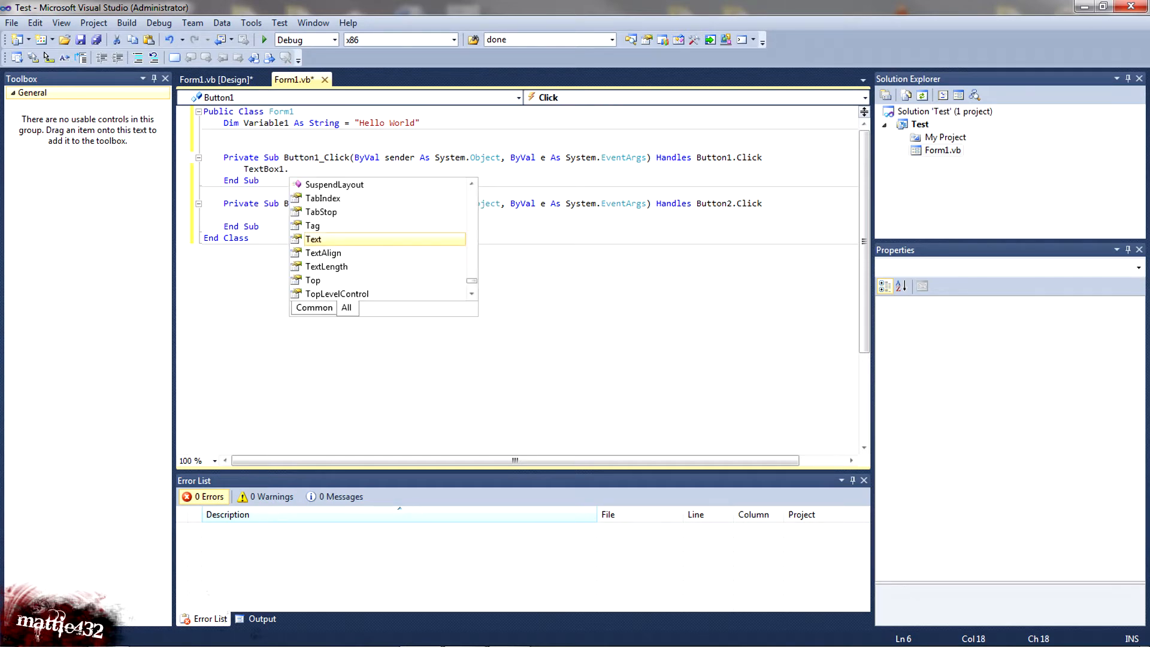
text(te)
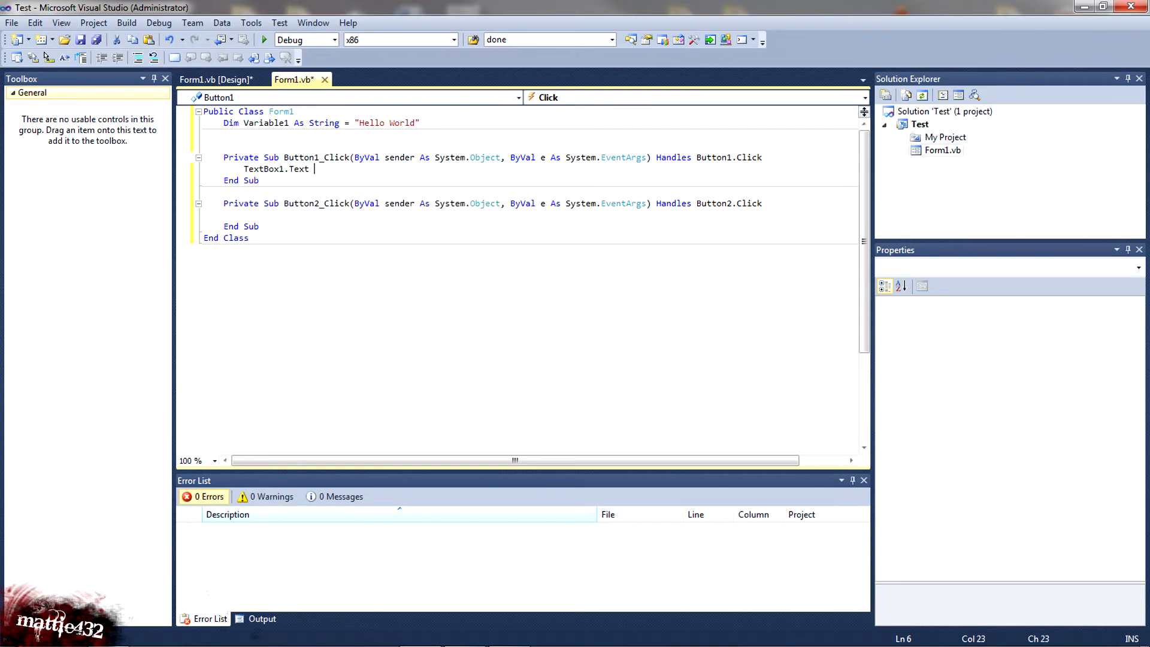
text(=)
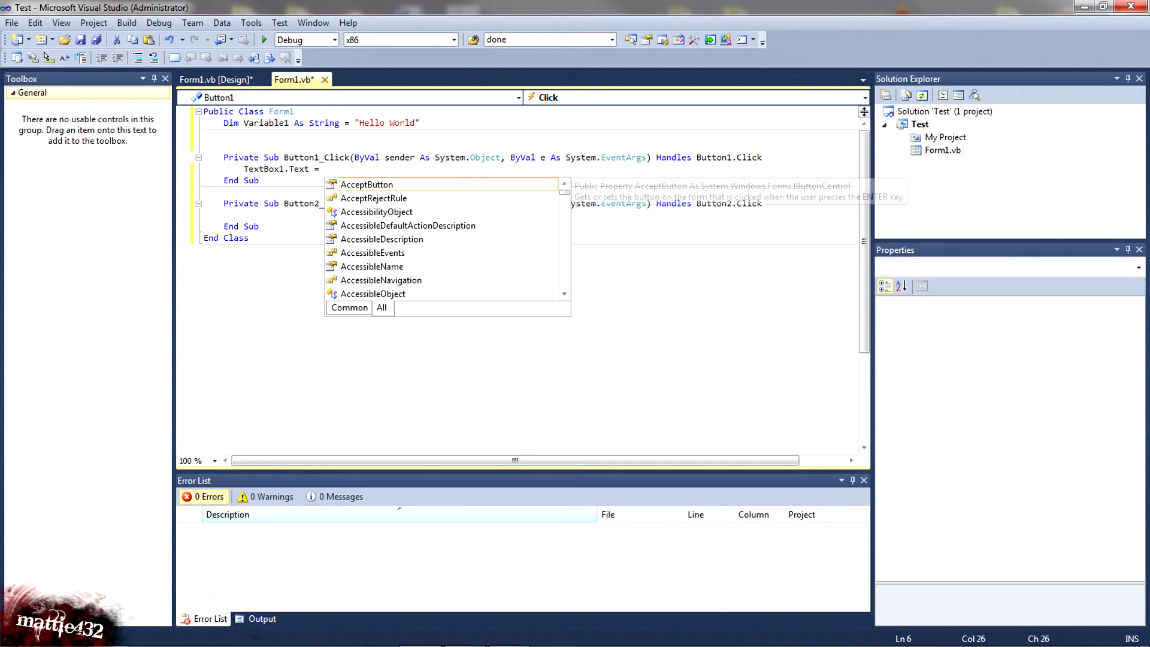
text(var)
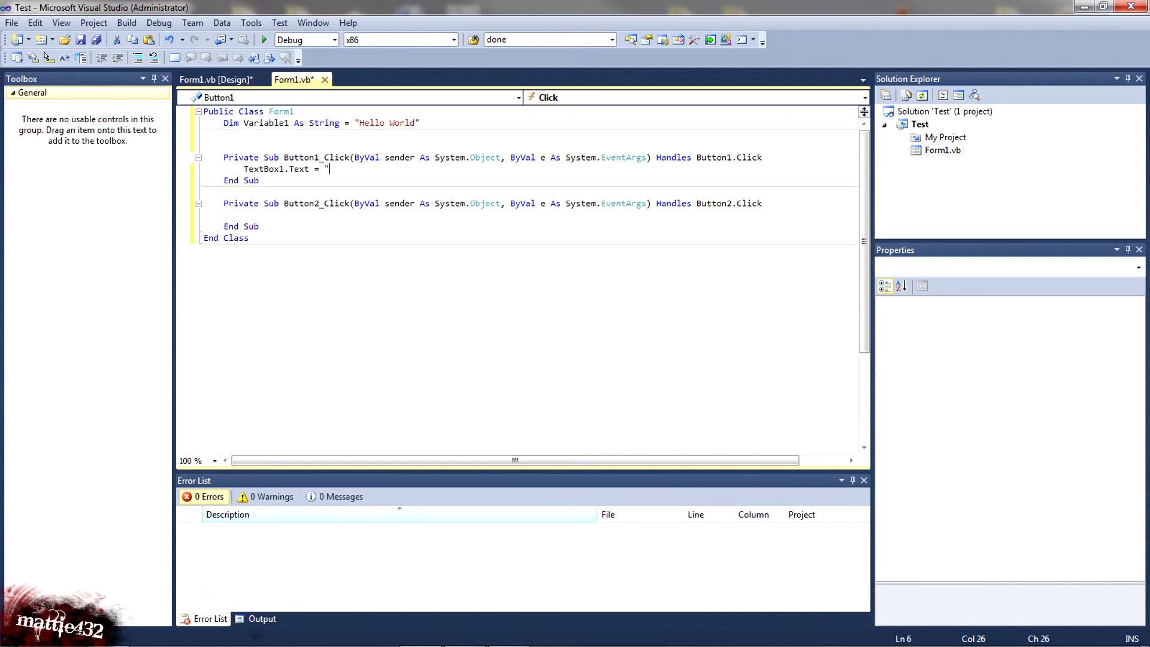
text(hello worl)
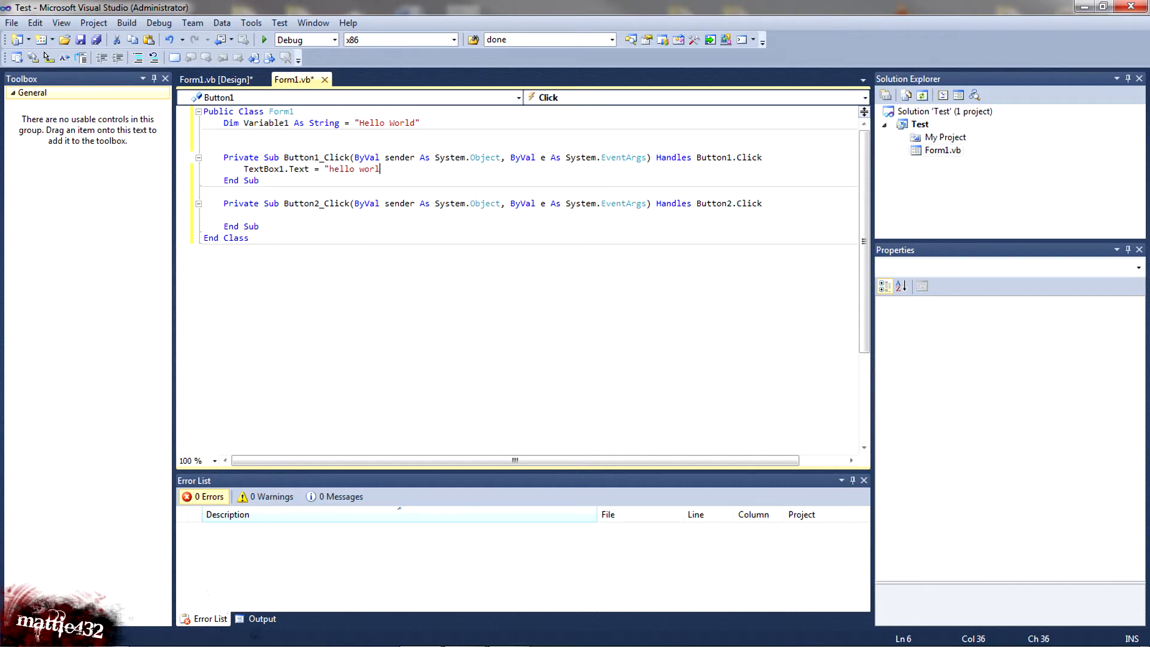
key(Backspace)
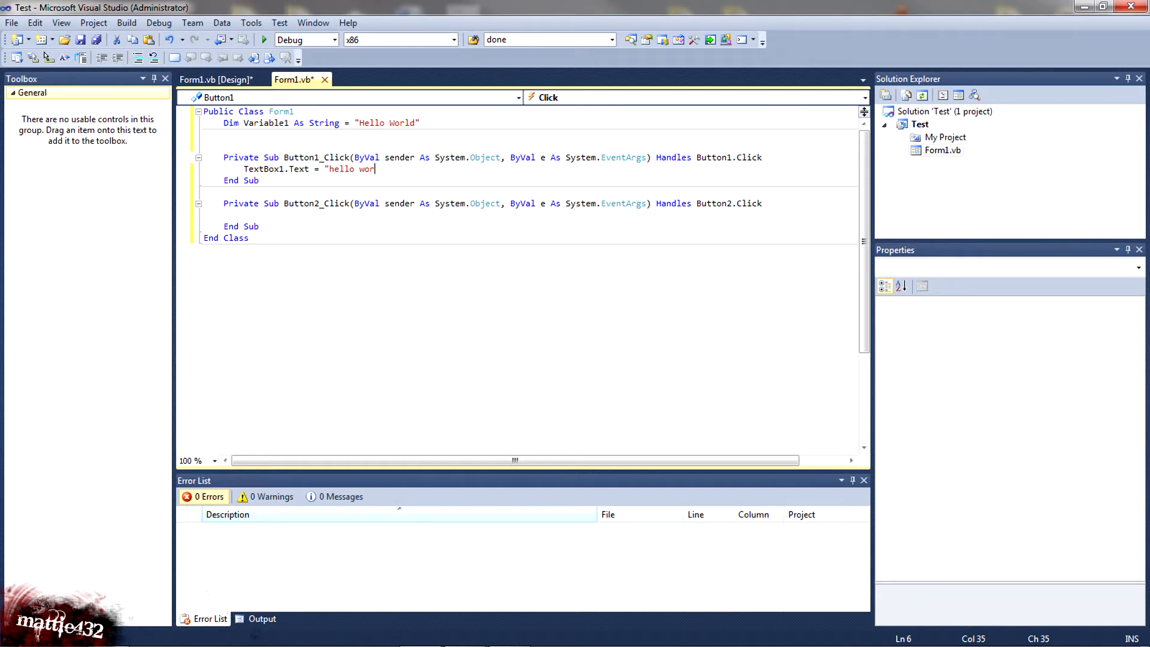
text(va)
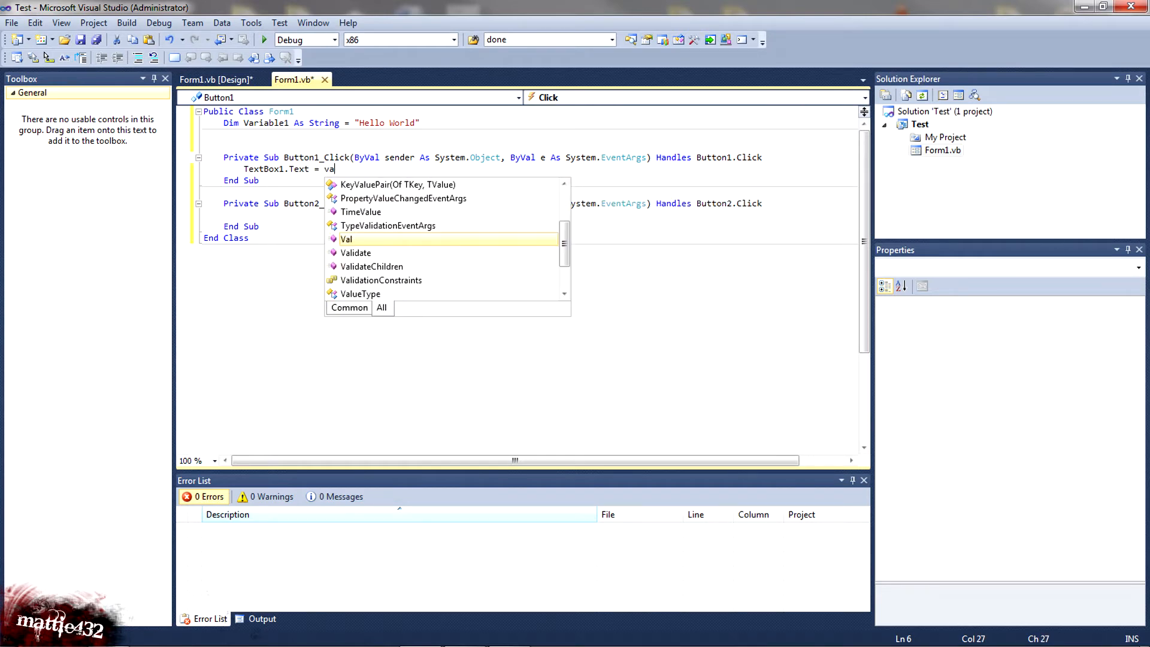
text(riable1)
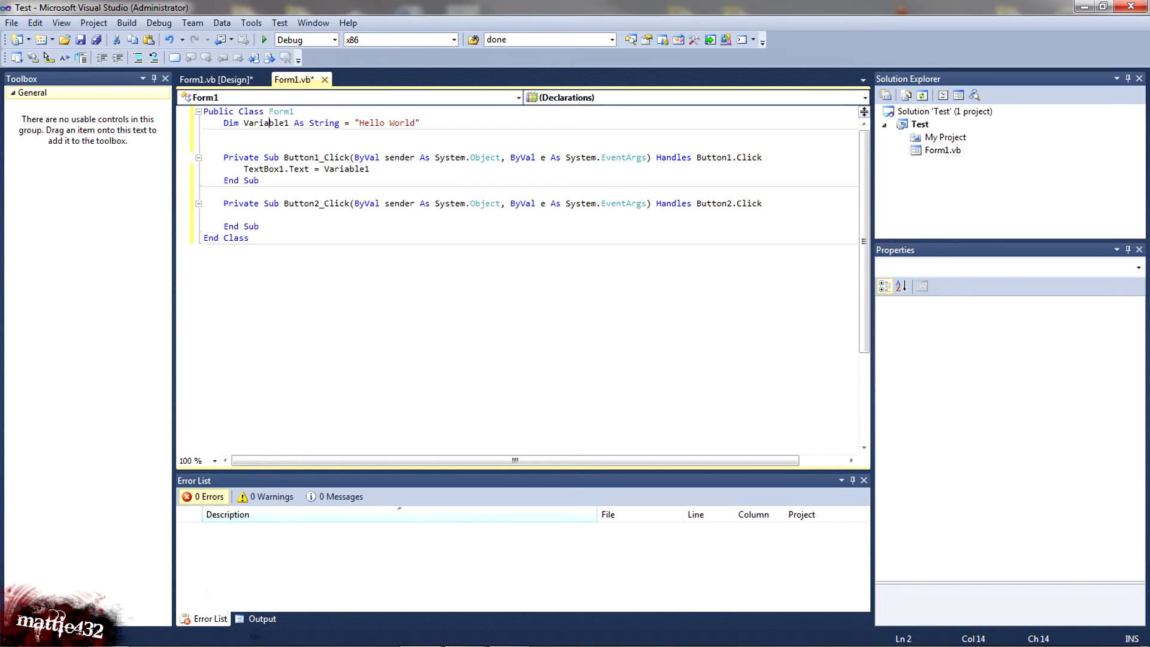
- Write TextBox1.Text = Variable1 inside Button2_Click as well
double_click(263, 122)
text(t)
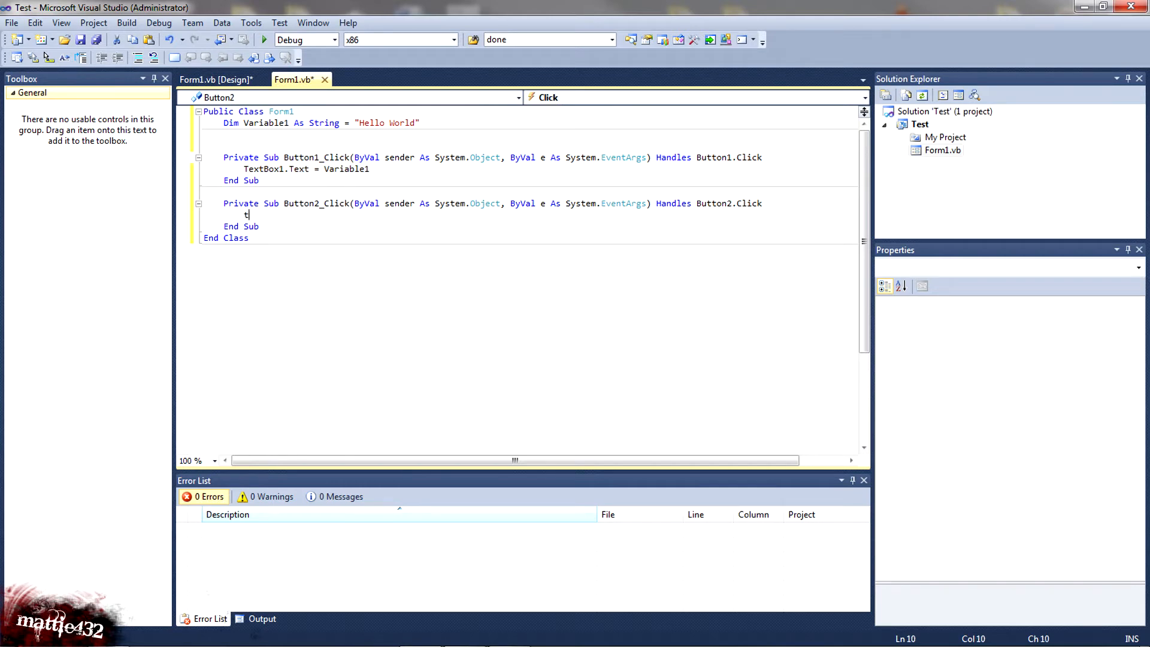
text(extBox1.Text = Variable1)
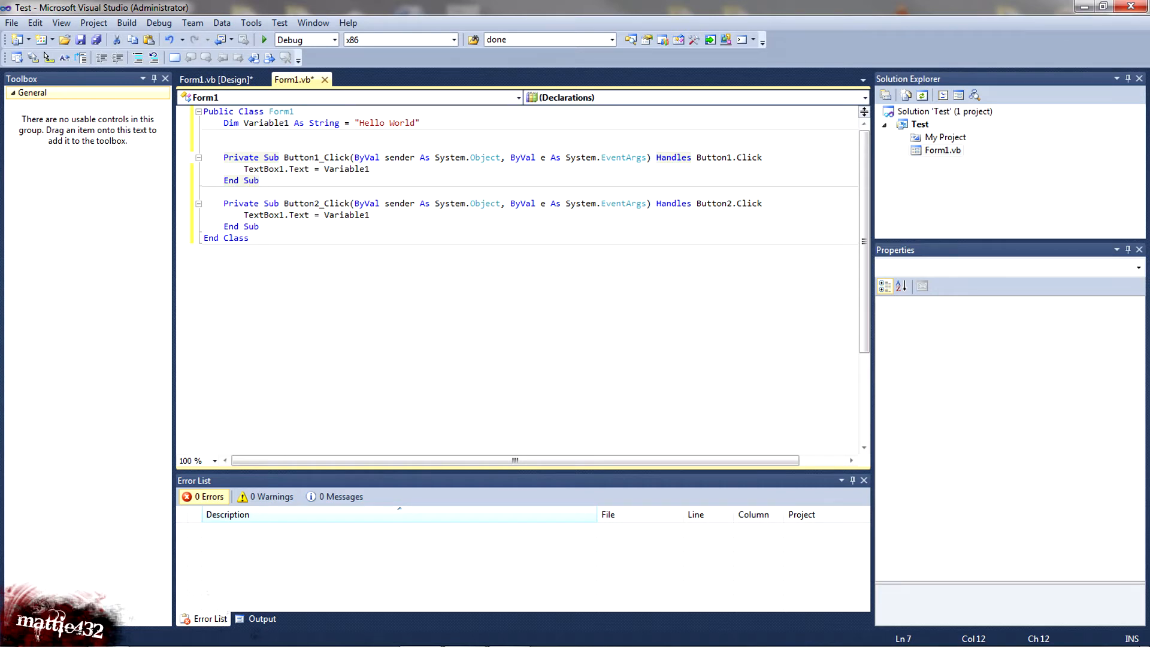
- Run the form, confirm Display Text and Button2 show Hello World in the text box, then end the run
click(263, 40)
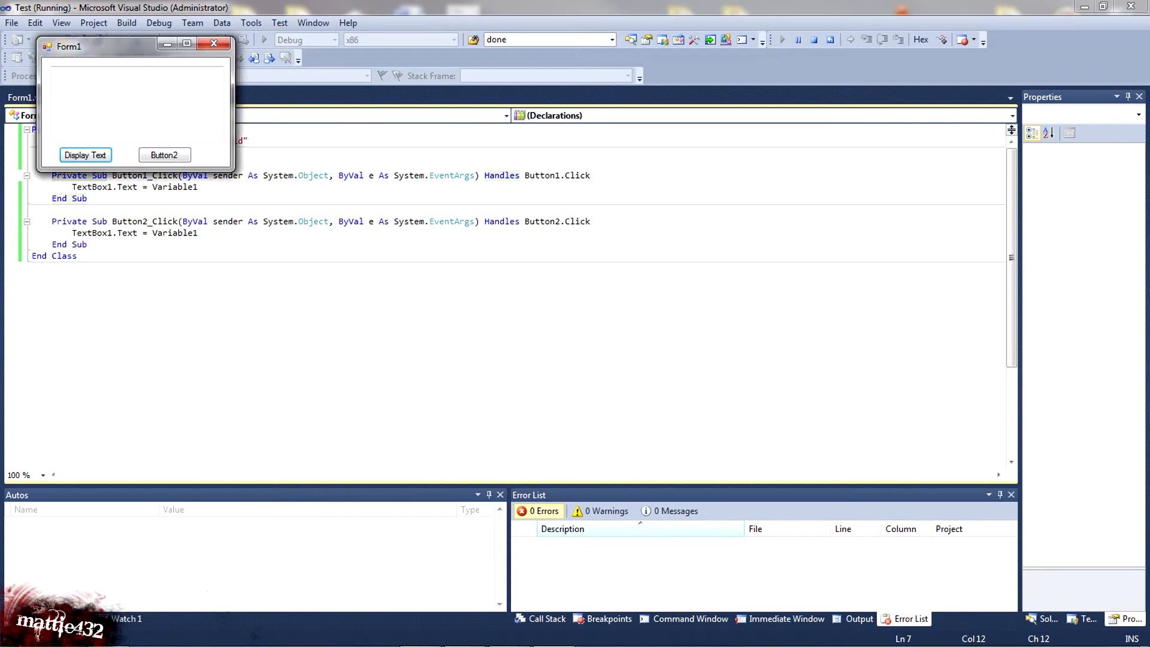
drag(67, 47, 367, 151)
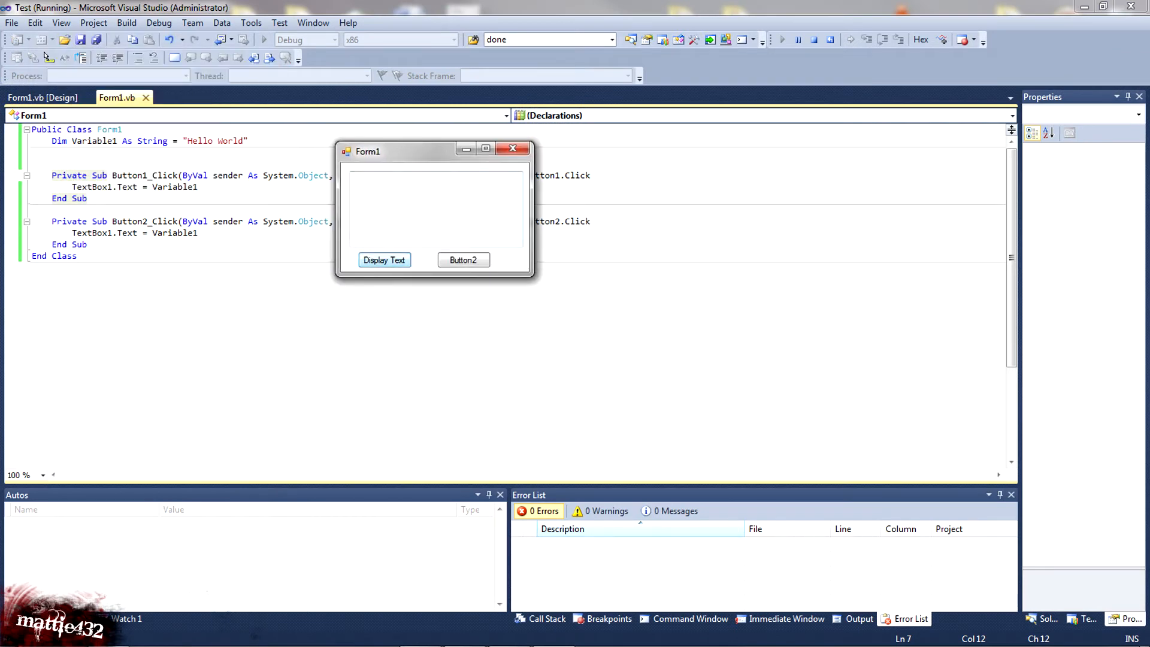
click(385, 260)
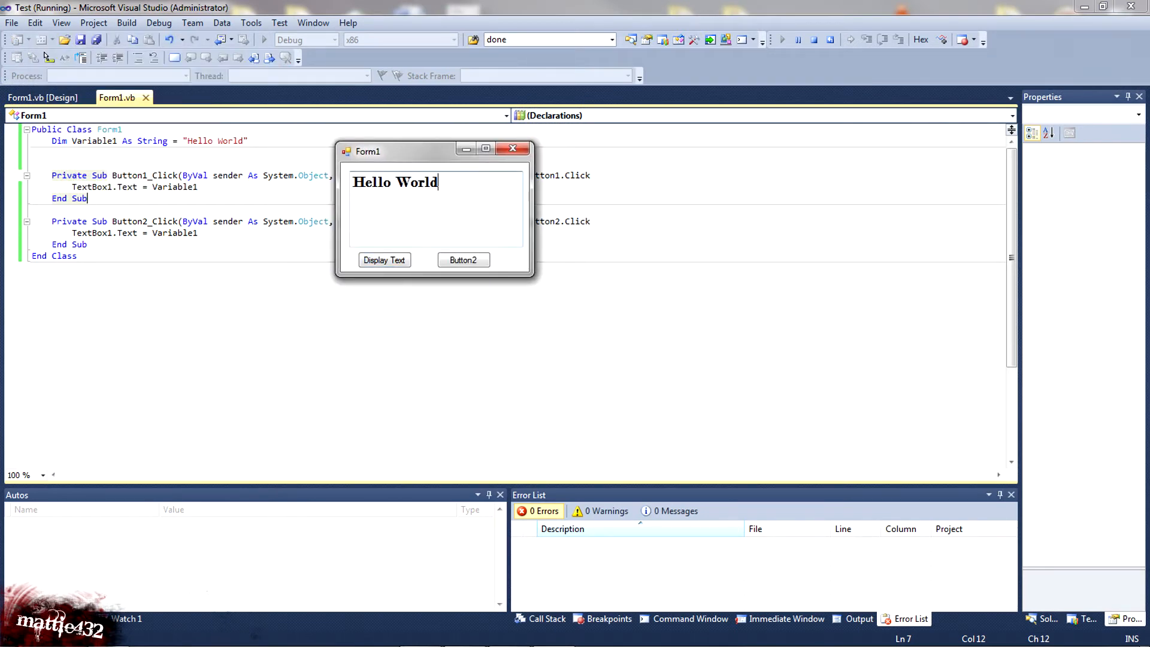
double_click(393, 182)
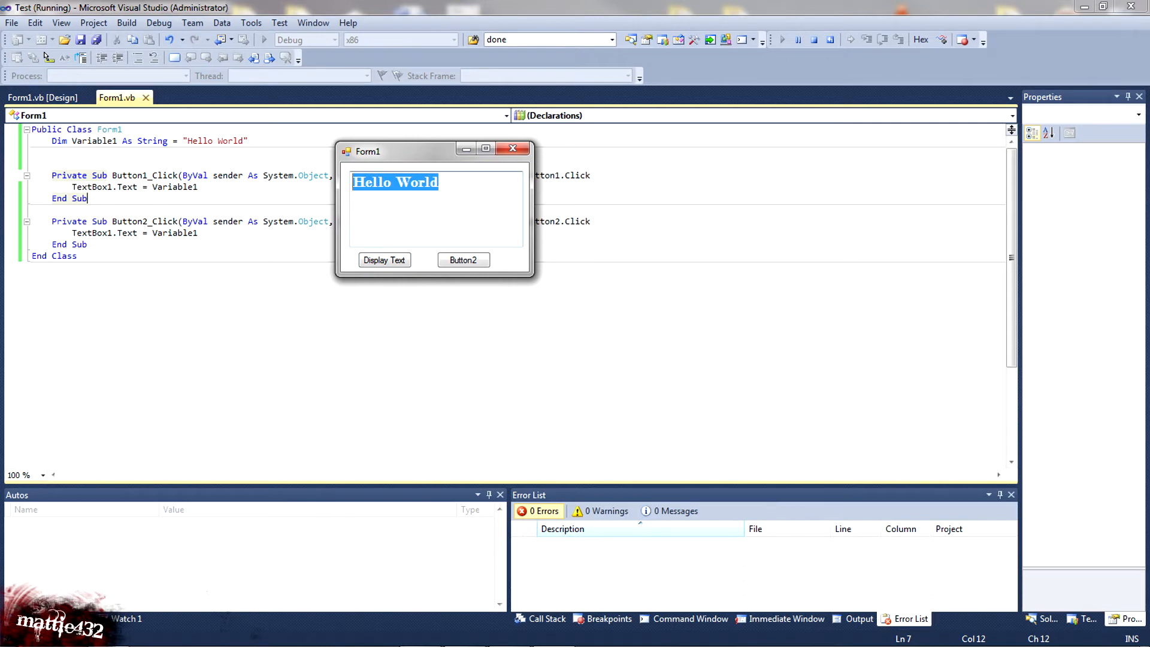
click(464, 260)
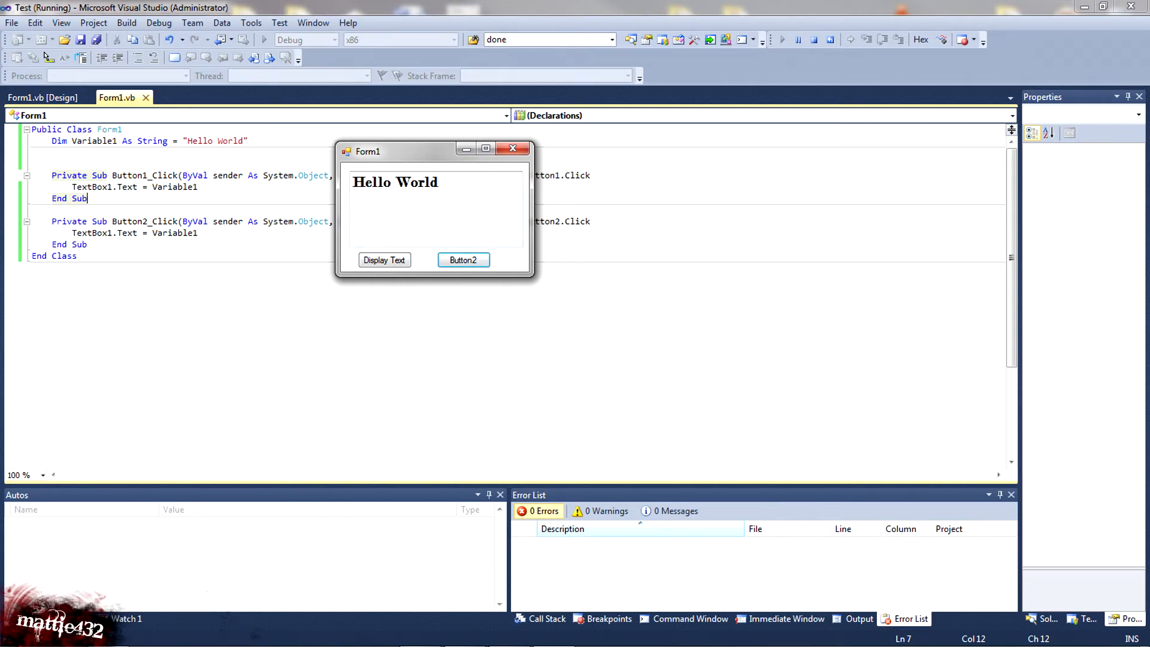
double_click(374, 182)
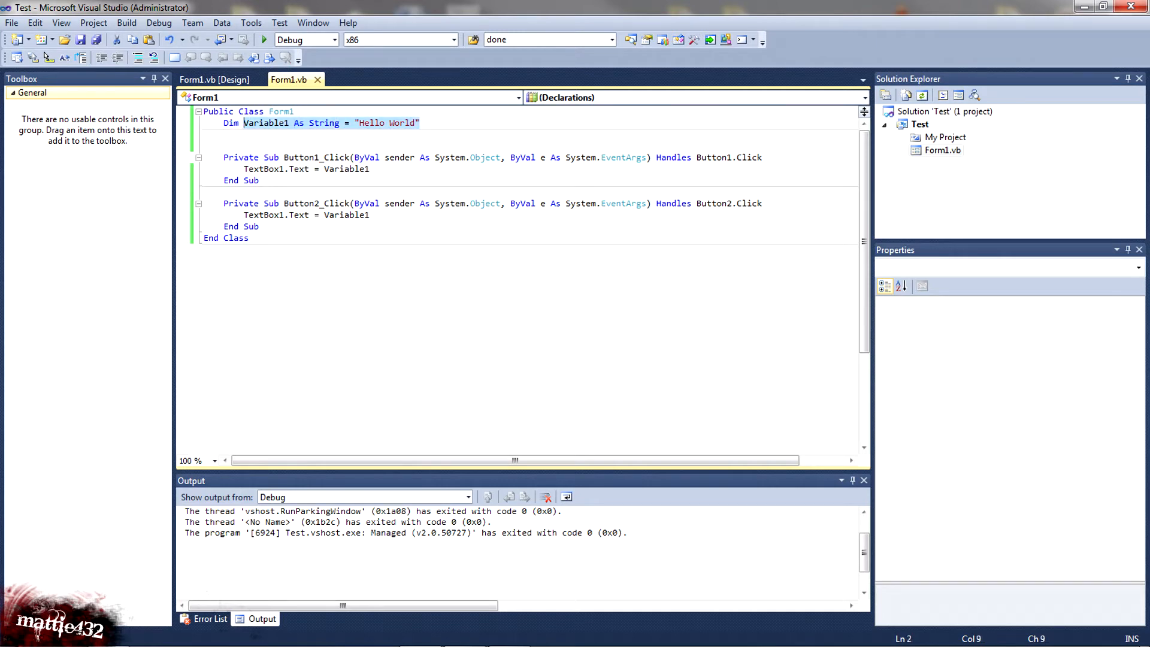
- Cut the class-level declaration and write Dim Variable1 As String = "Hello World" inside Button1_Click
right_click(246, 123)
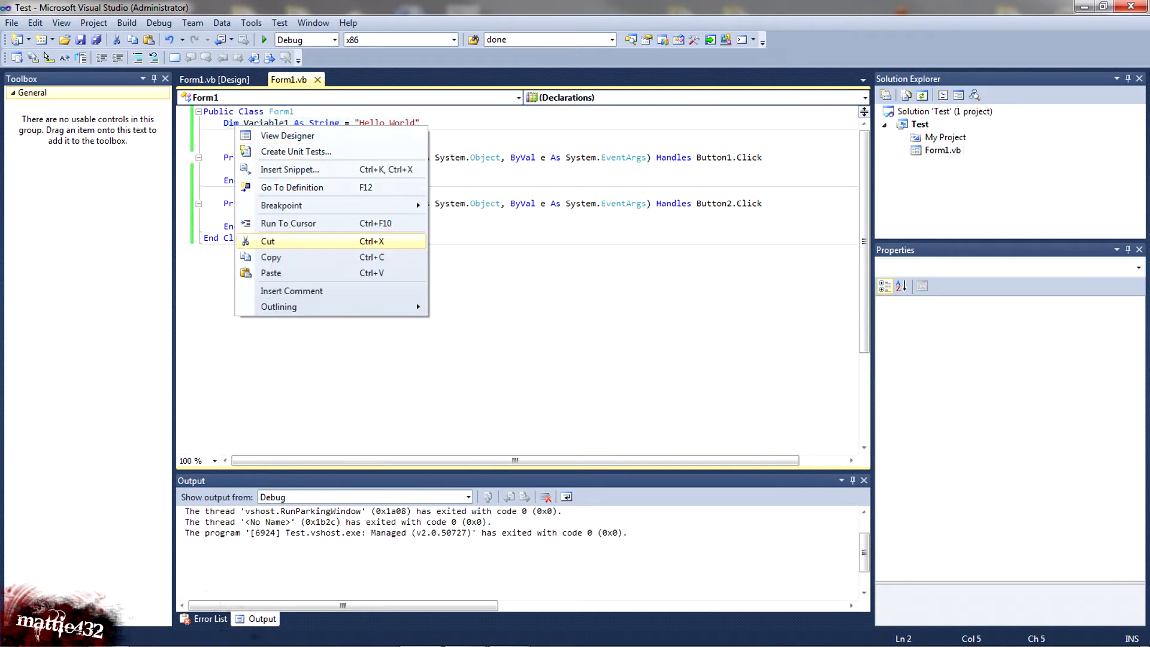
click(268, 242)
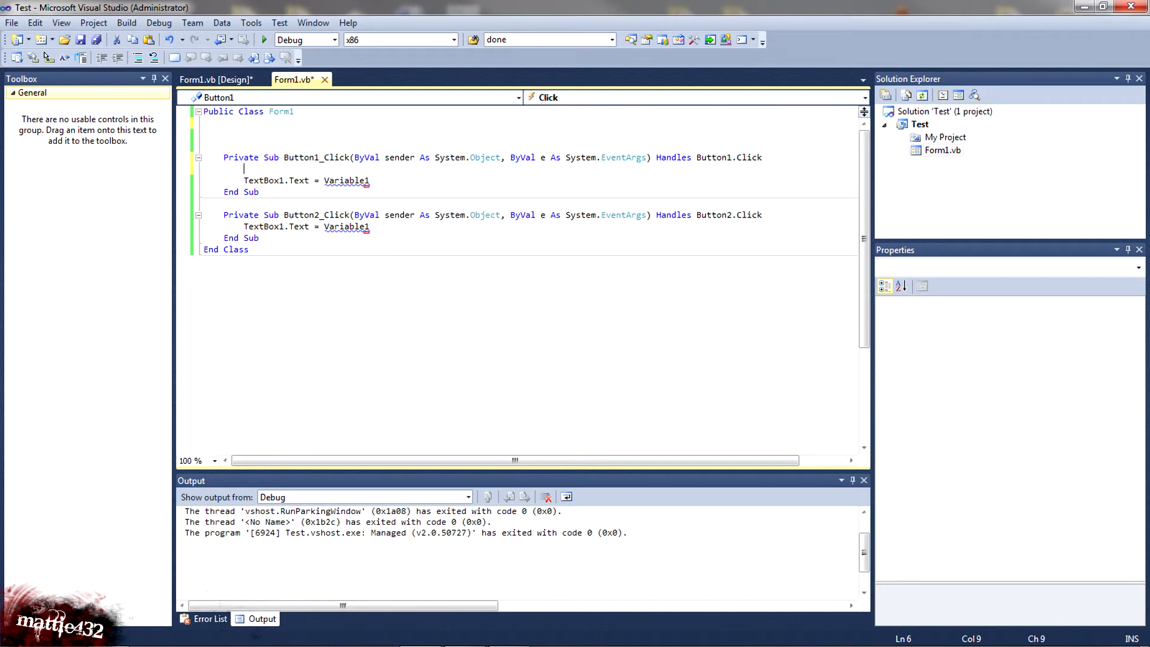
text(Dim Variable1 As String = "Hello World")
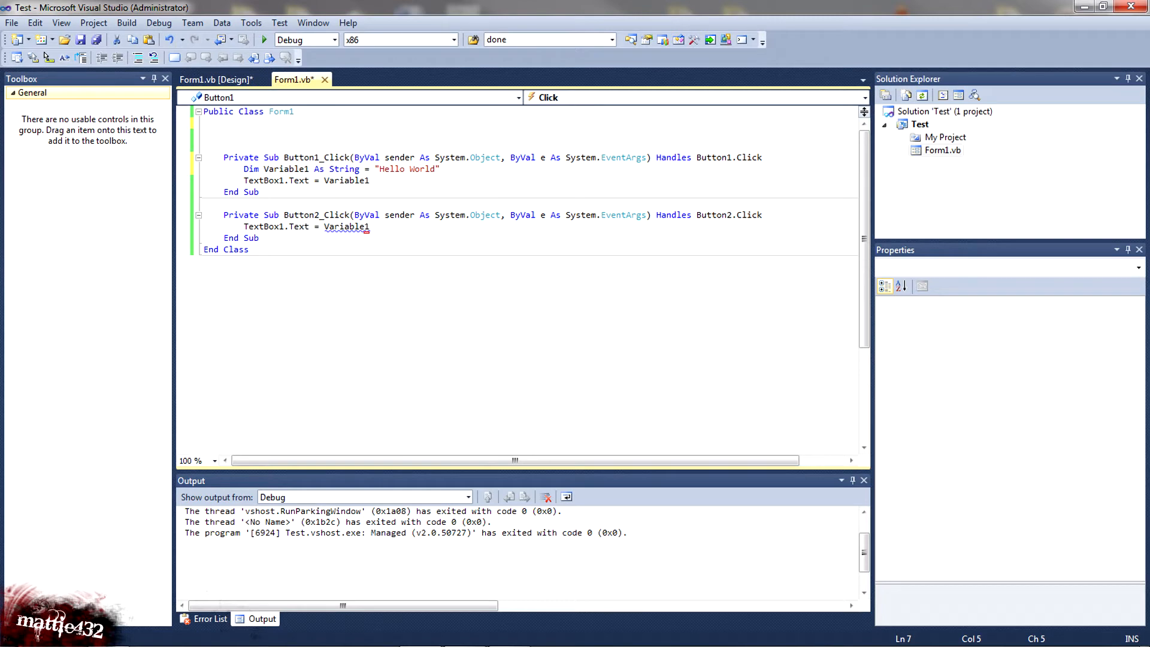
- Inspect the undeclared Variable1 error on Button2's TextBox1.Text line
click(242, 169)
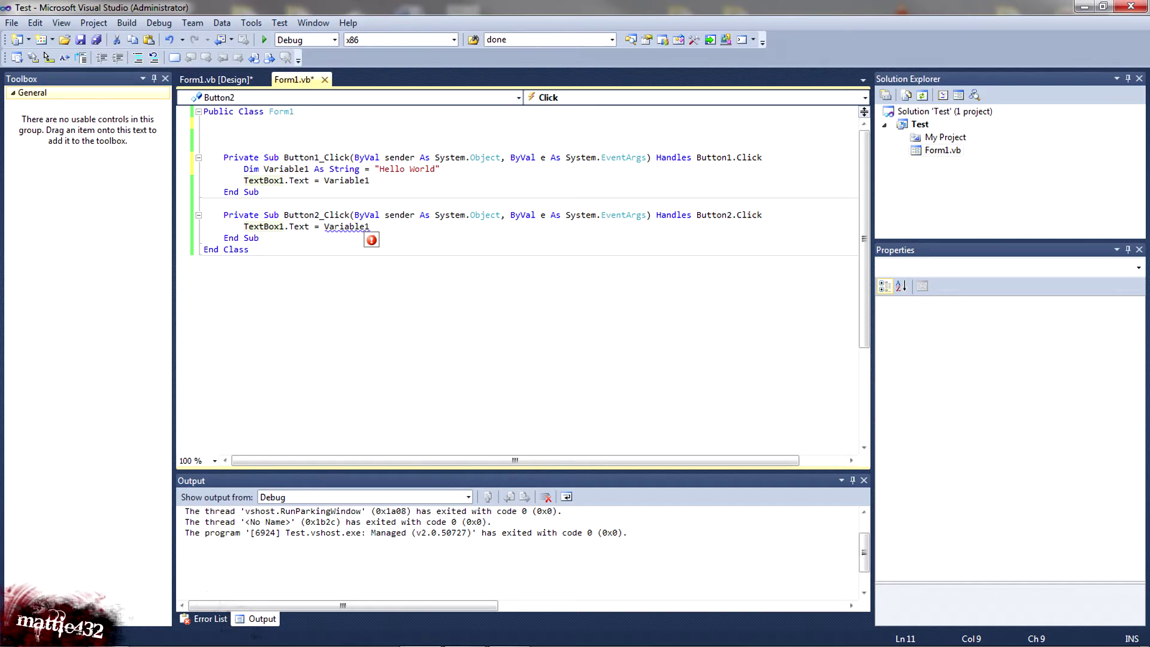
mouse_move(345, 226)
text(')
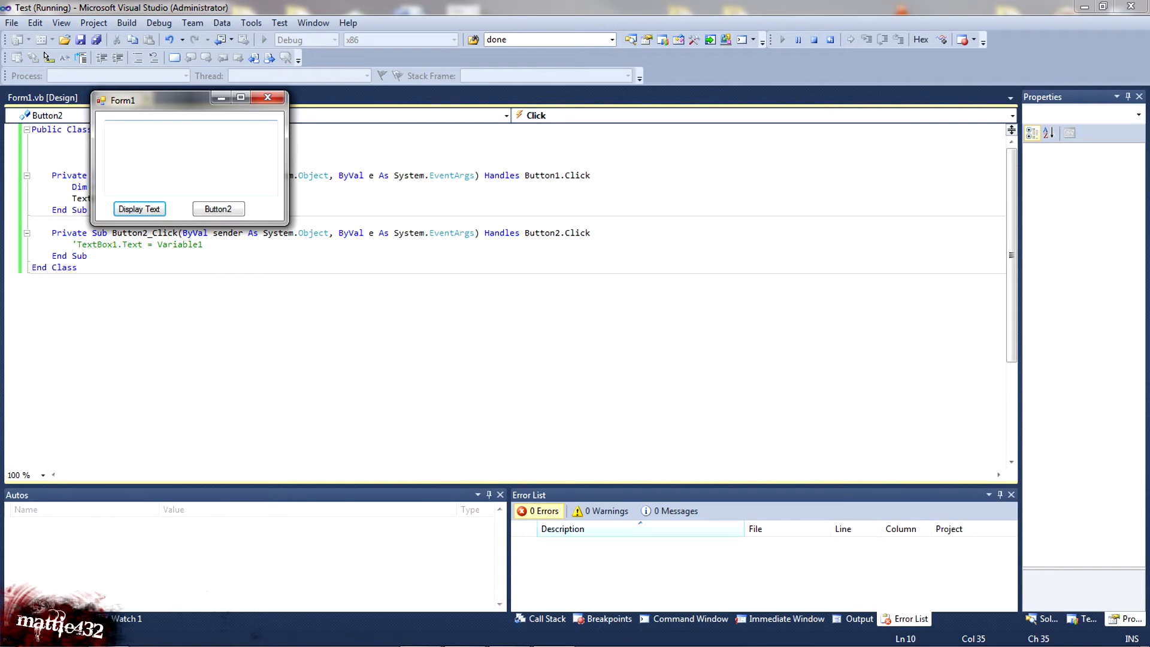
- Show Hello World via Display Text, then rerun and decline the last successful build on errors
click(139, 208)
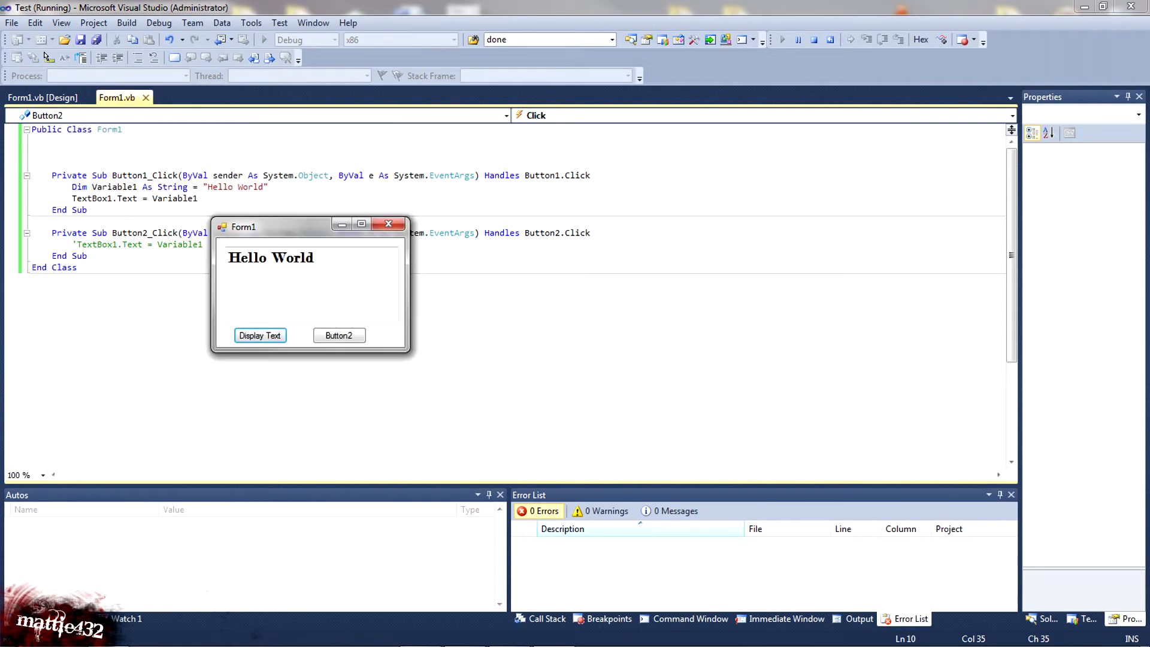
click(388, 223)
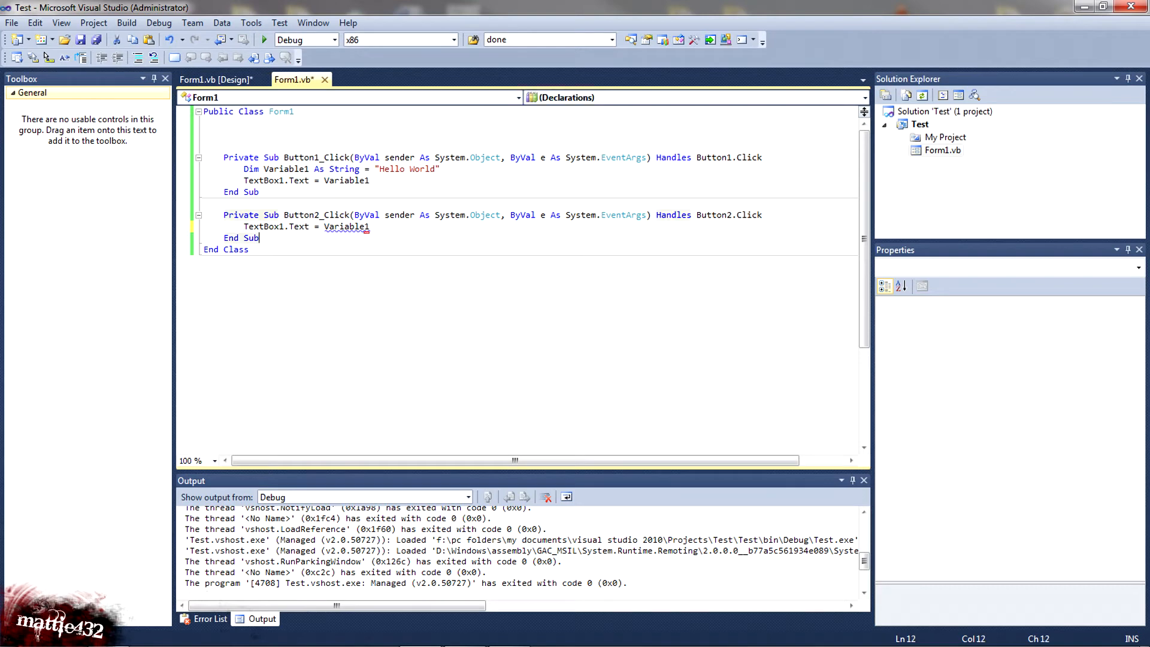
click(256, 40)
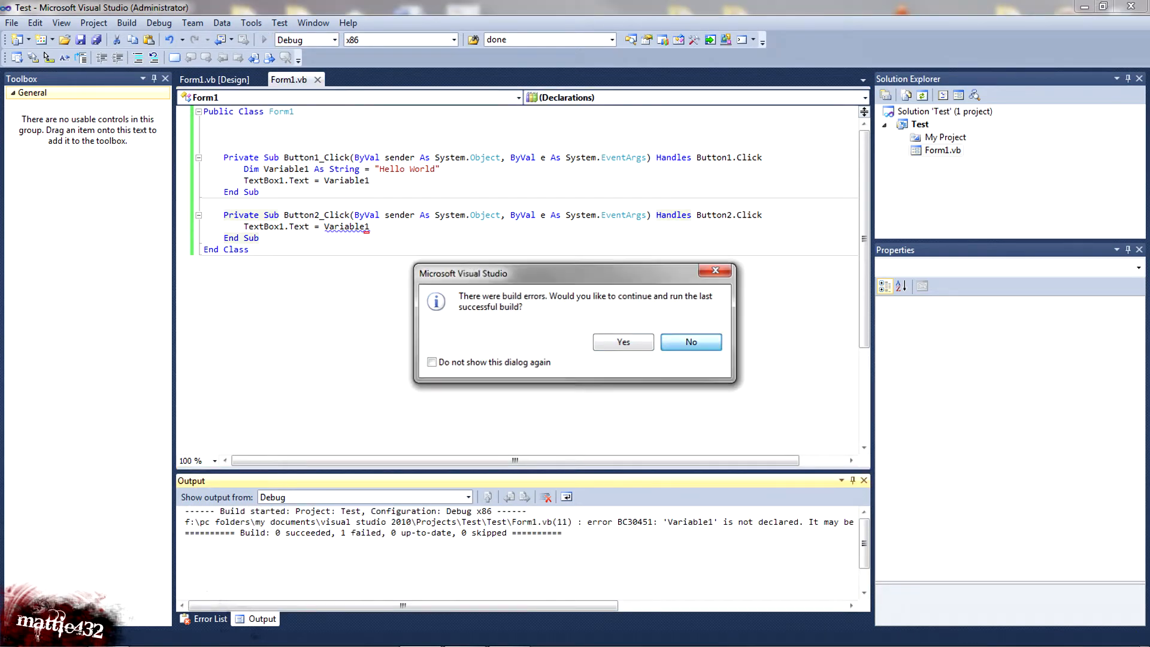
click(690, 343)
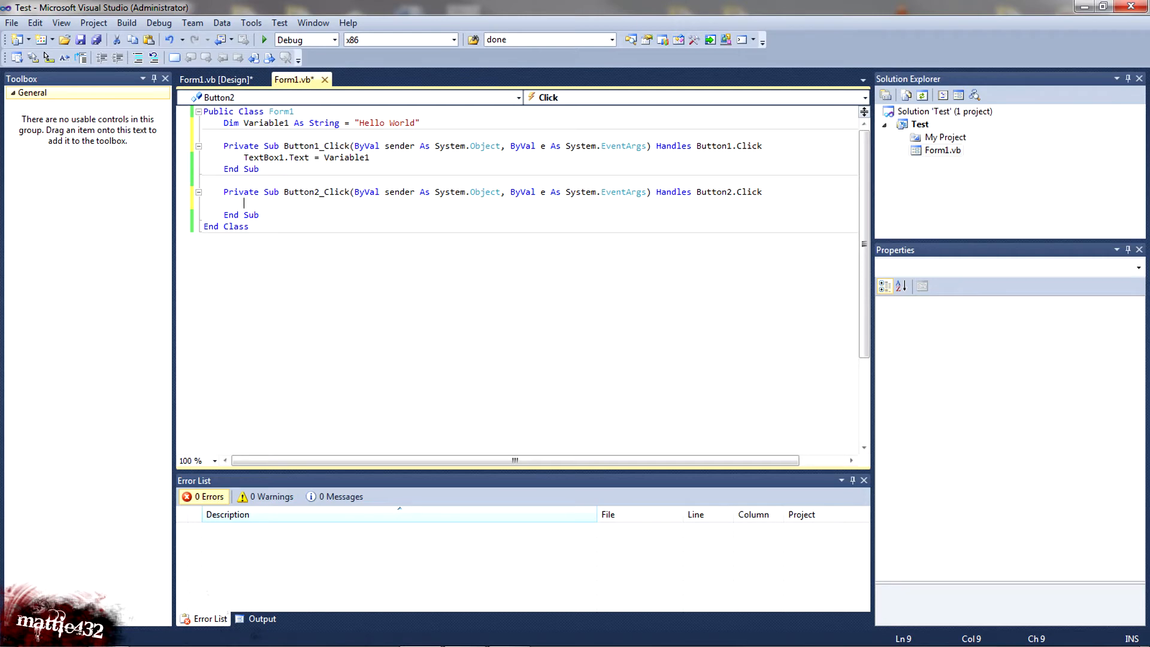
- Write MessageBox.Show("...") with a placeholder string in Button2_Click using IntelliSense
text(m)
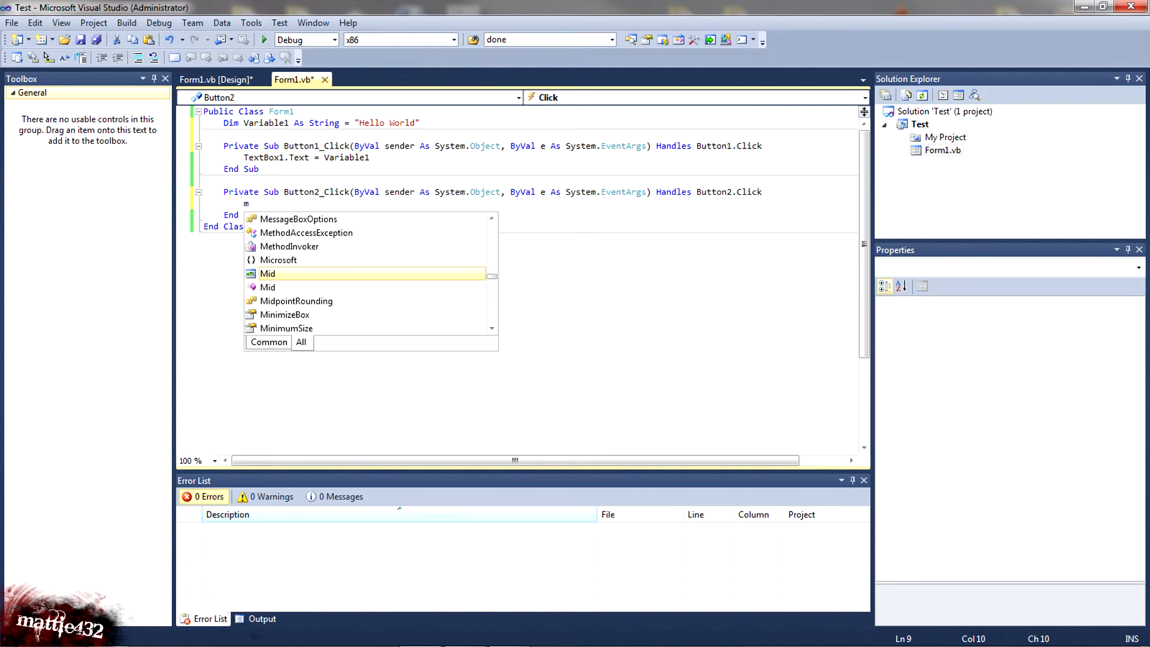
text(eggs)
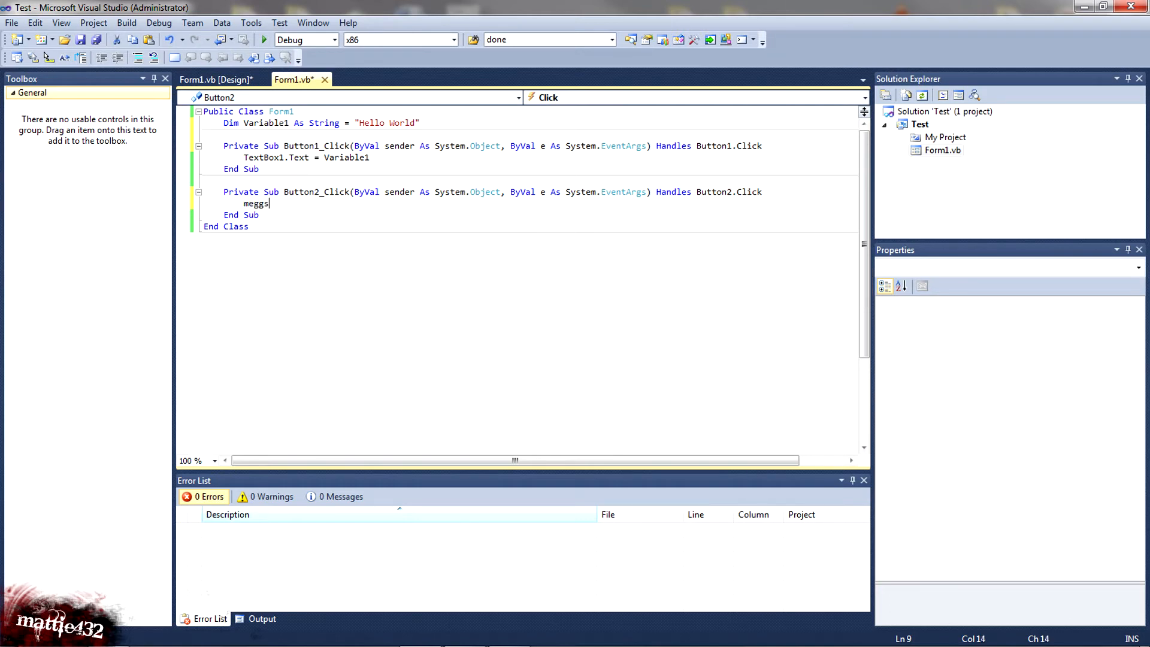
text(essa)
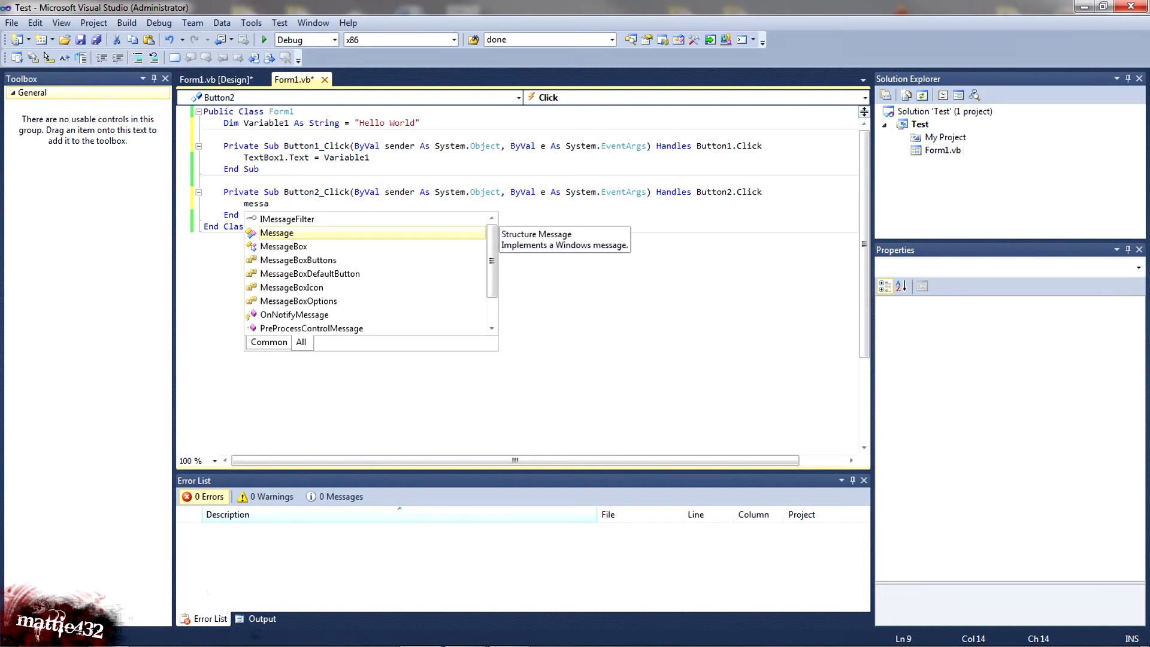
text(box)
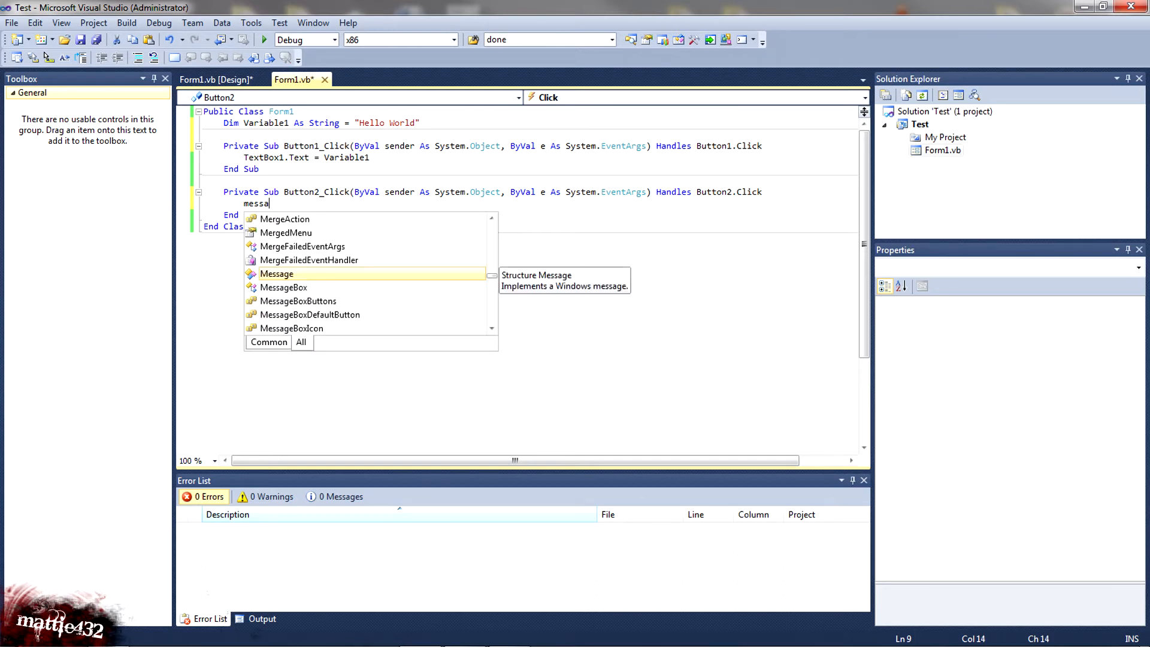
text(MessageBox.)
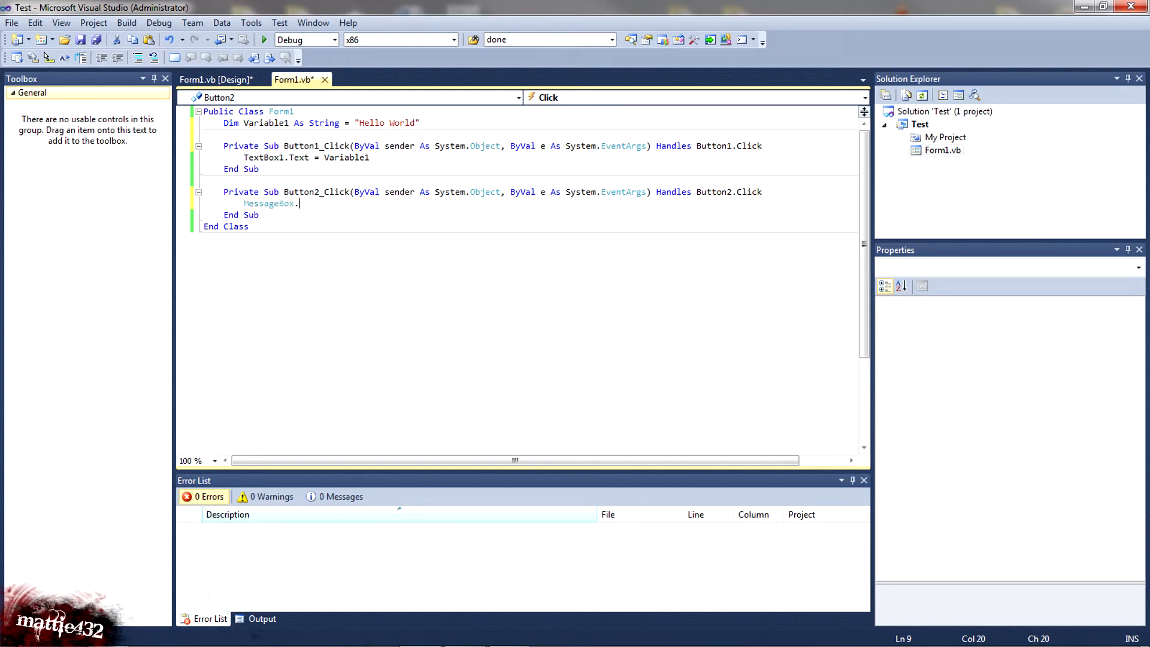
text(Show()
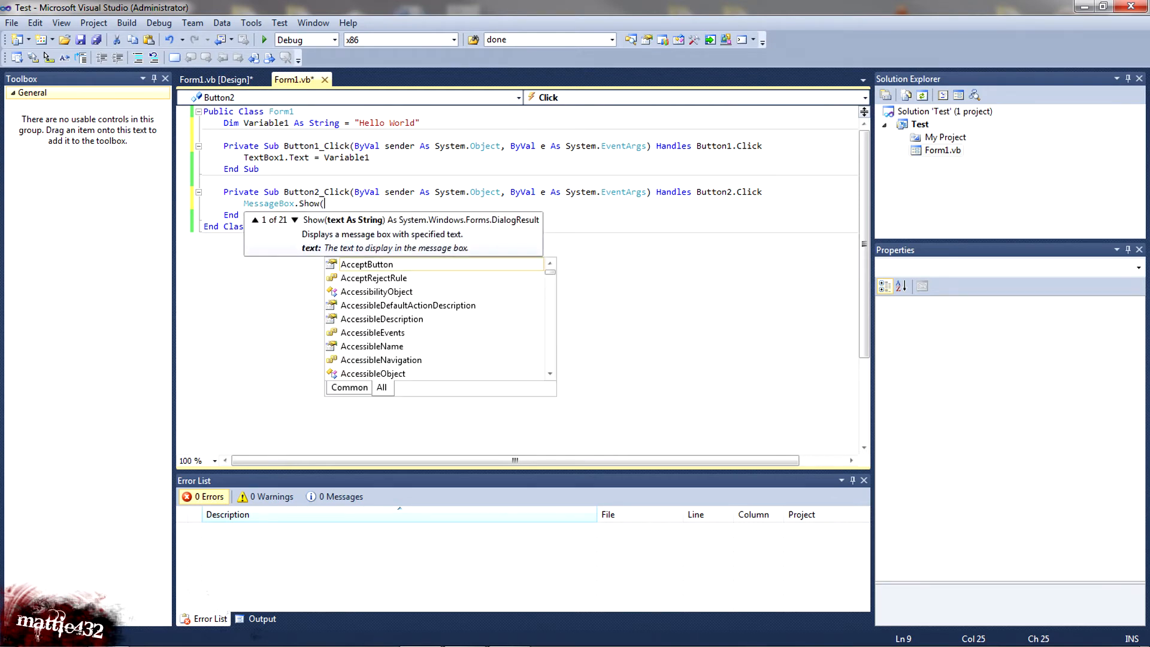
mouse_move(367, 264)
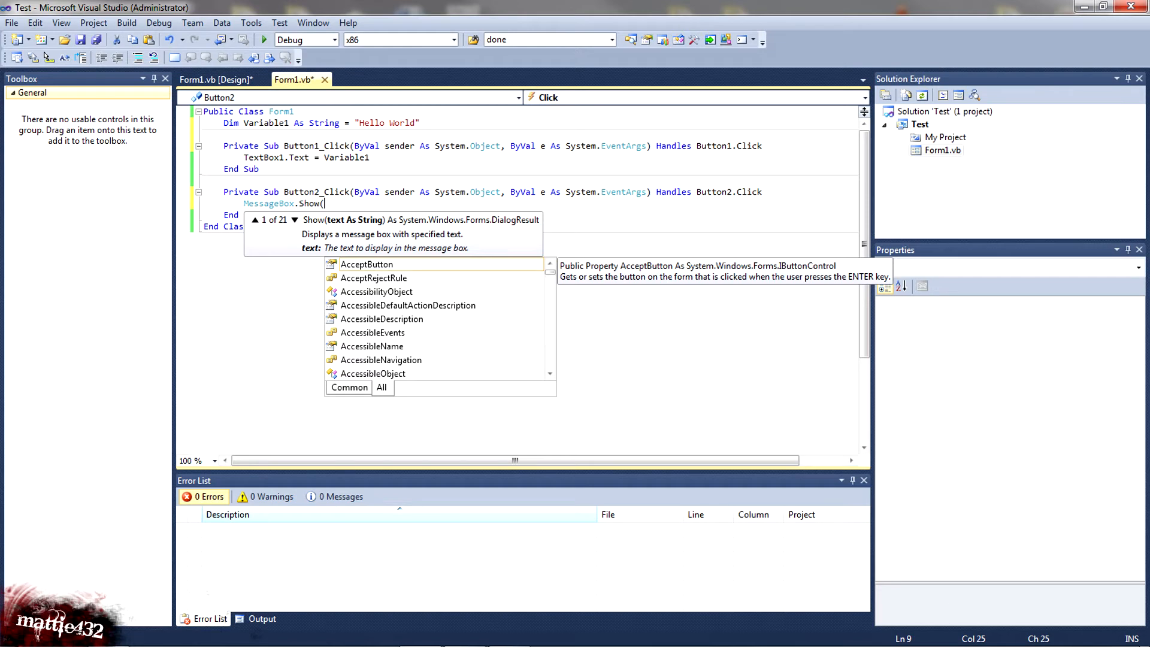
text(")
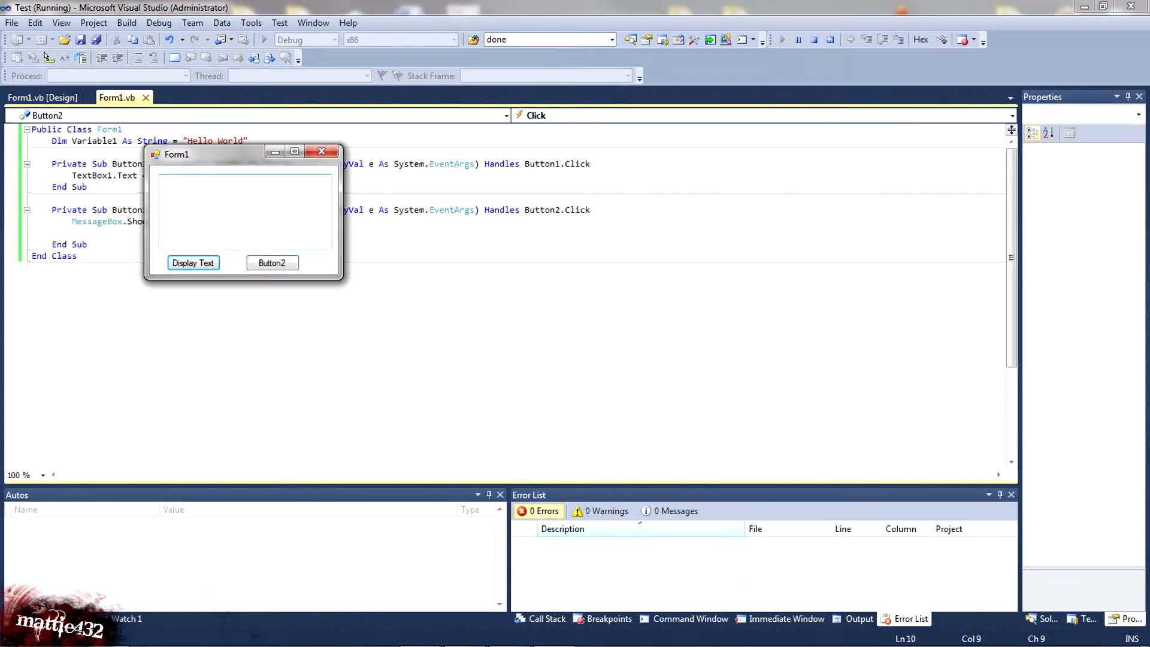
- Stop the running Form1 and select the placeholder string in MessageBox.Show
click(272, 262)
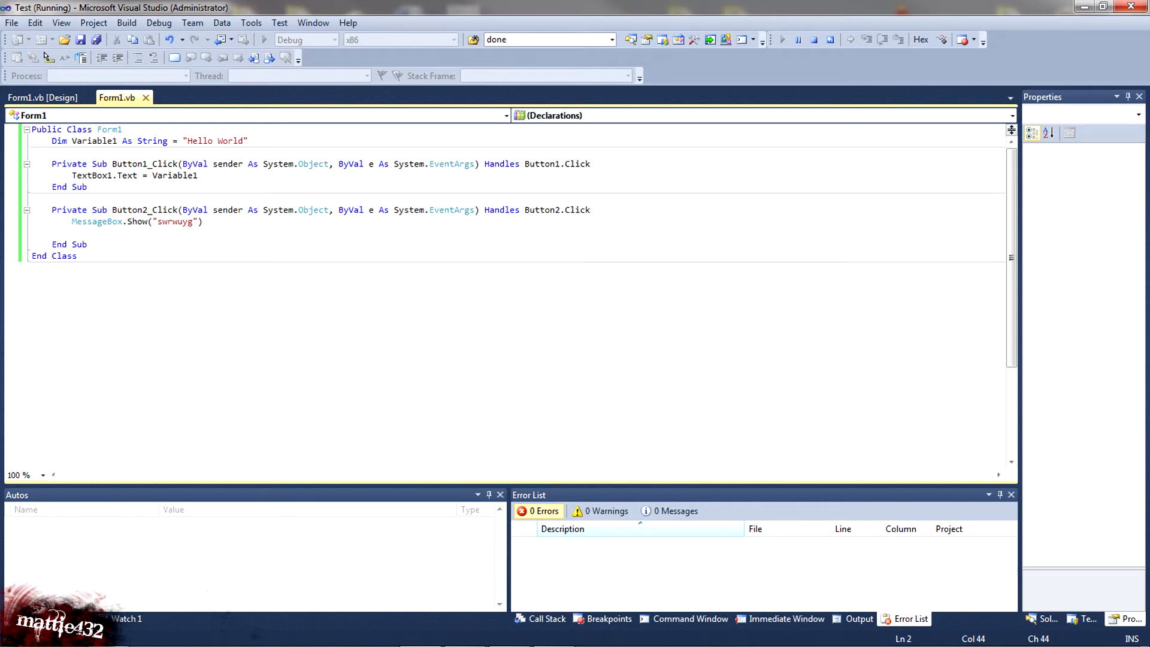
click(816, 40)
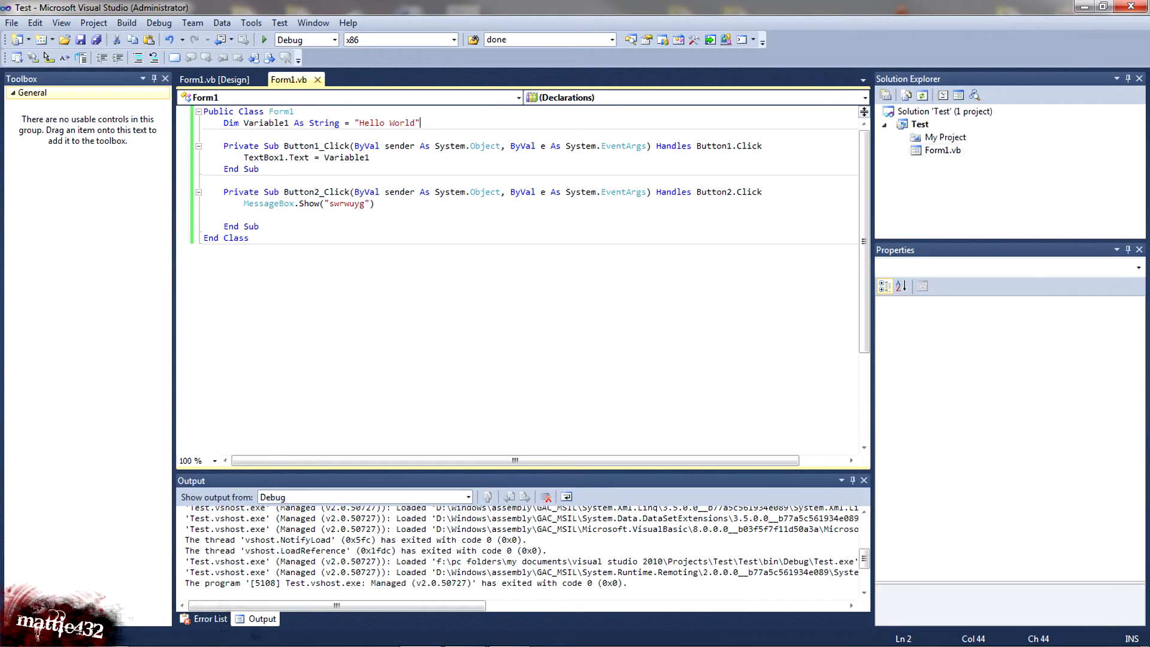
double_click(350, 203)
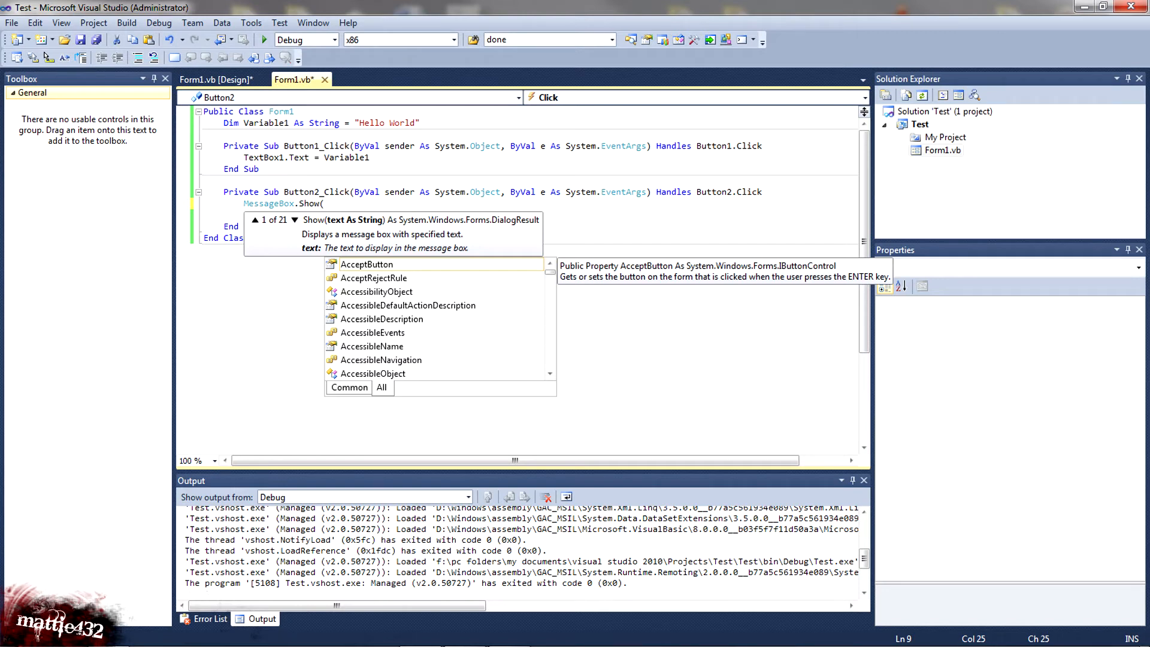
- Make the message show Variable1 and confirm Button2 displays Hello World when run
text(var)
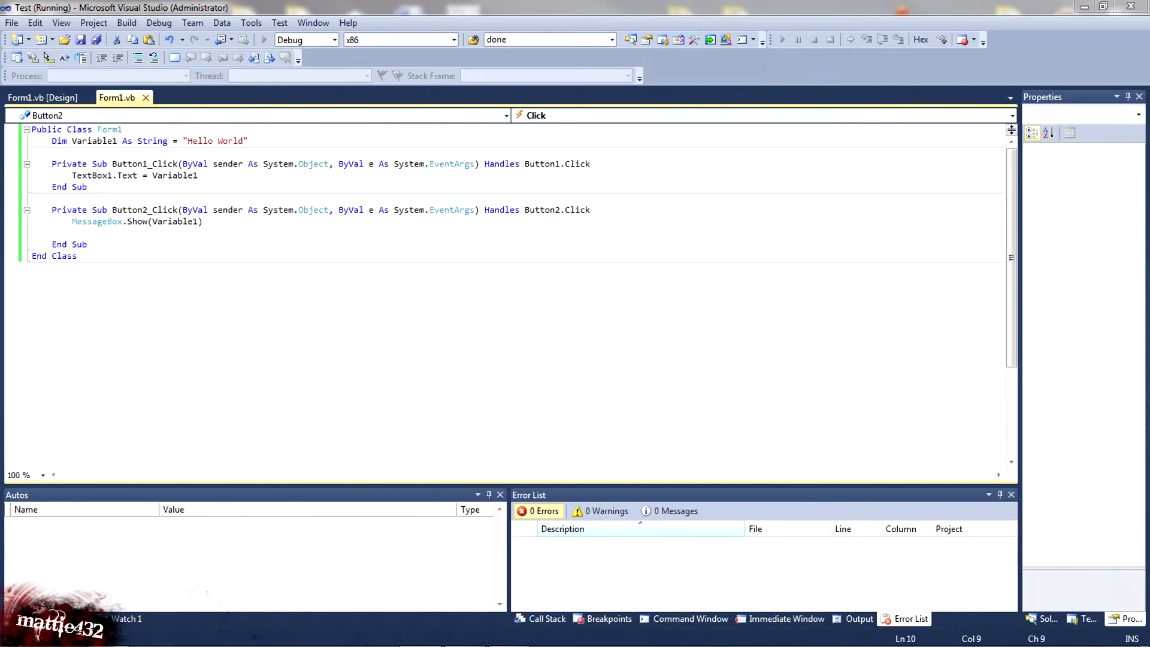
click(165, 155)
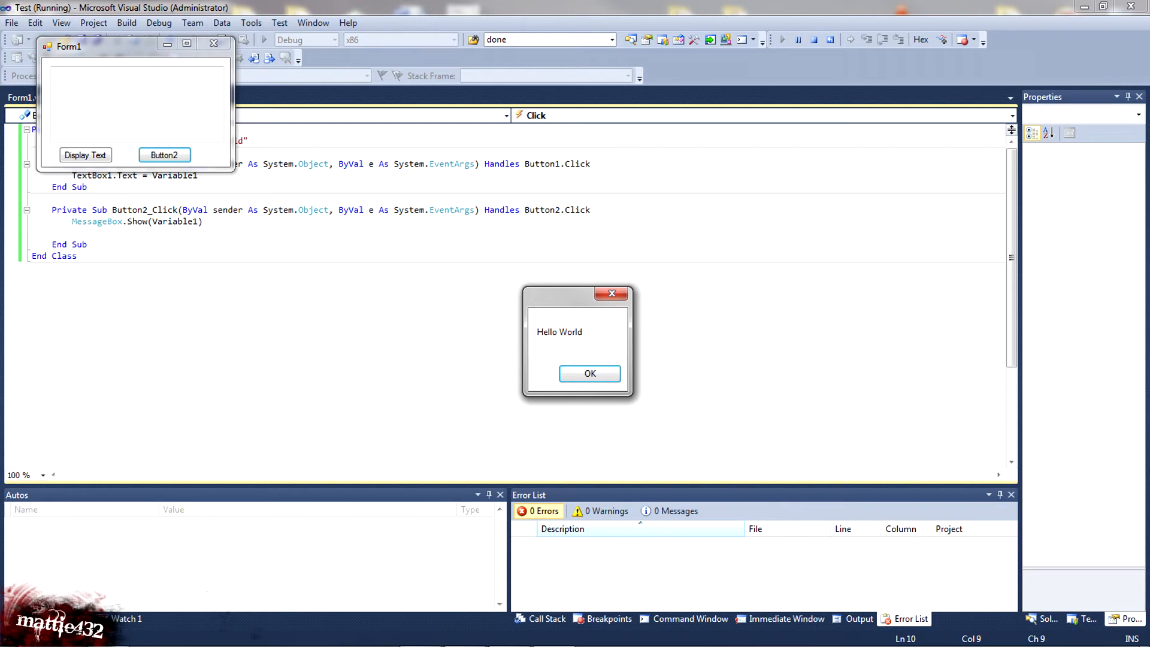
click(590, 374)
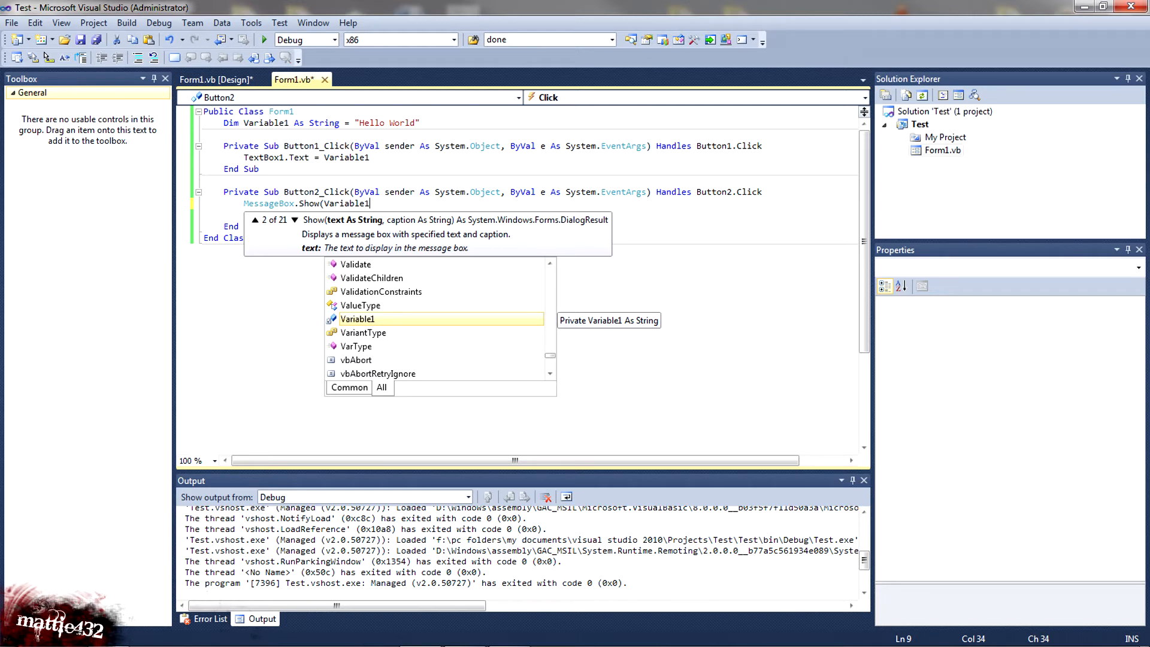
- Add "this is a test" as the message box caption argument
text(,)
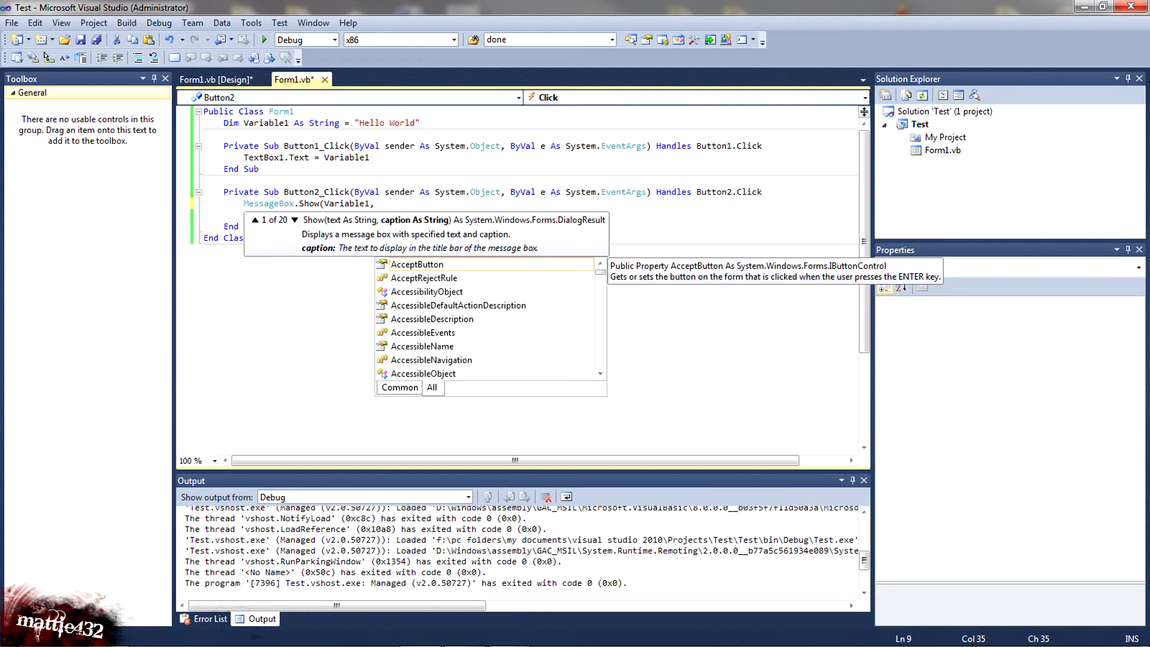
text("this is a)
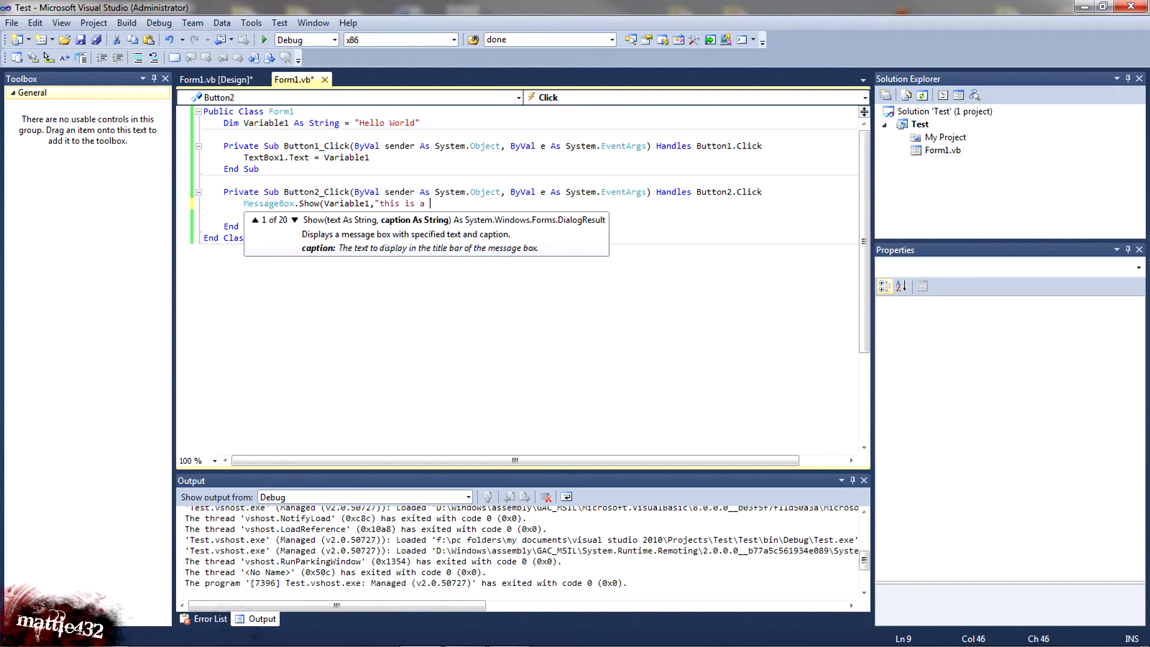
text(test"))
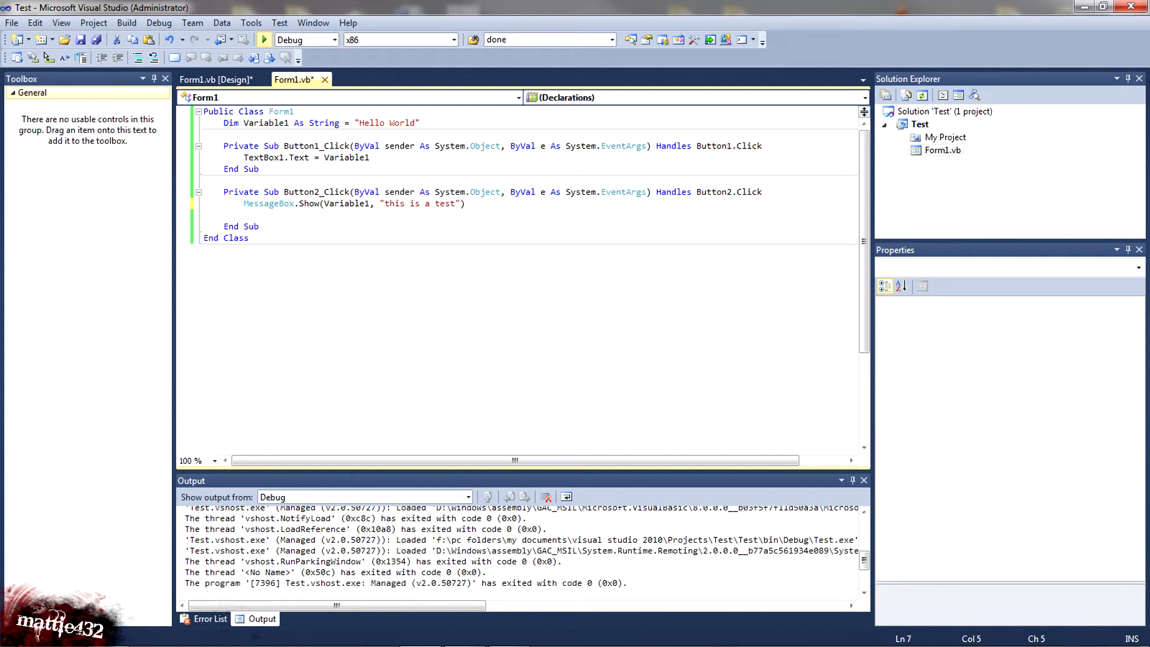
- Run the form, confirm Button2's captioned Hello World message, and stop the run
click(261, 40)
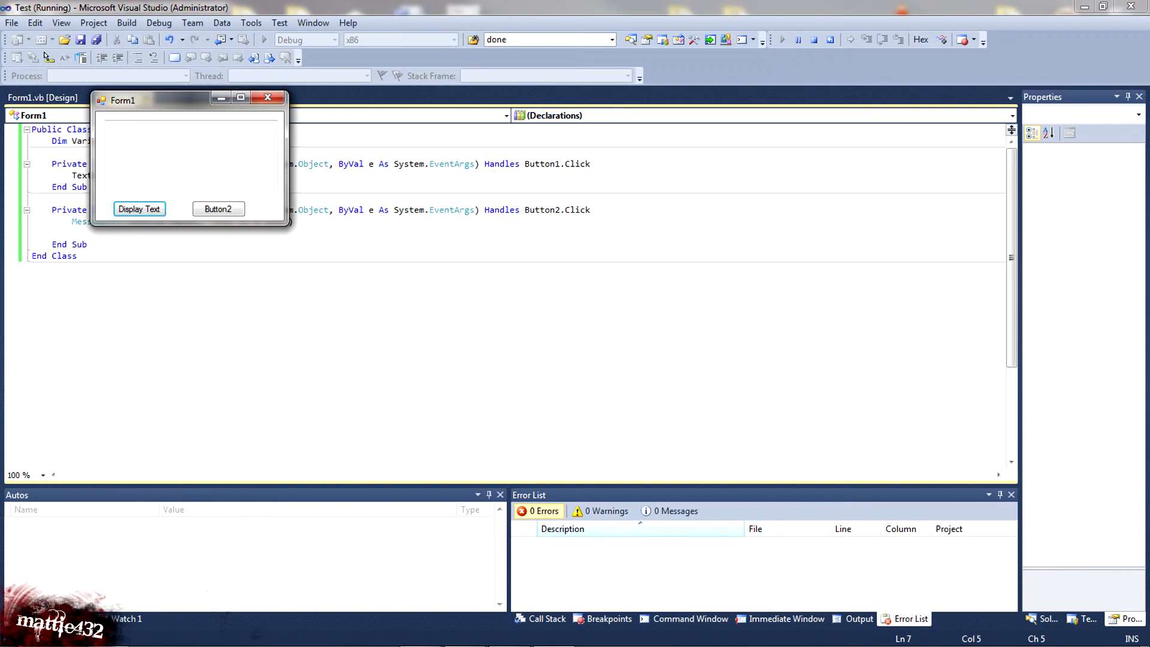
click(218, 209)
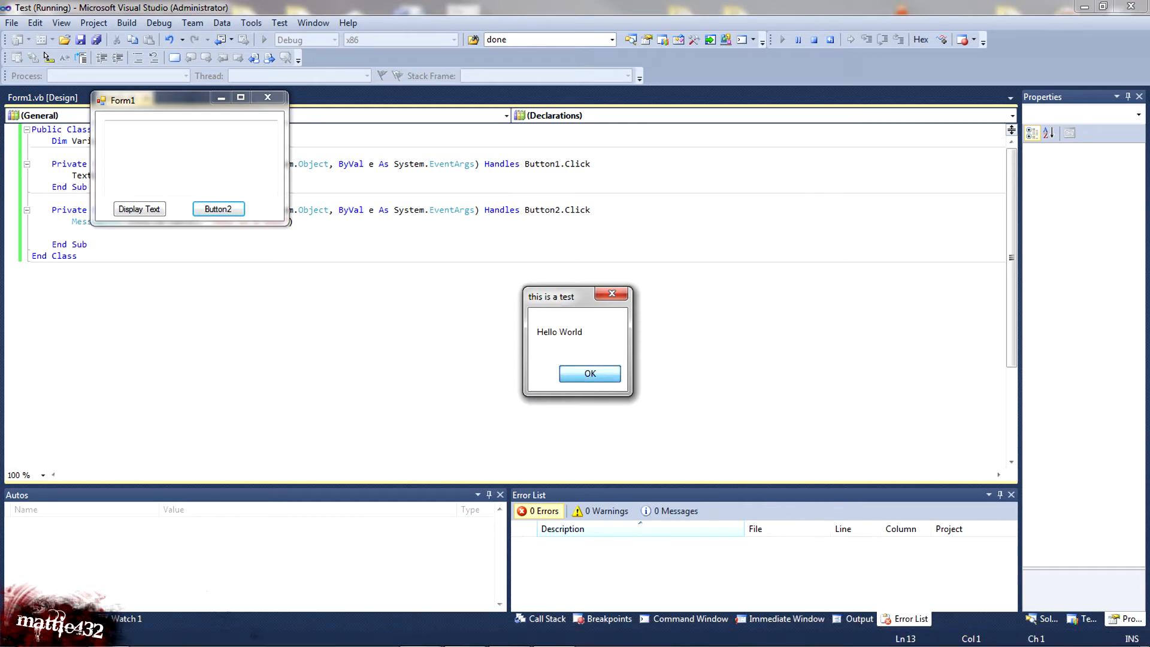
click(589, 374)
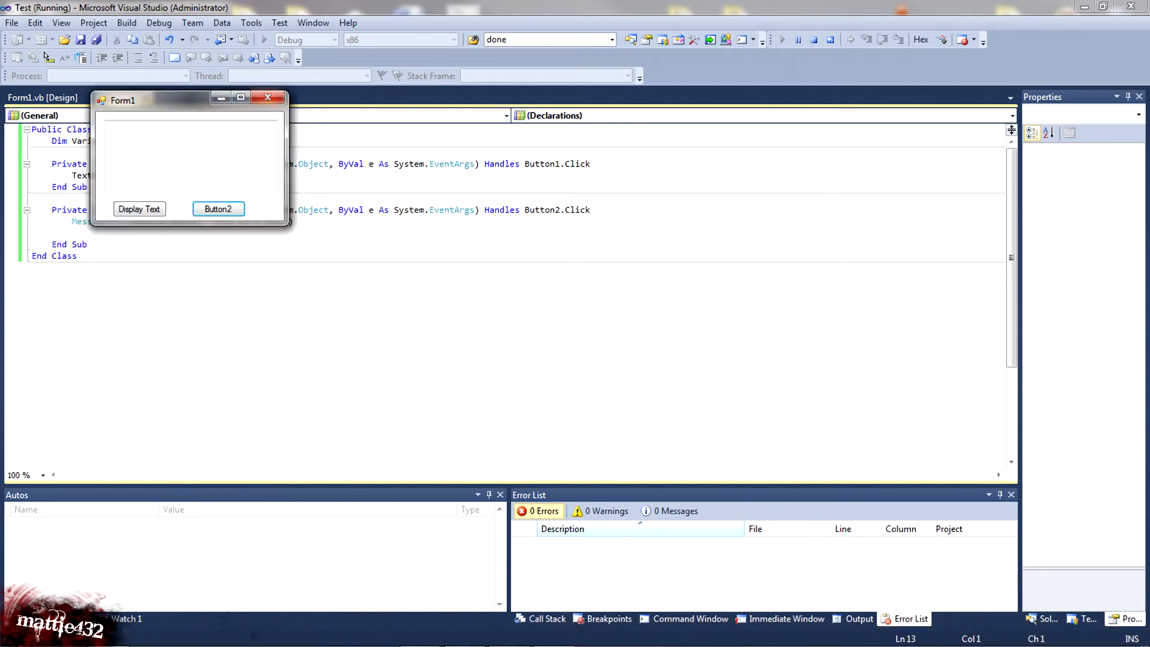
click(817, 39)
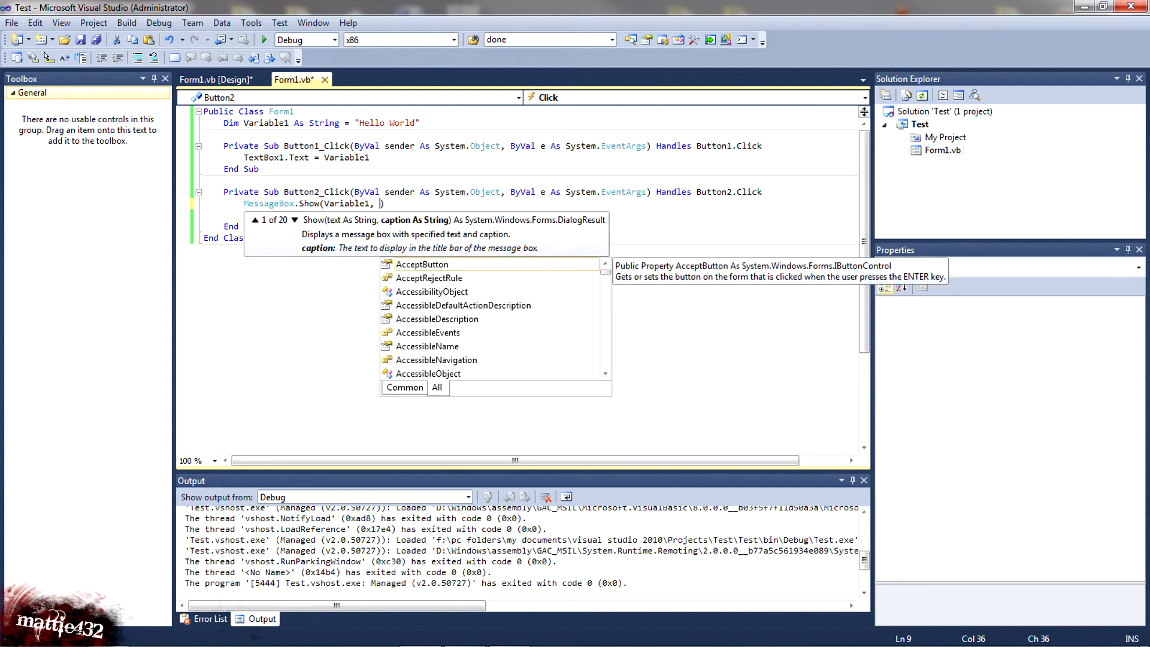
- Replace the caption string with Variable1 as the second argument
click(296, 219)
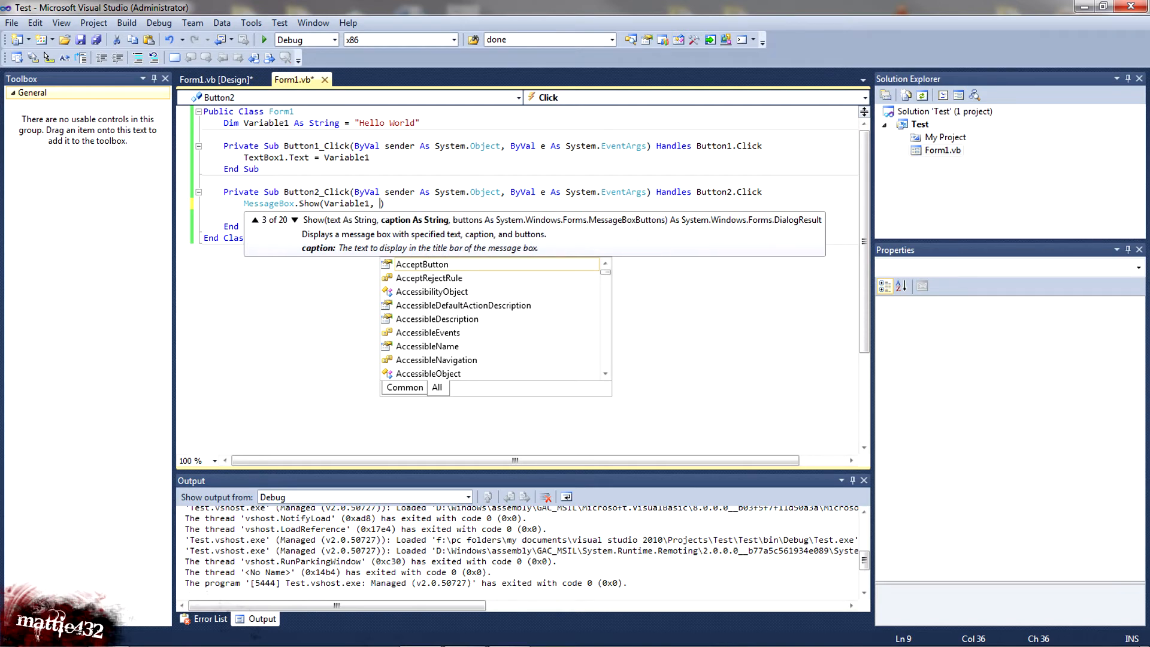
text(")
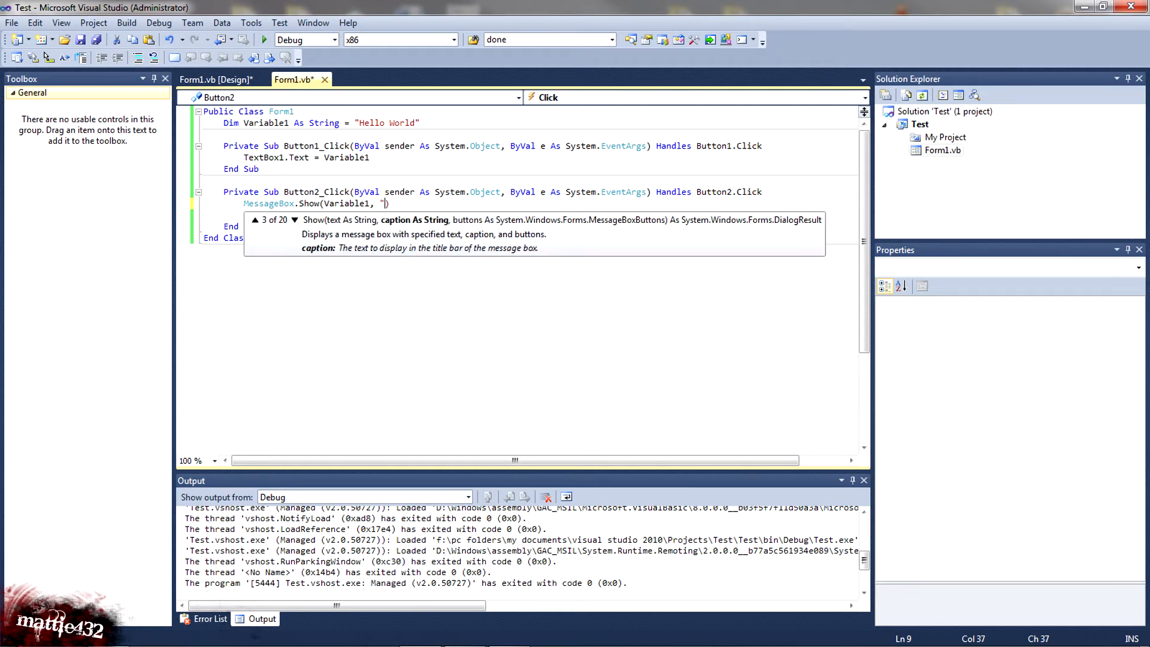
text(vara)
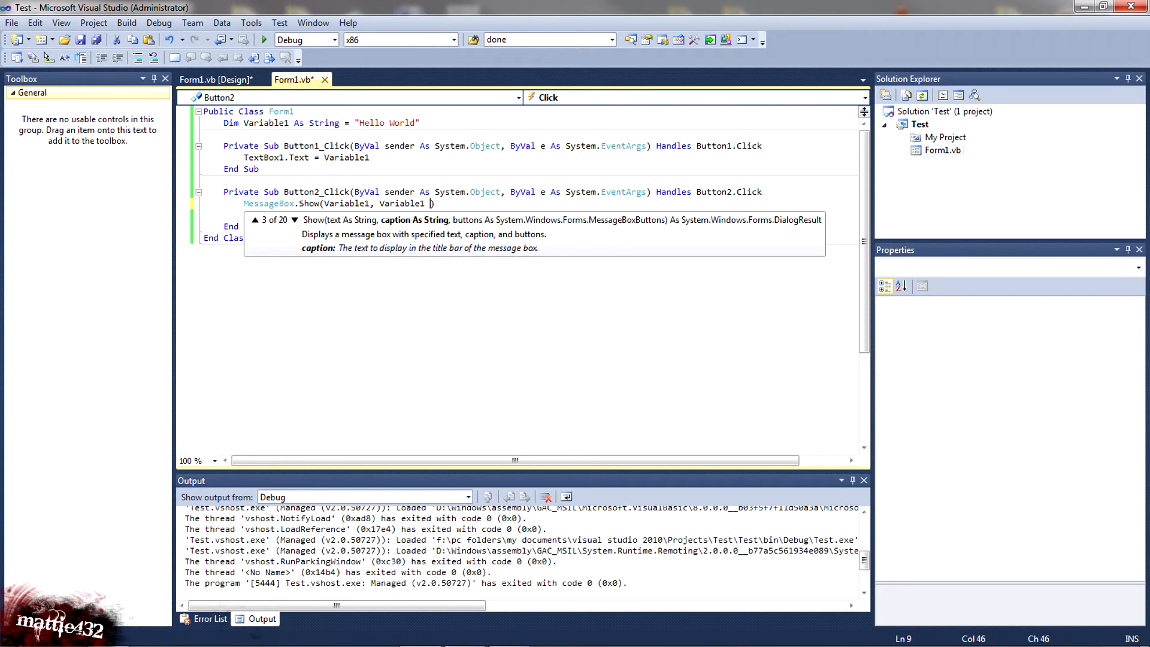
text(,)
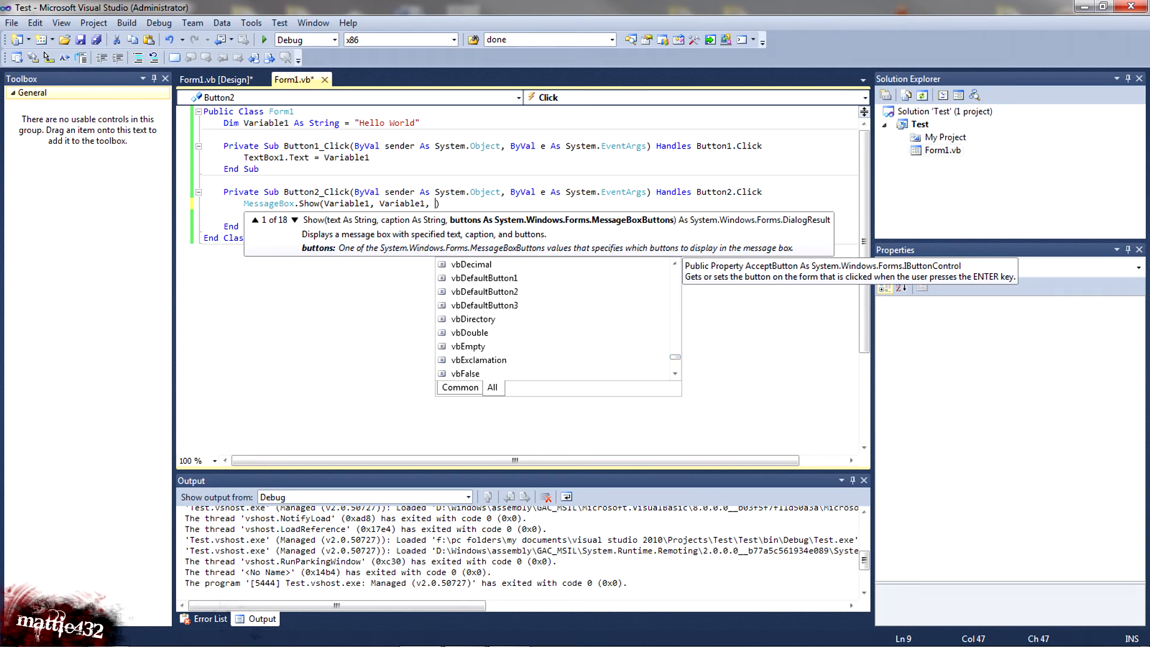
- Add MessageBoxButtons.OKCancel as the third argument via IntelliSense
text(vb)
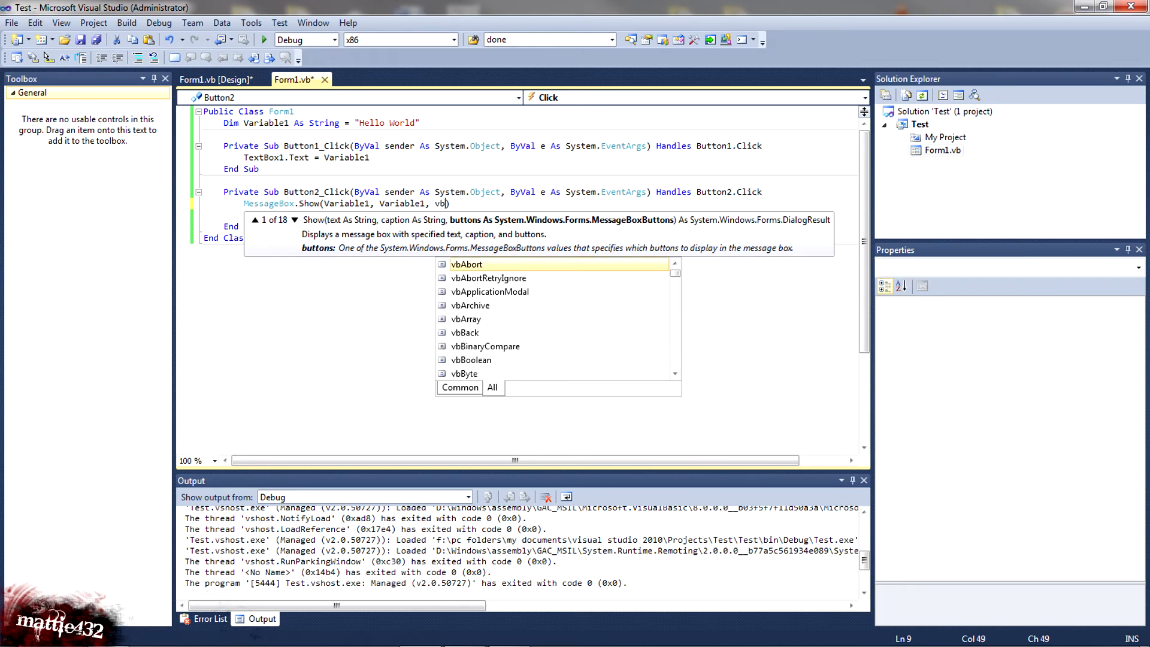
text(b)
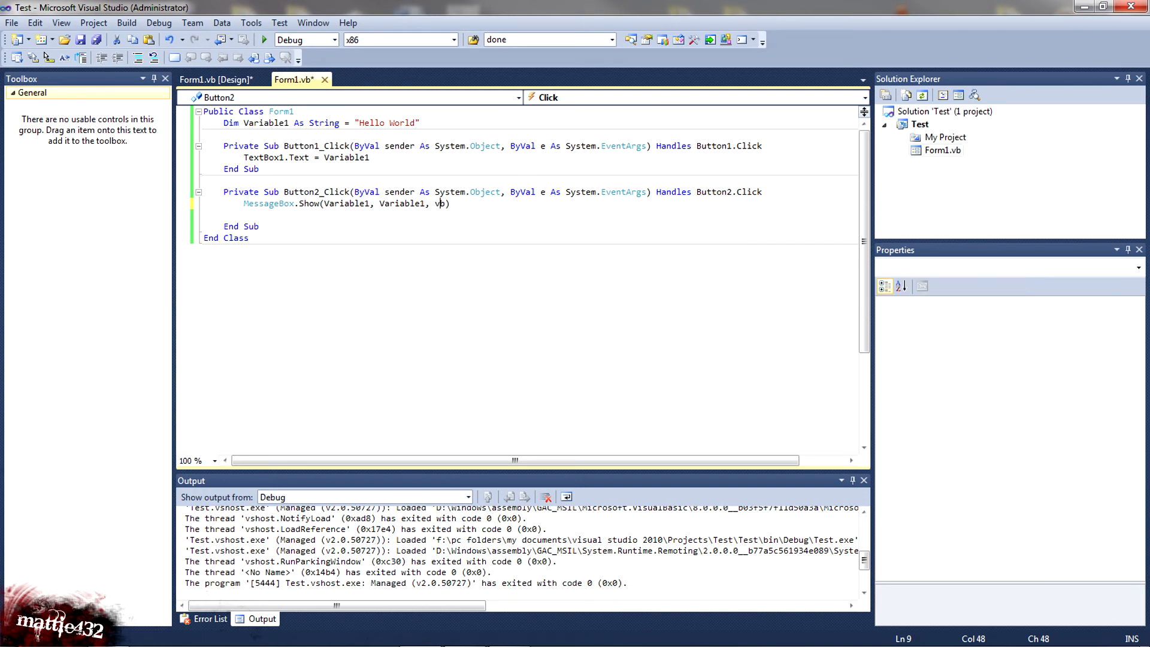
text(butt)
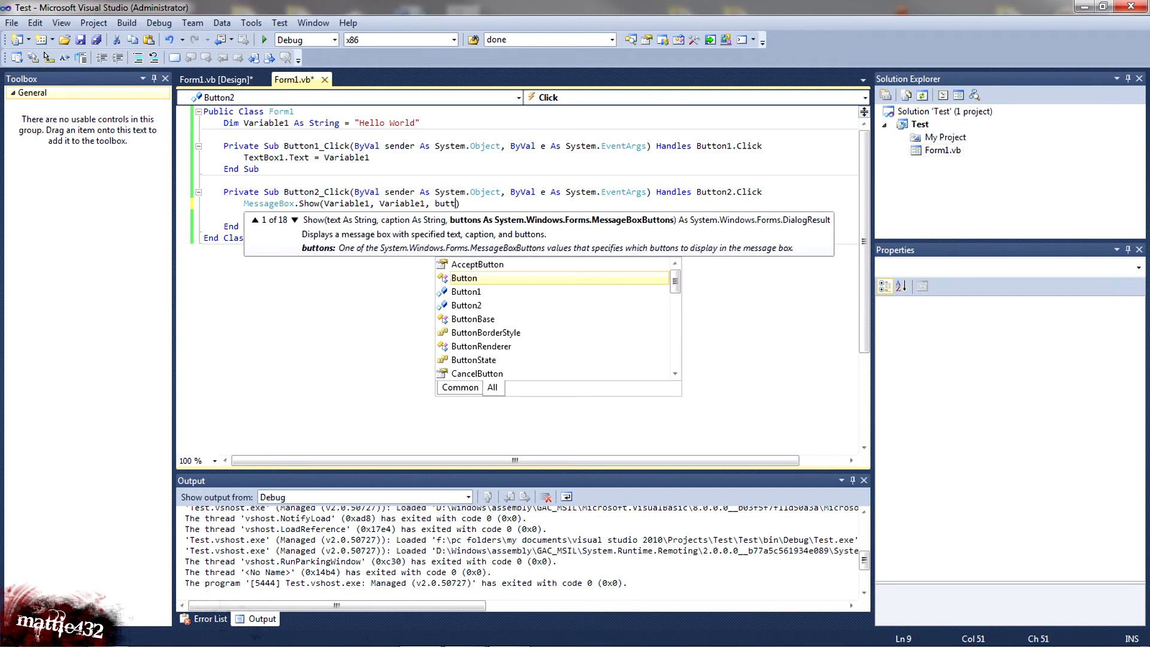
key(BackSpace)
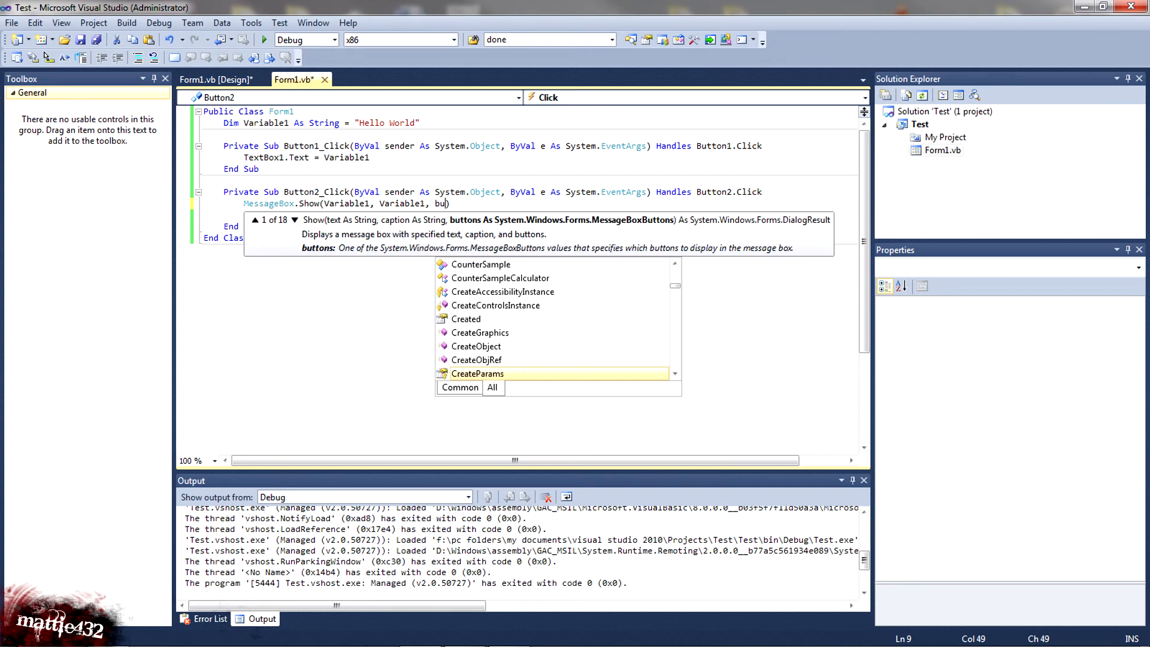
text(u)
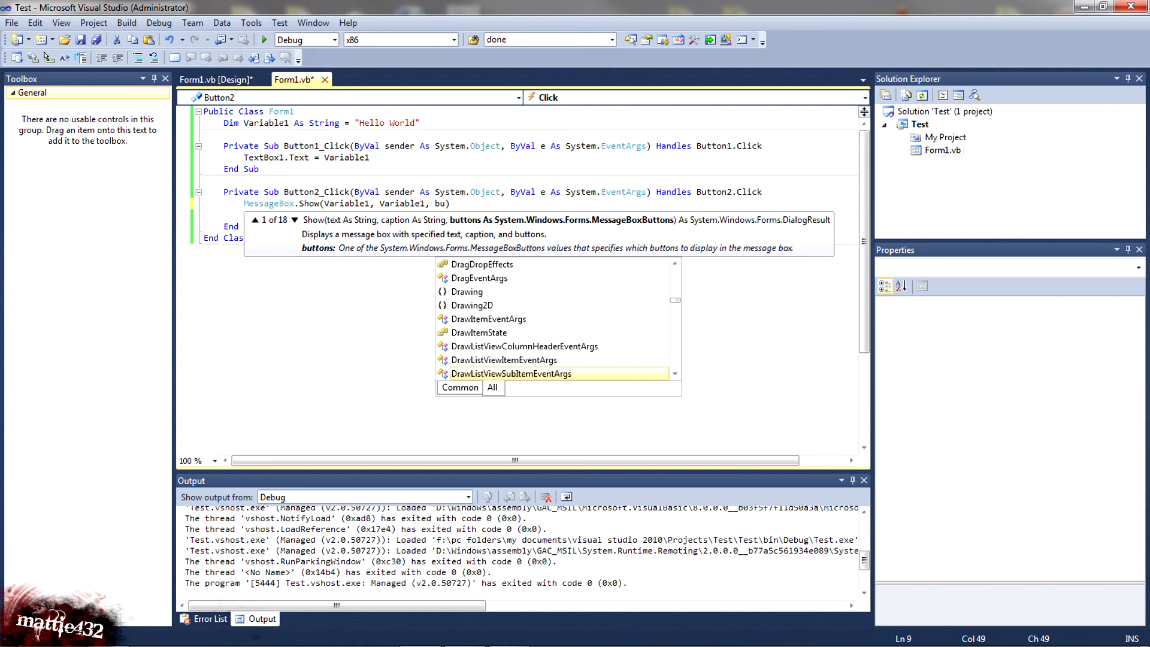
text(u)
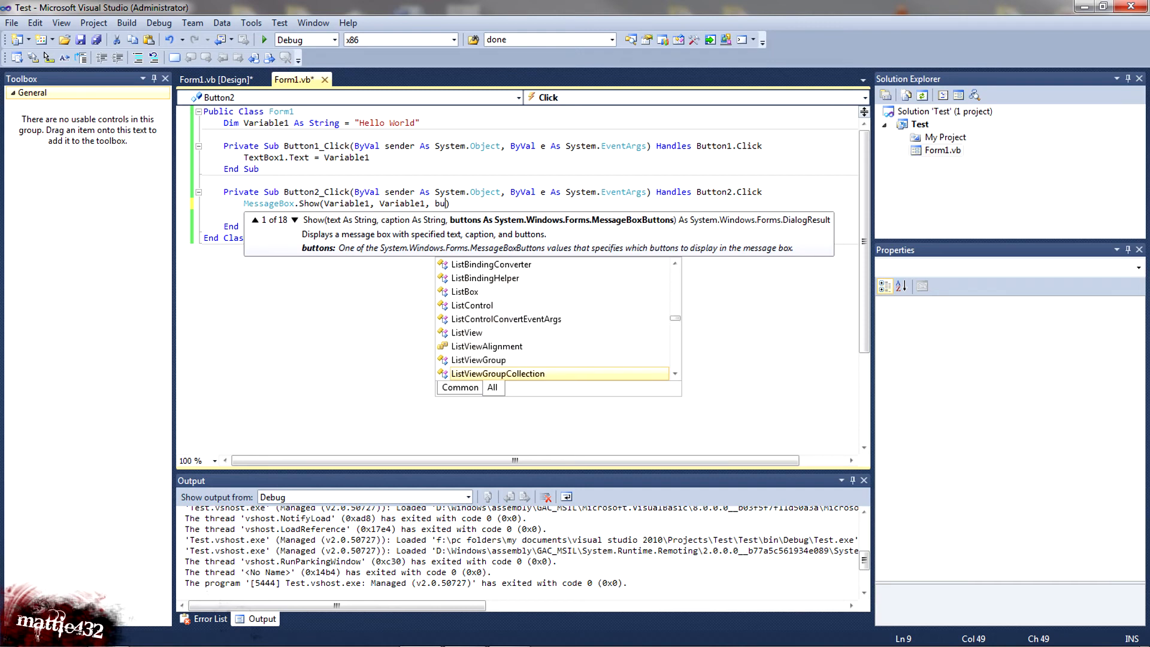
text(uttons.OKCancel)
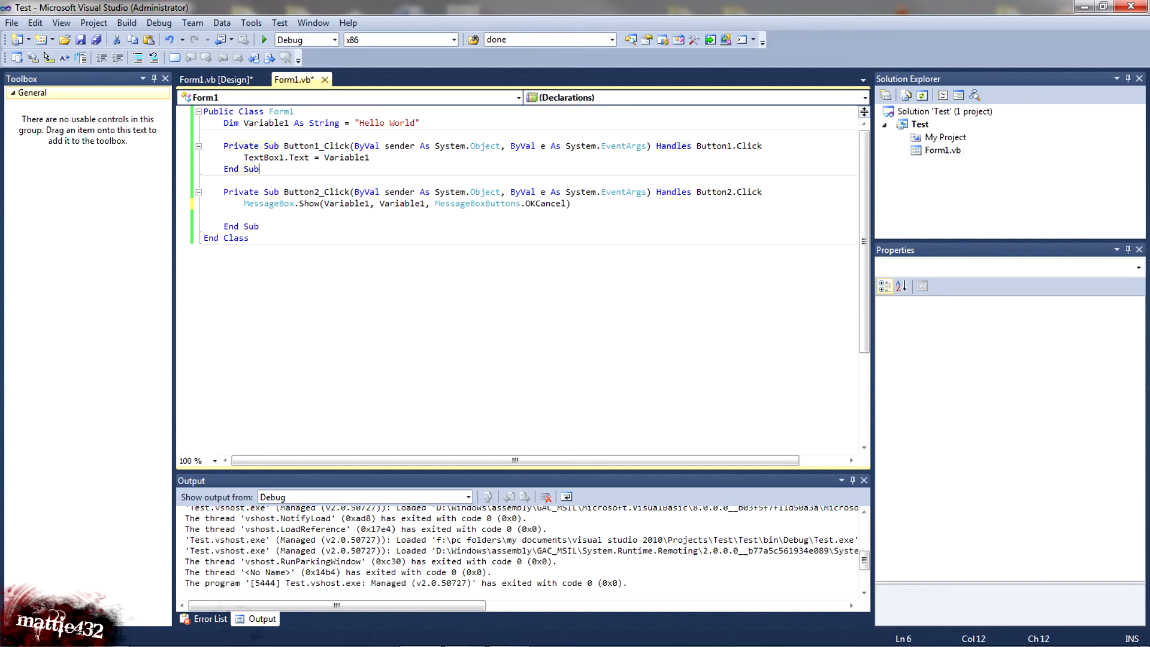
- Run the form, trigger Button2's Hello World-titled OK/Cancel message and dismiss it
double_click(346, 204)
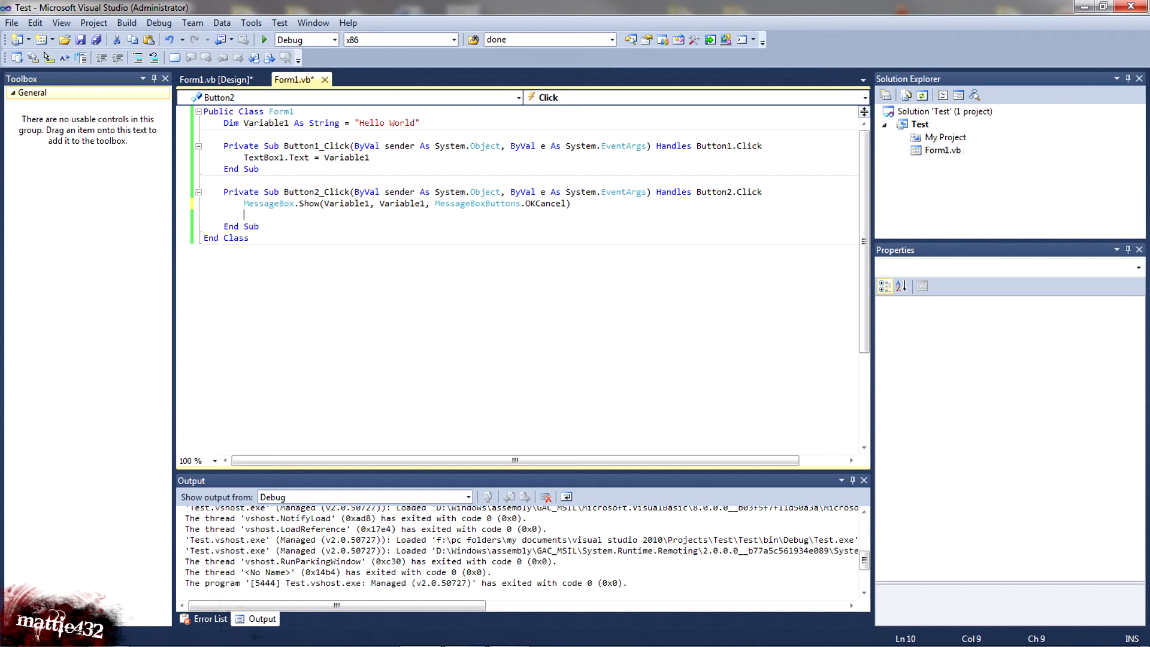
click(264, 40)
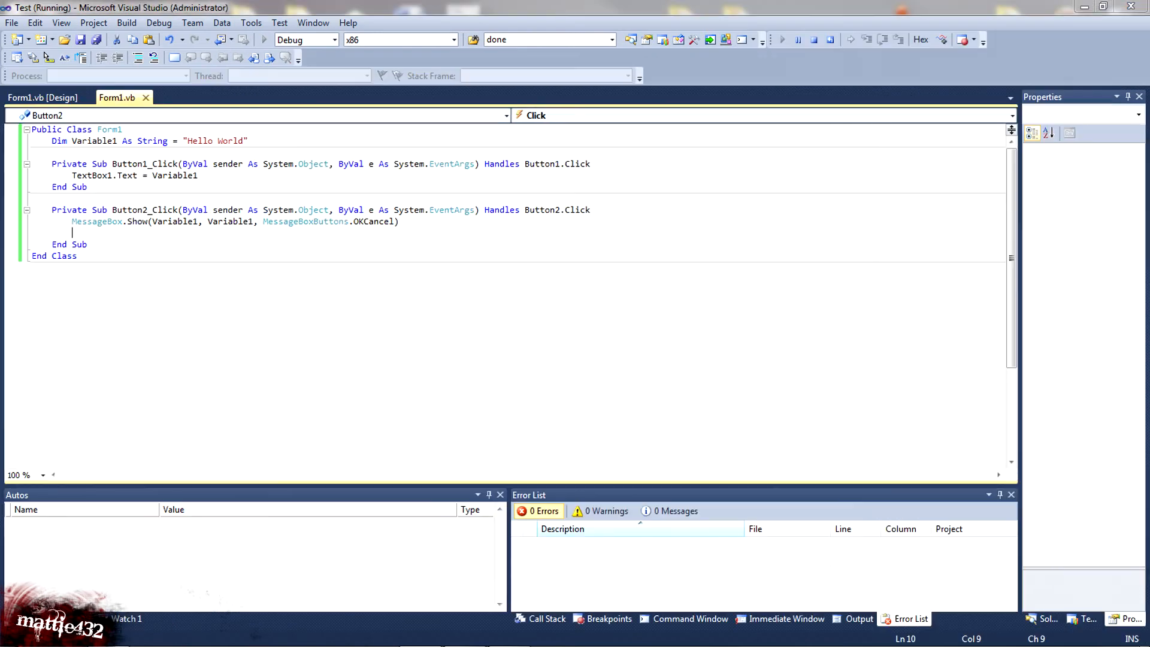
click(272, 262)
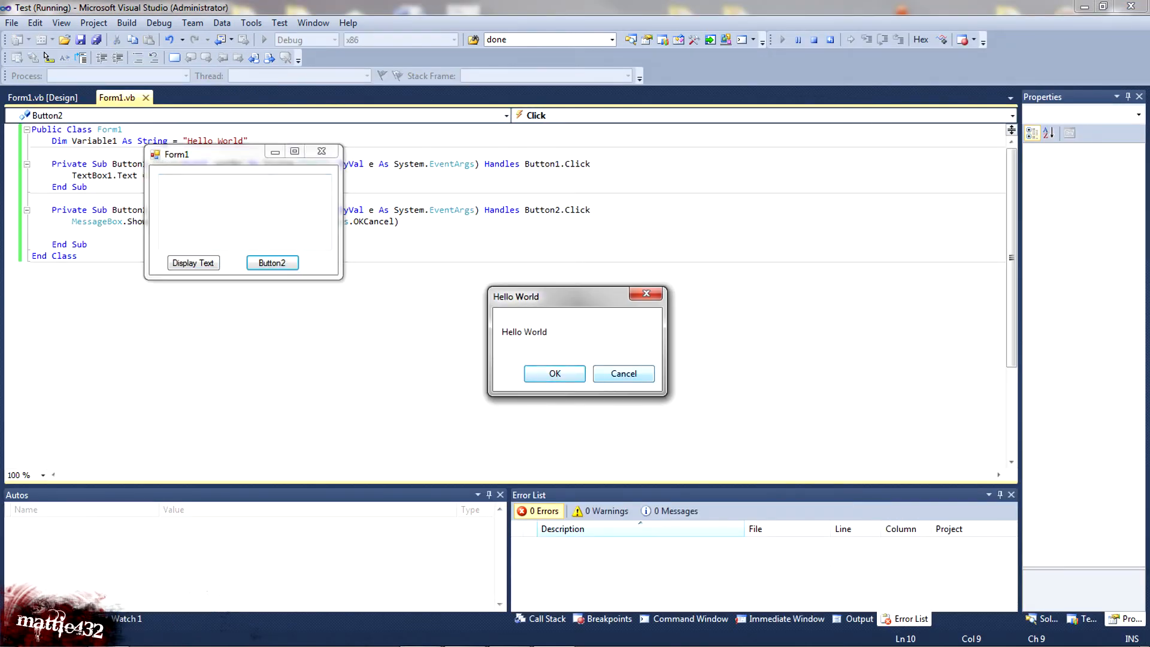
click(554, 373)
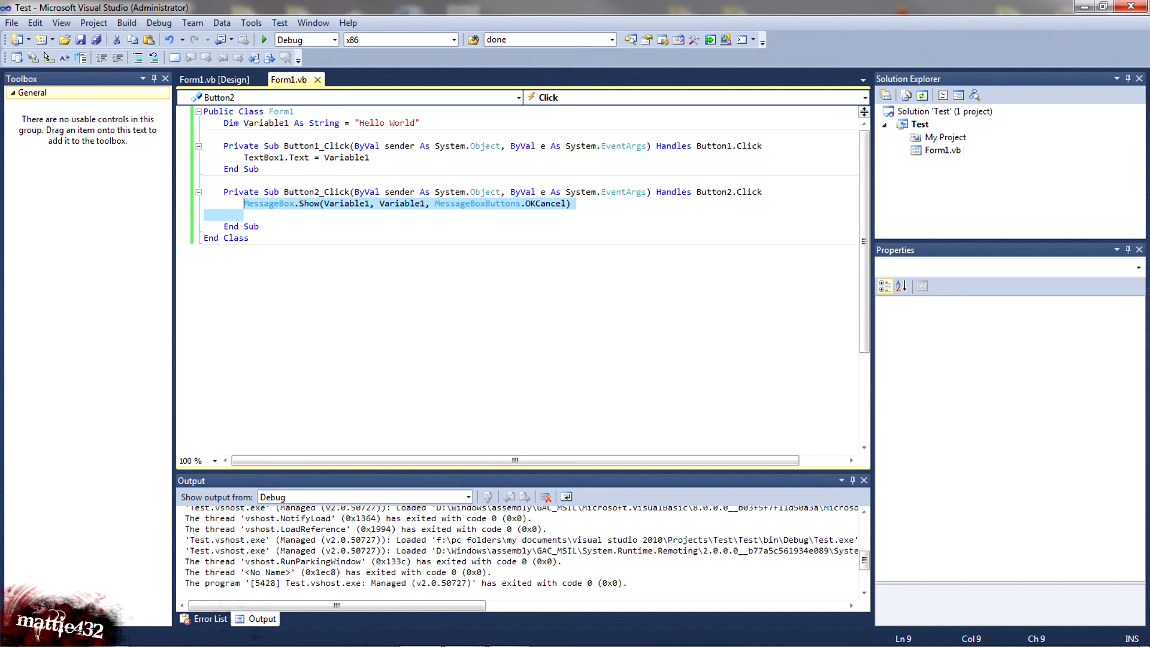
- Replace the MessageBox.Show line with MsgBox("ahgsd")
text(ms)
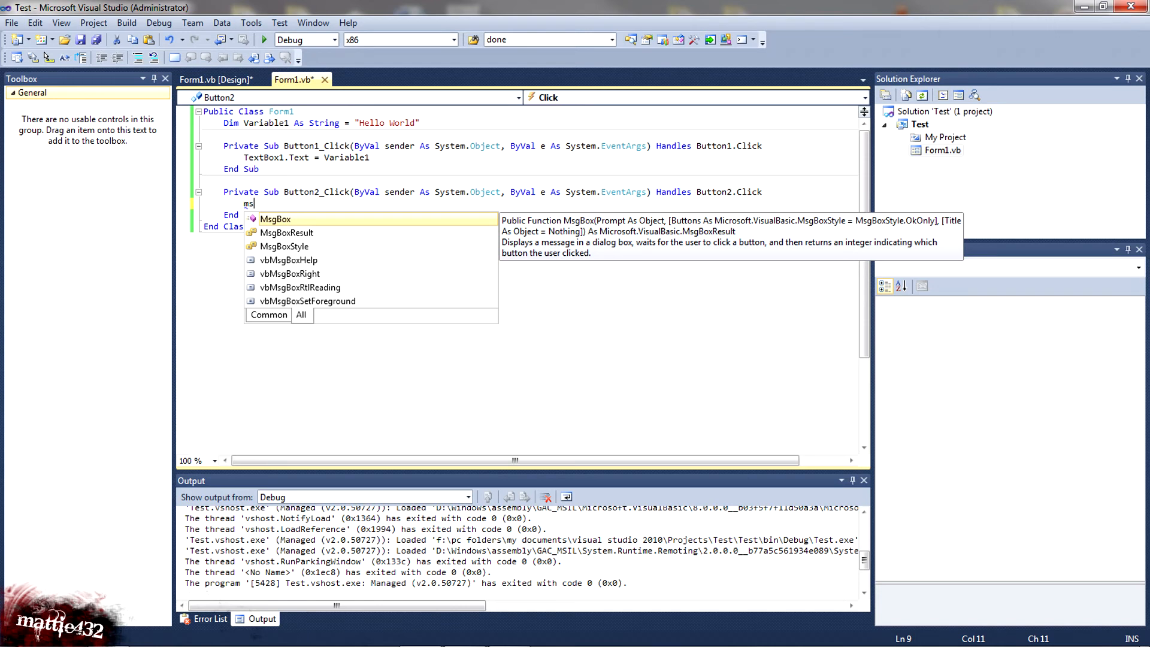
text(MsgBox()
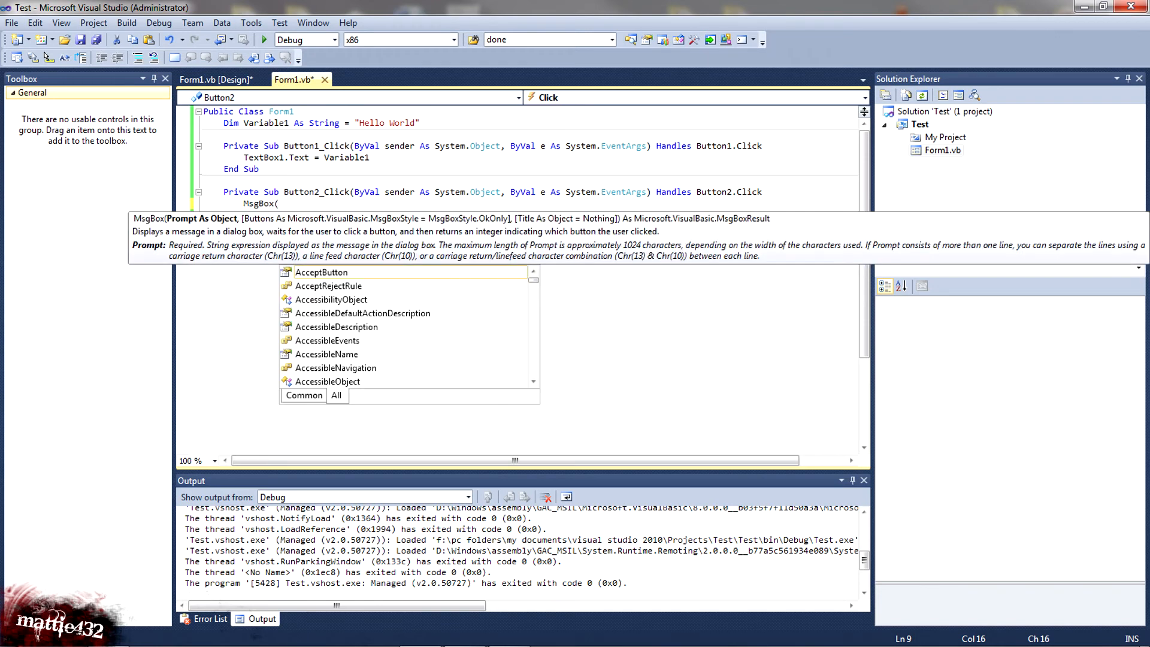
text(")
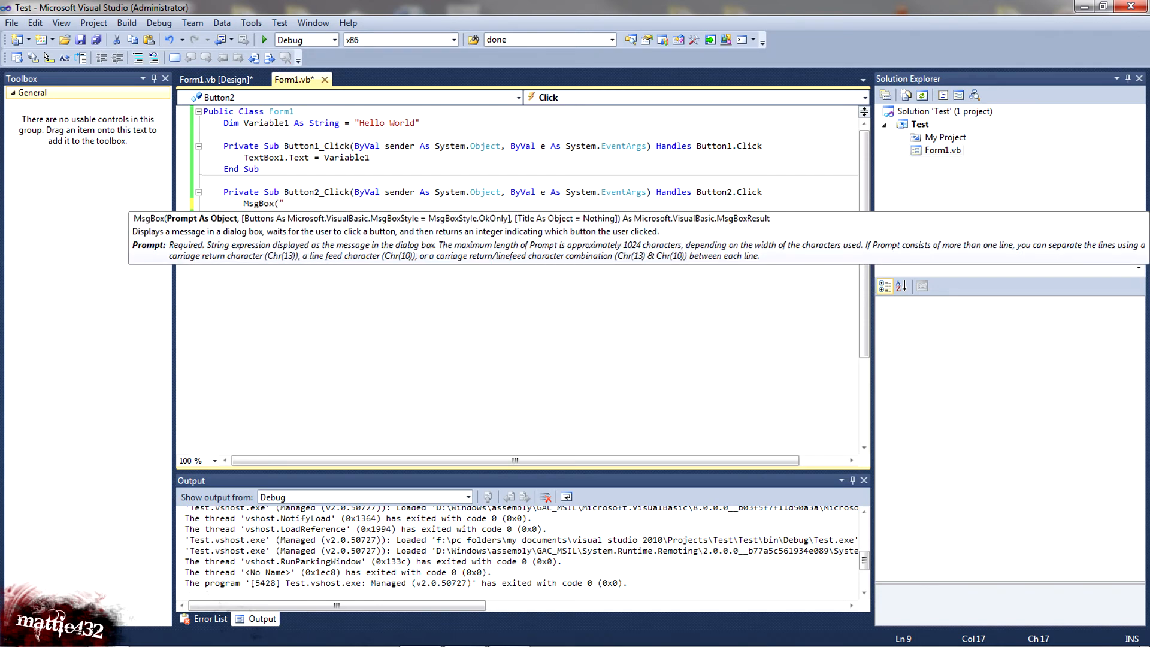
text(ahgsd"))
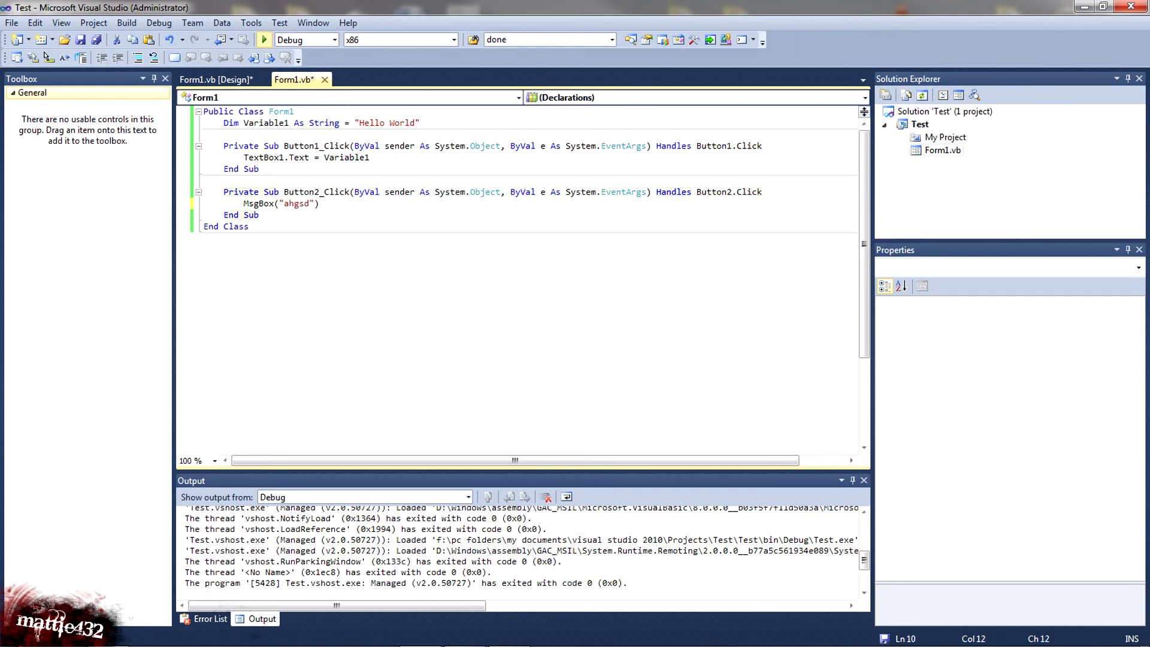
- Run the form and confirm Button2 shows the ahgsd message
click(263, 41)
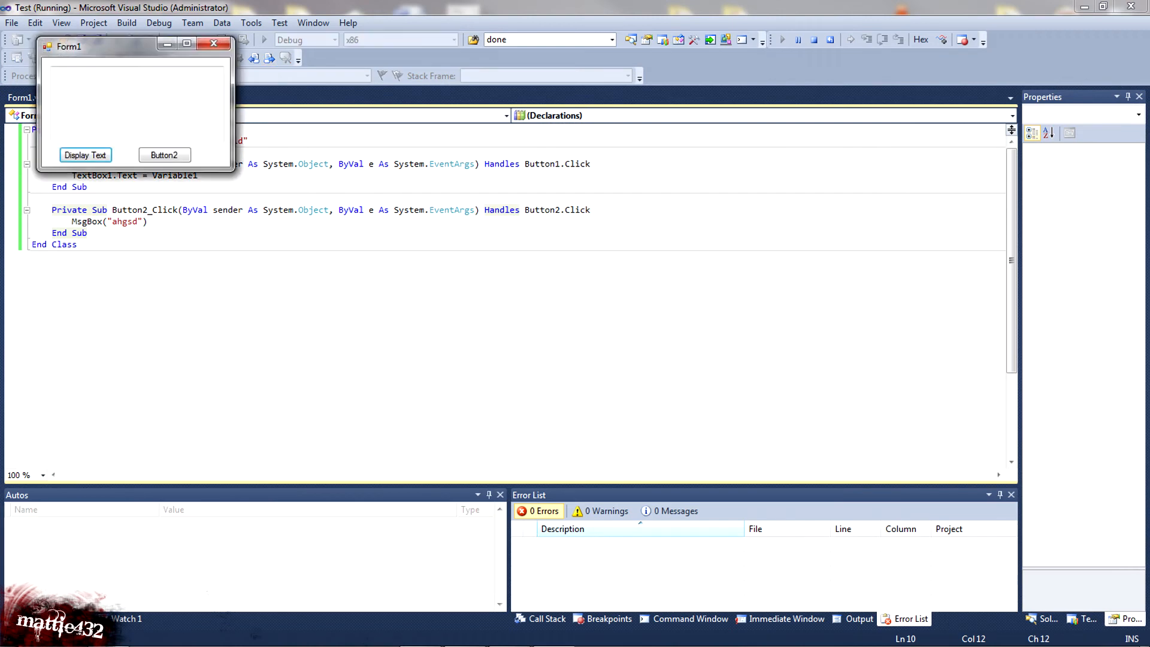
click(166, 155)
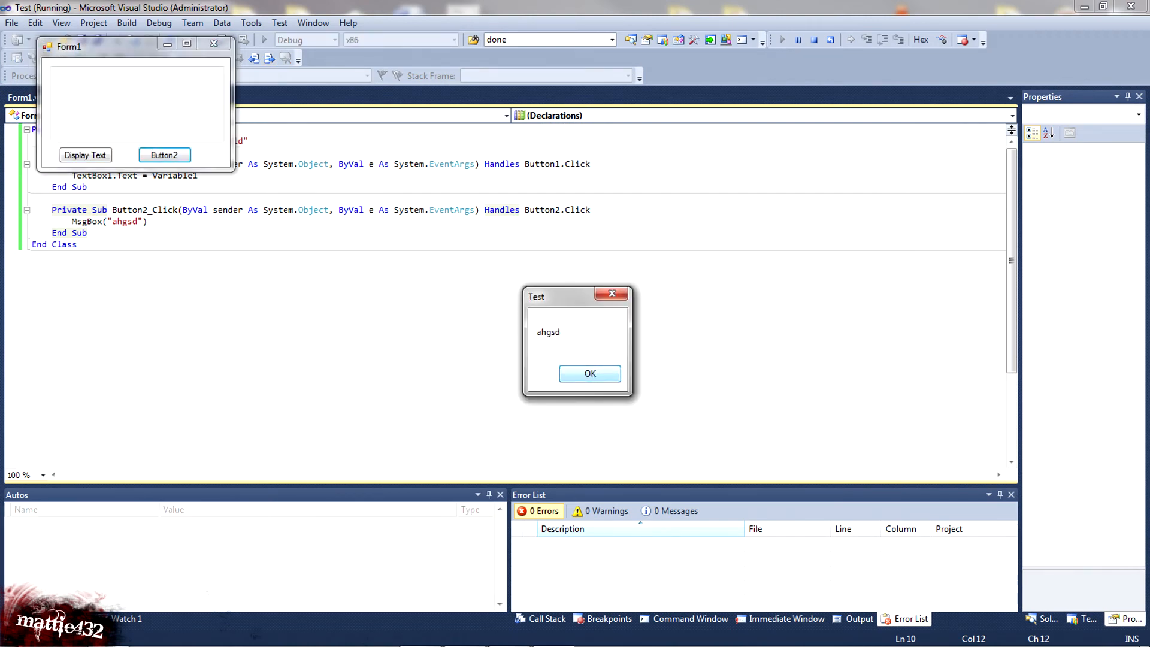
click(589, 374)
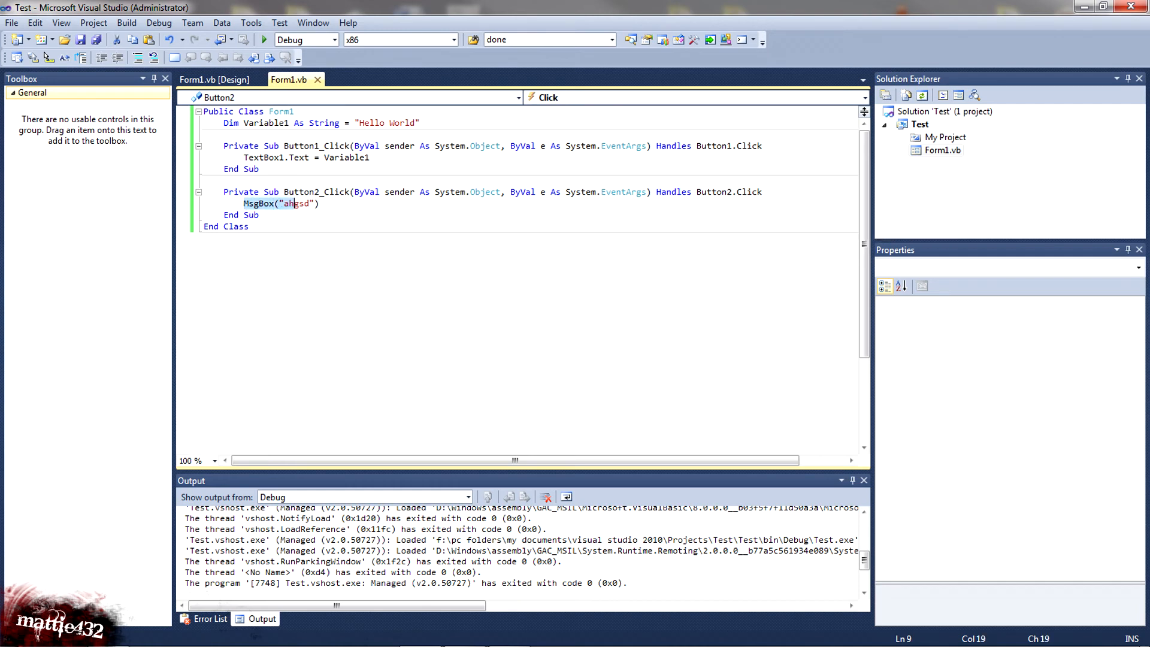
double_click(300, 203)
text(d)
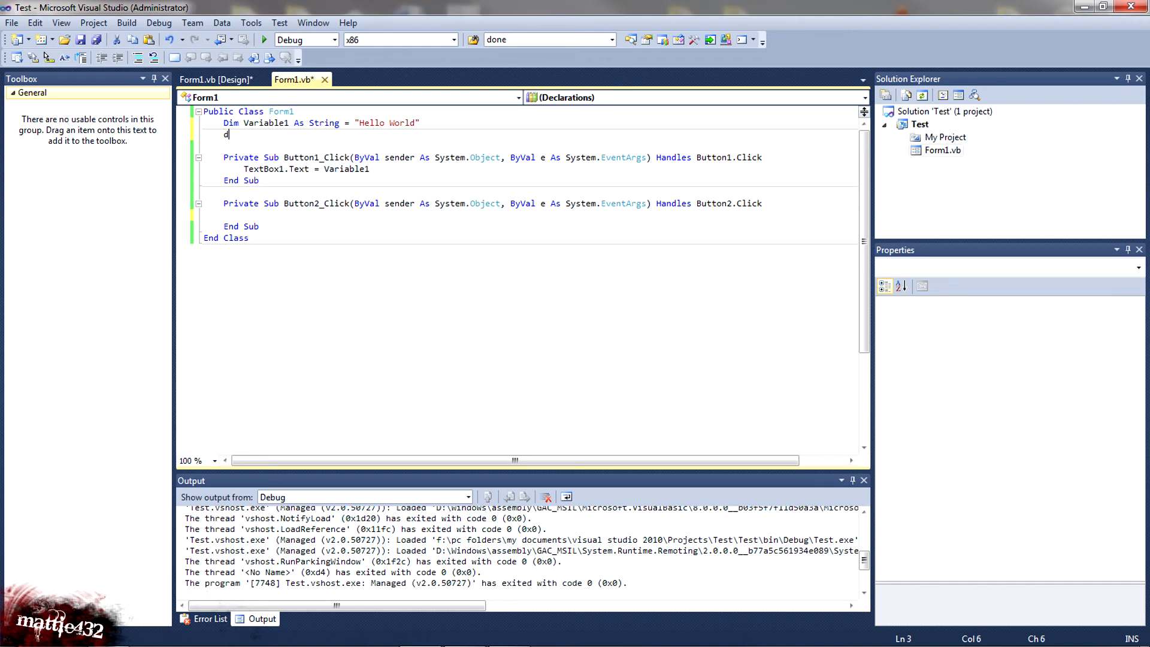
- Declare Dim NumerVariable As Integer = 7 at class level
text(im)
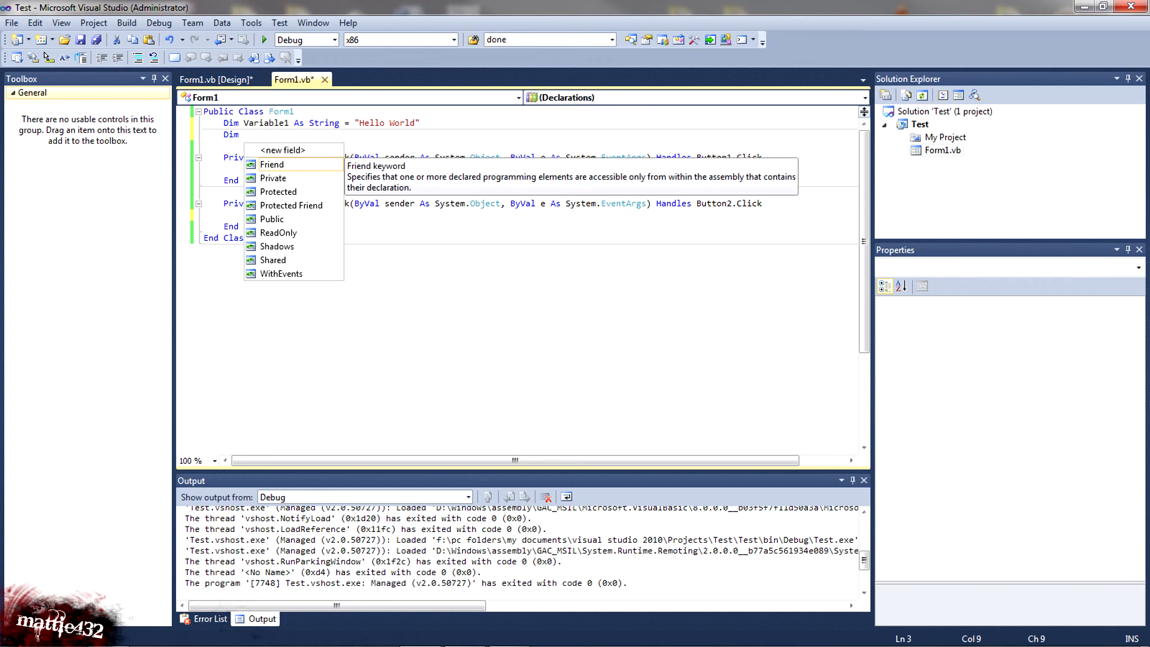
text(NumerI)
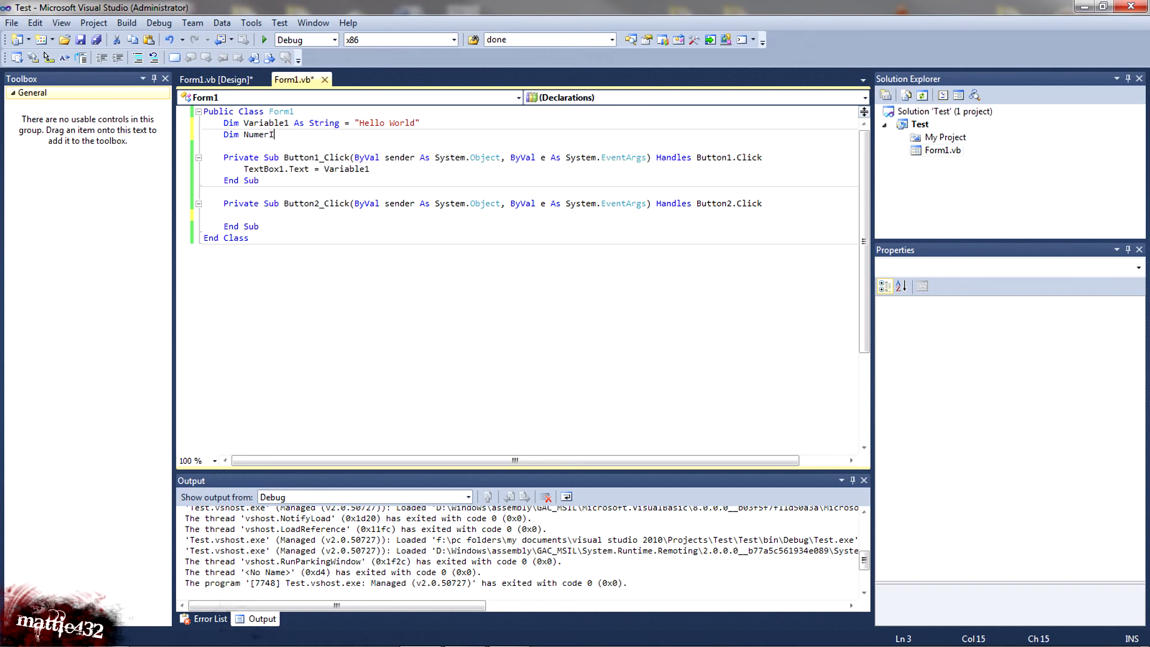
text(Variable)
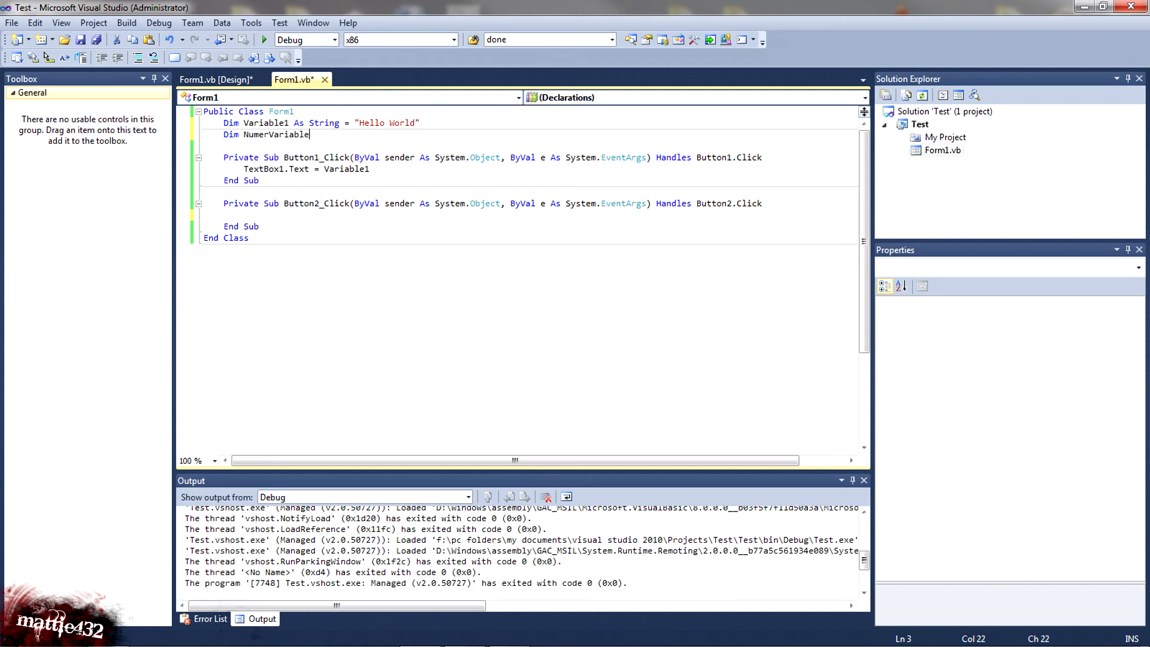
text(As inte)
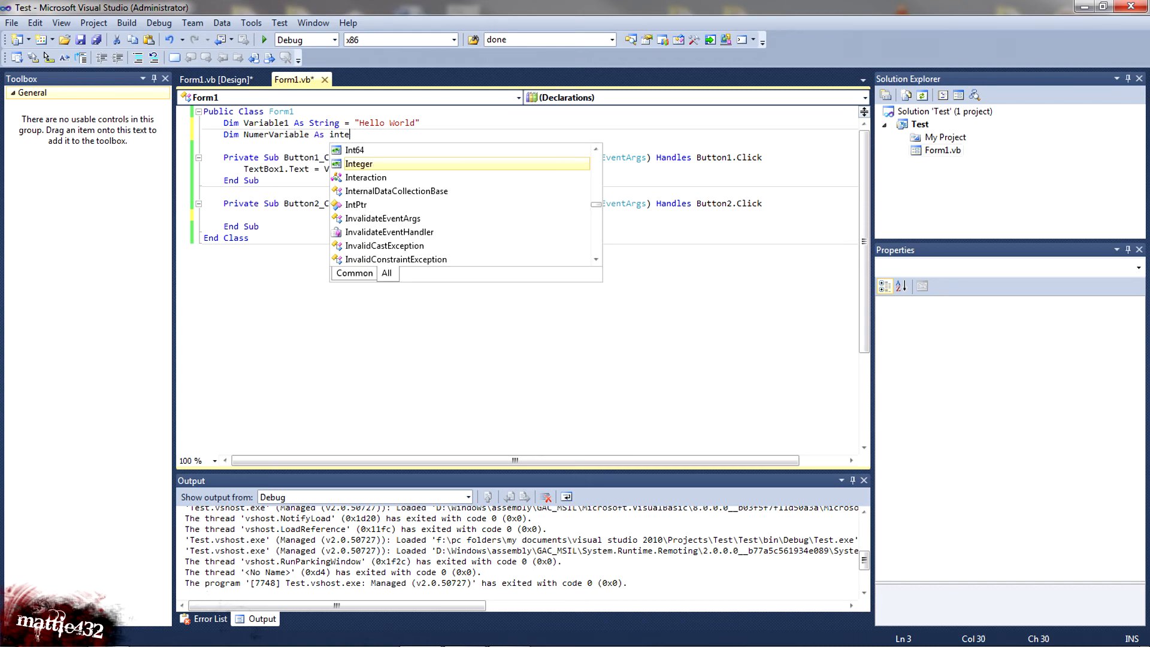
mouse_move(360, 163)
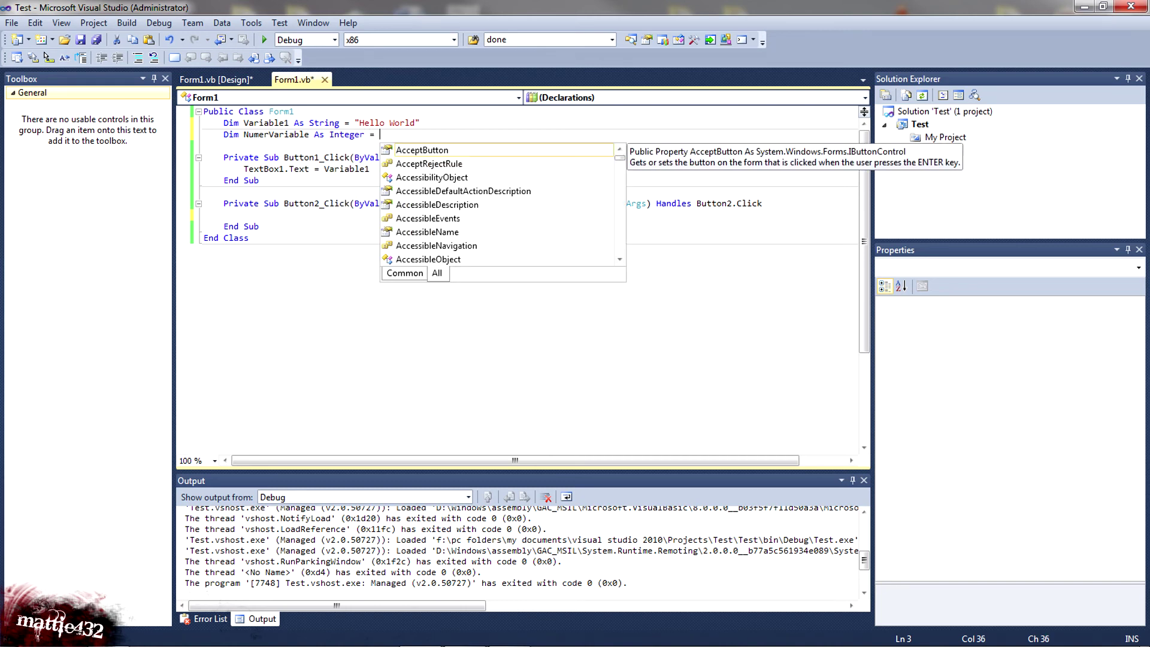
text(7)
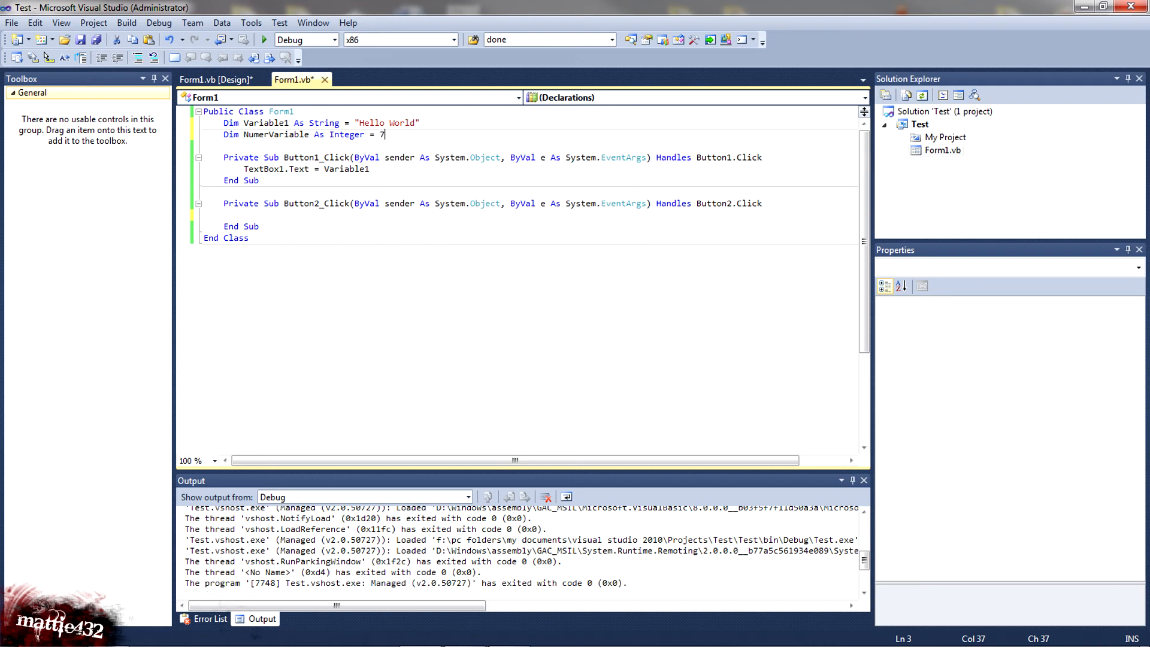
- Have Button2_Click set TextBox1.Text = NumerVariable
click(275, 215)
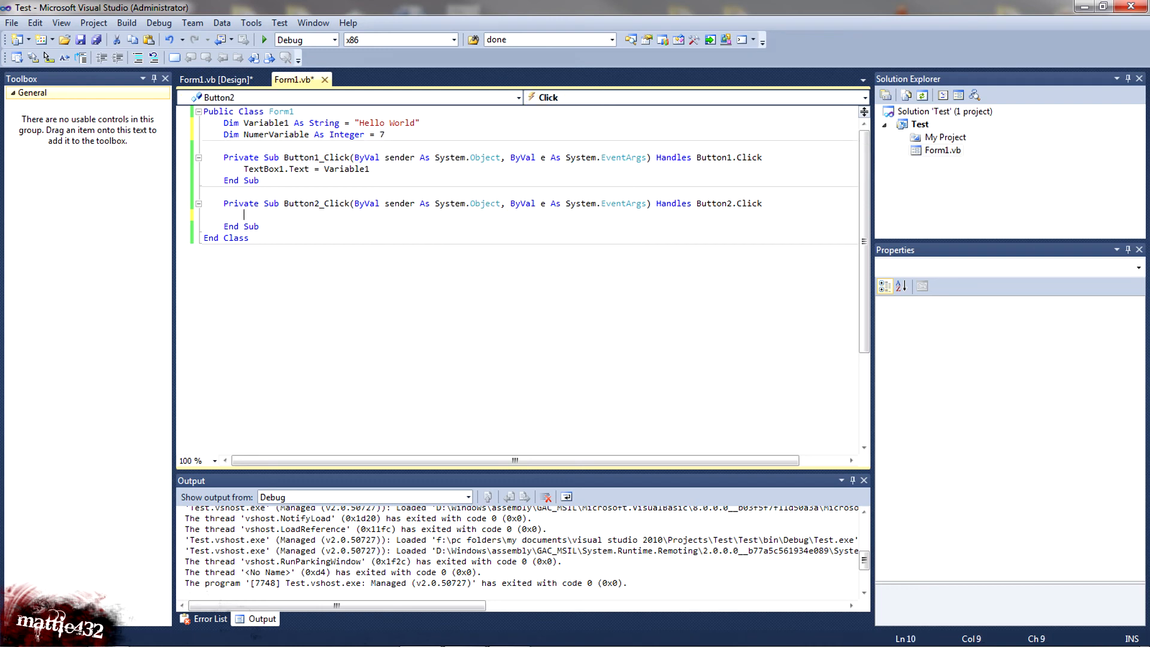
text(txt)
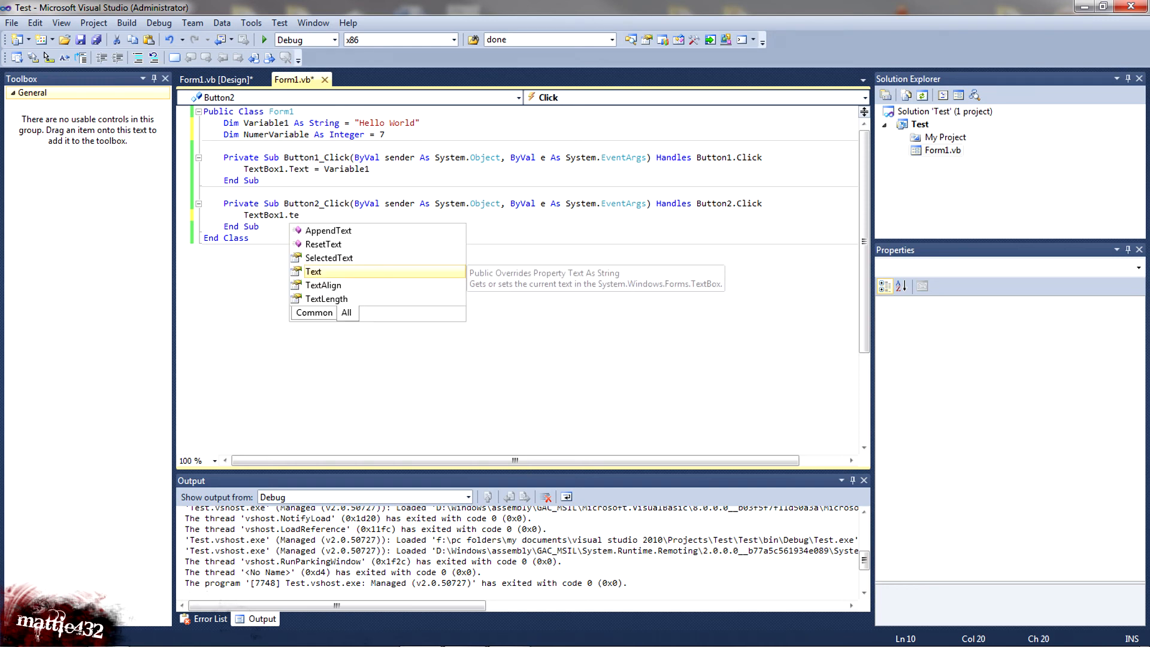
text(=va)
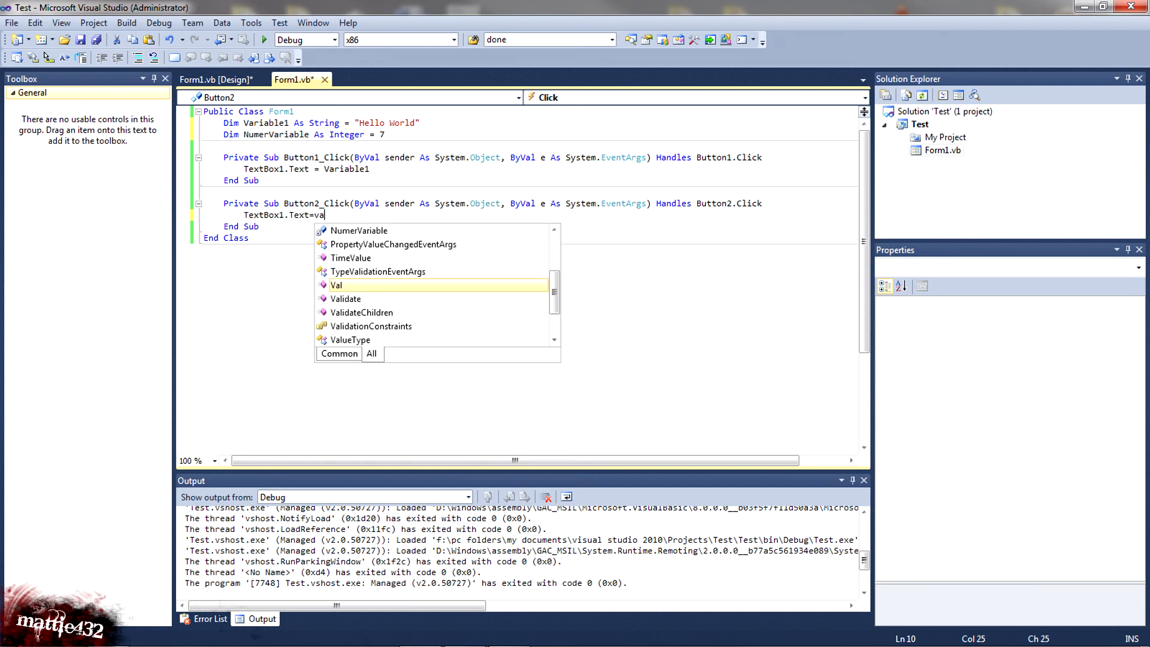
mouse_move(337, 286)
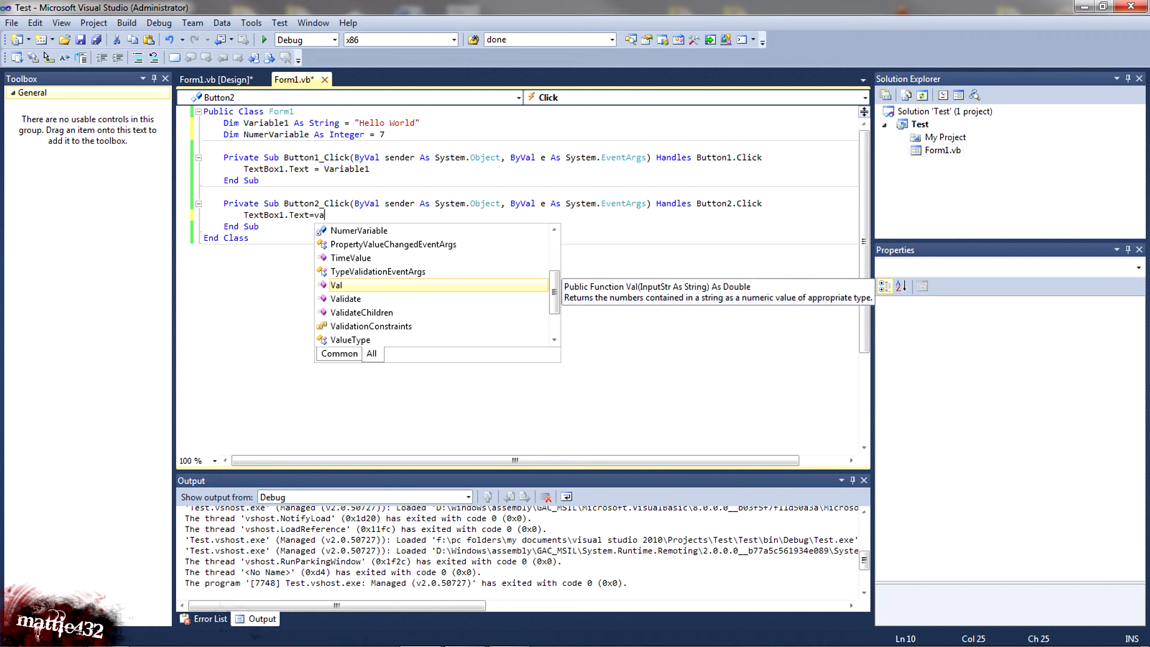
text(numerVariable)
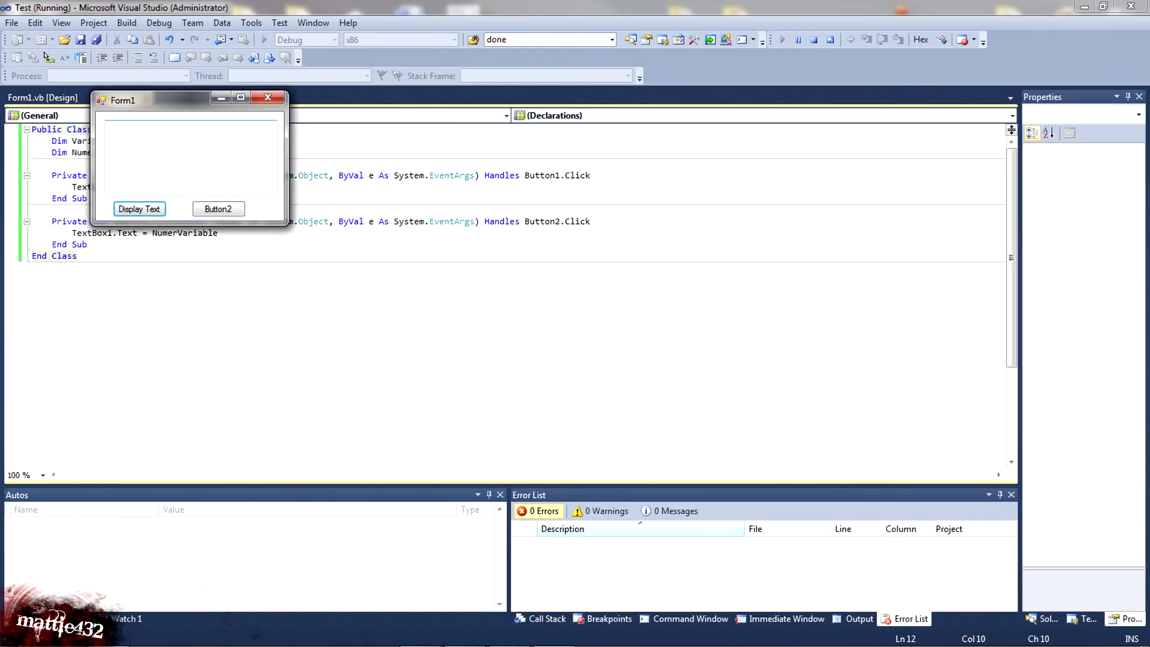
- Run Button2 so the text box shows 7, then close the form to end debugging
click(139, 208)
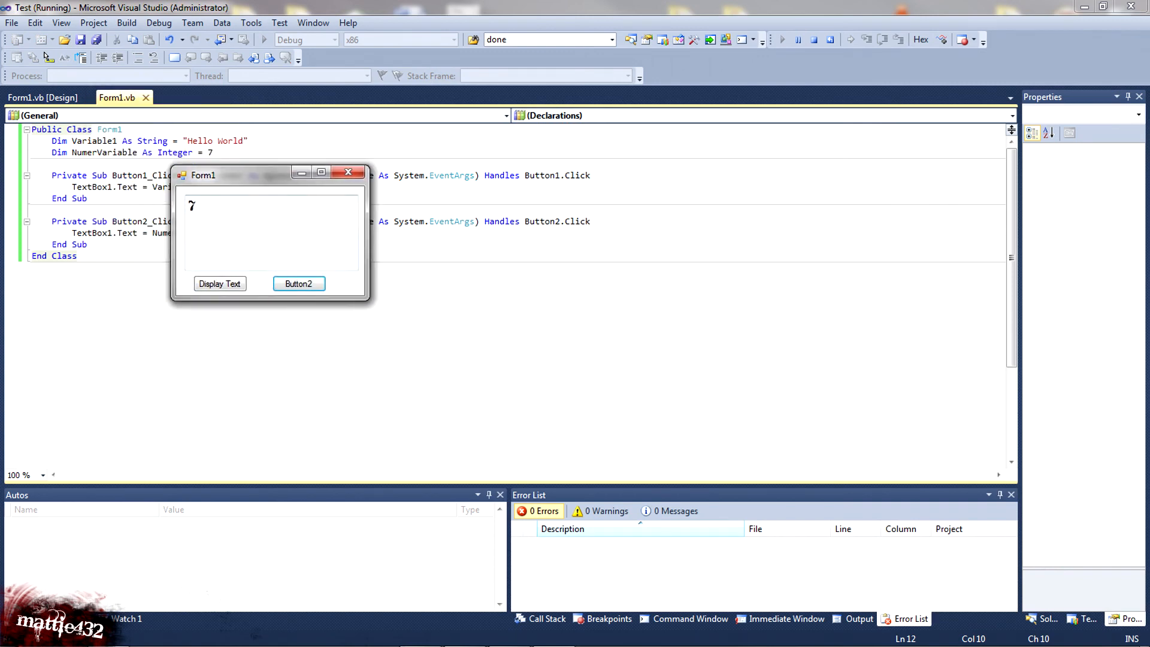
click(349, 172)
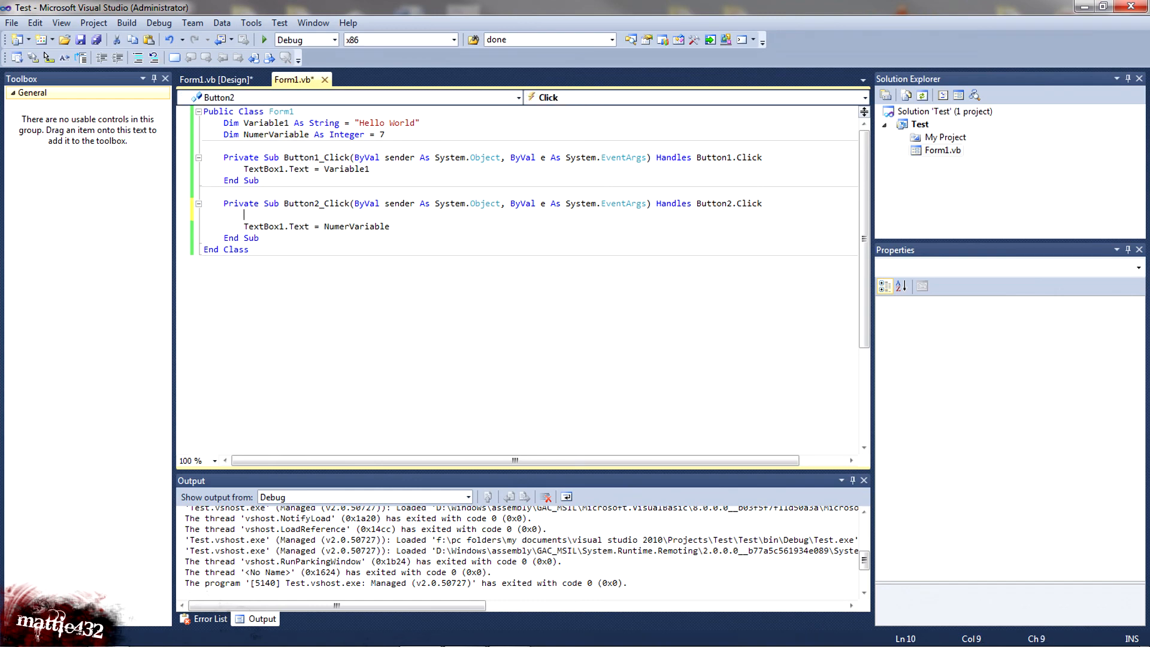
- Add NumerVariable = NumerVariable + 2 above the TextBox1 assignment and start the form
text(num)
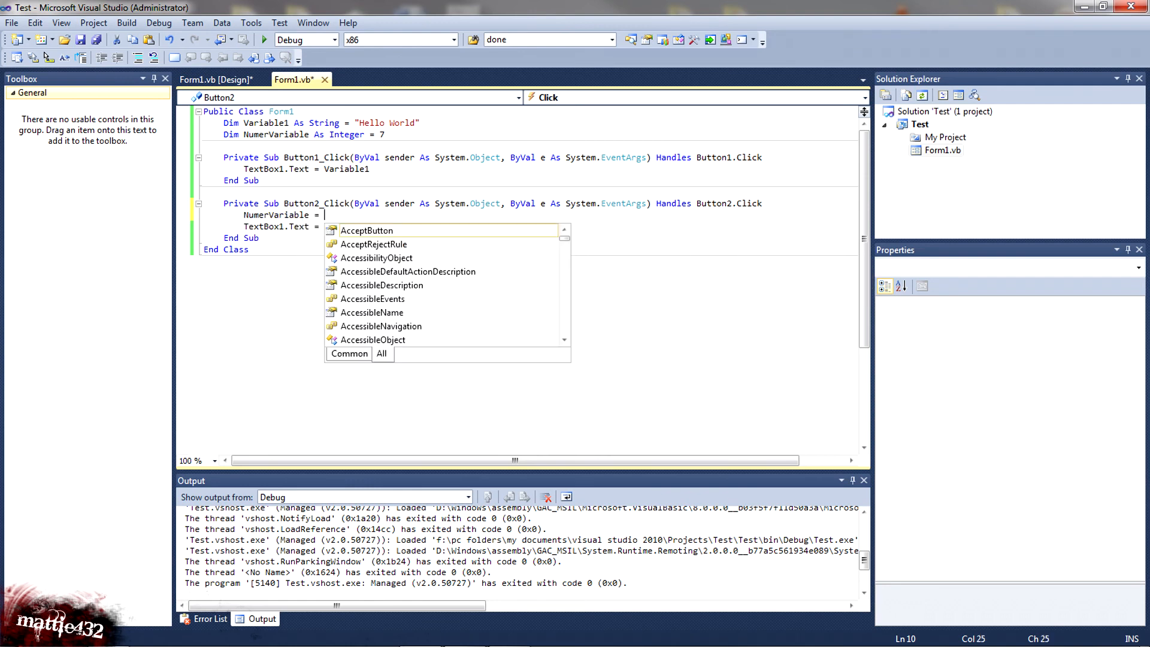
text(num)
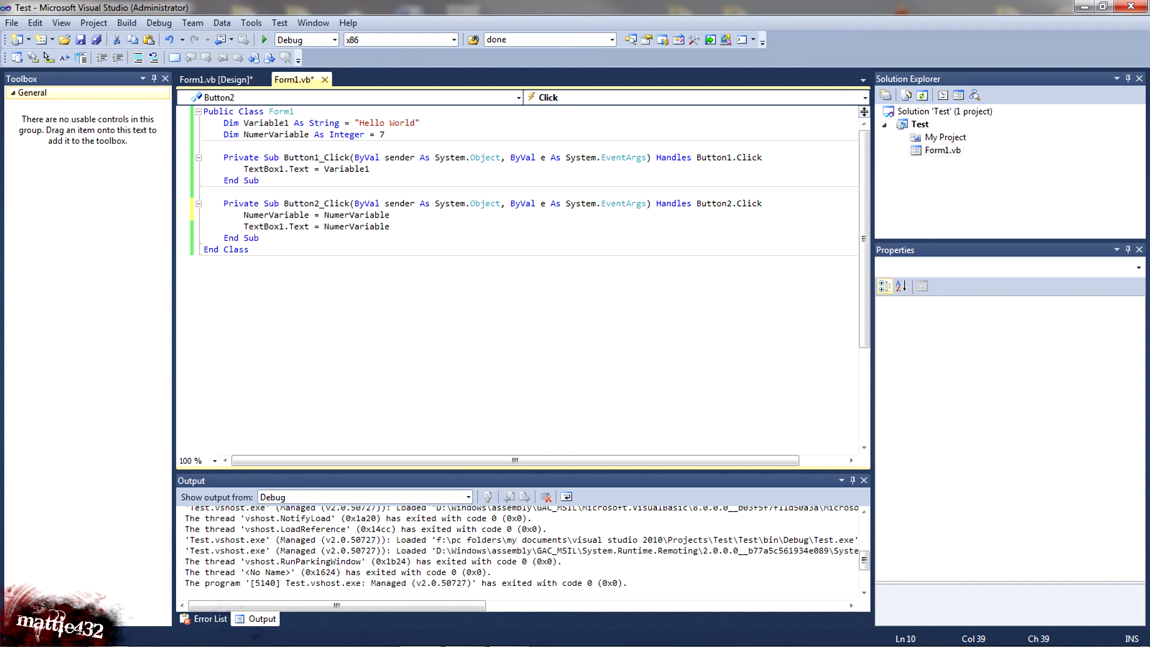
text(+2)
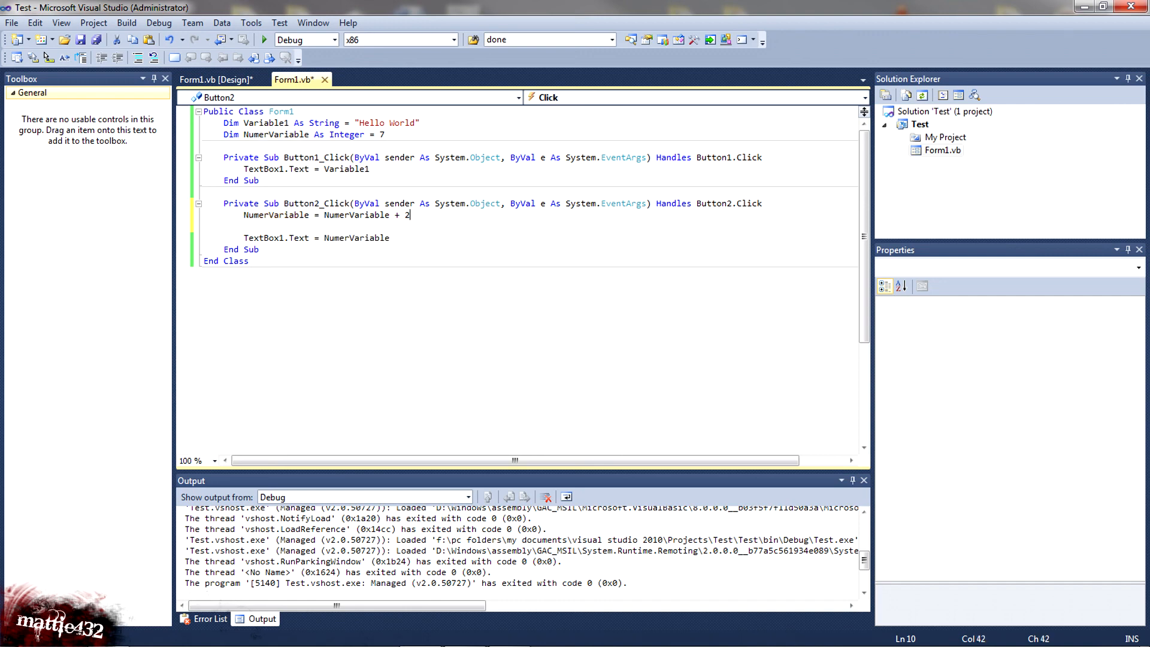
double_click(277, 216)
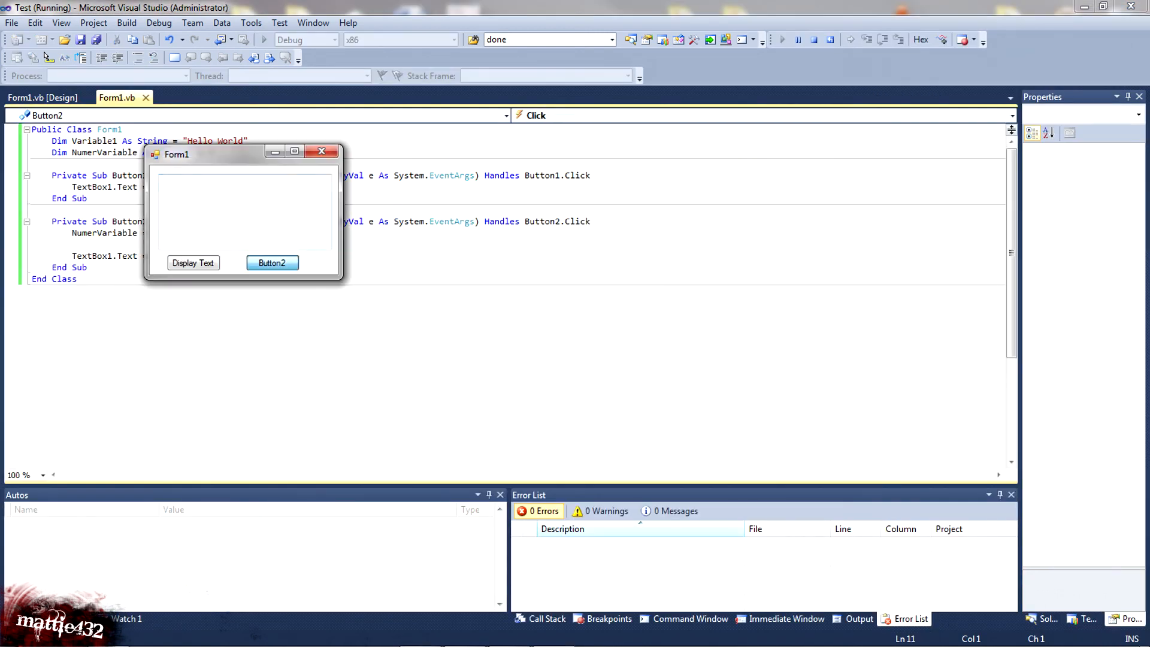
- Close Form1 to stop debugging and restore the Visual Studio window down to reveal the desktop
click(323, 151)
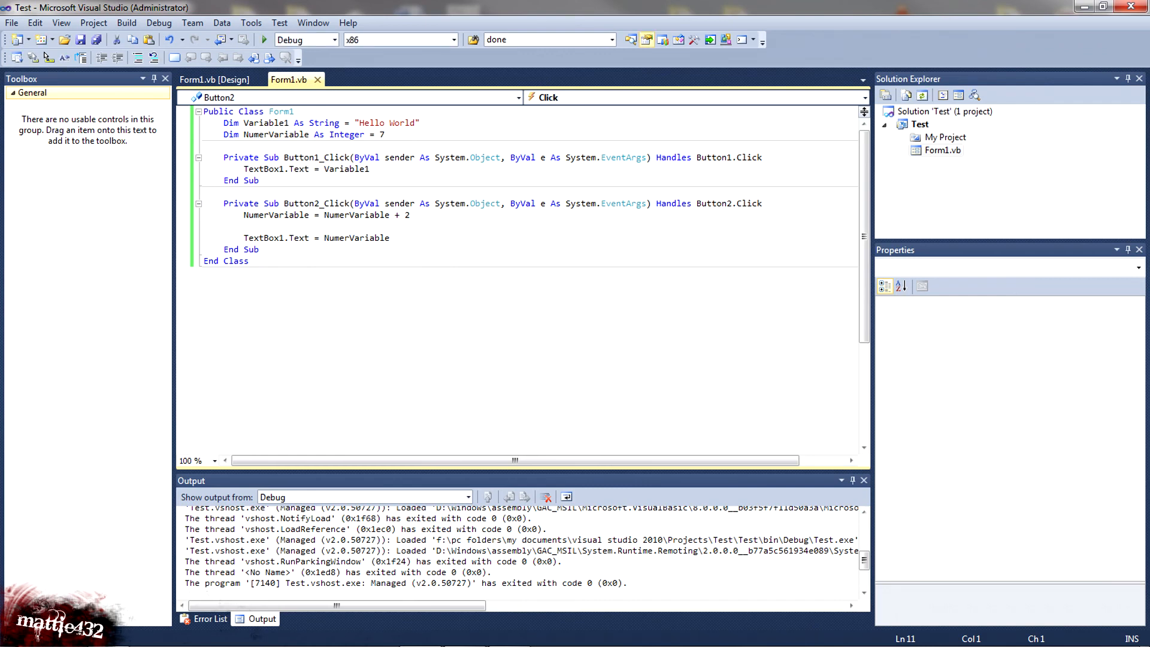
click(1097, 5)
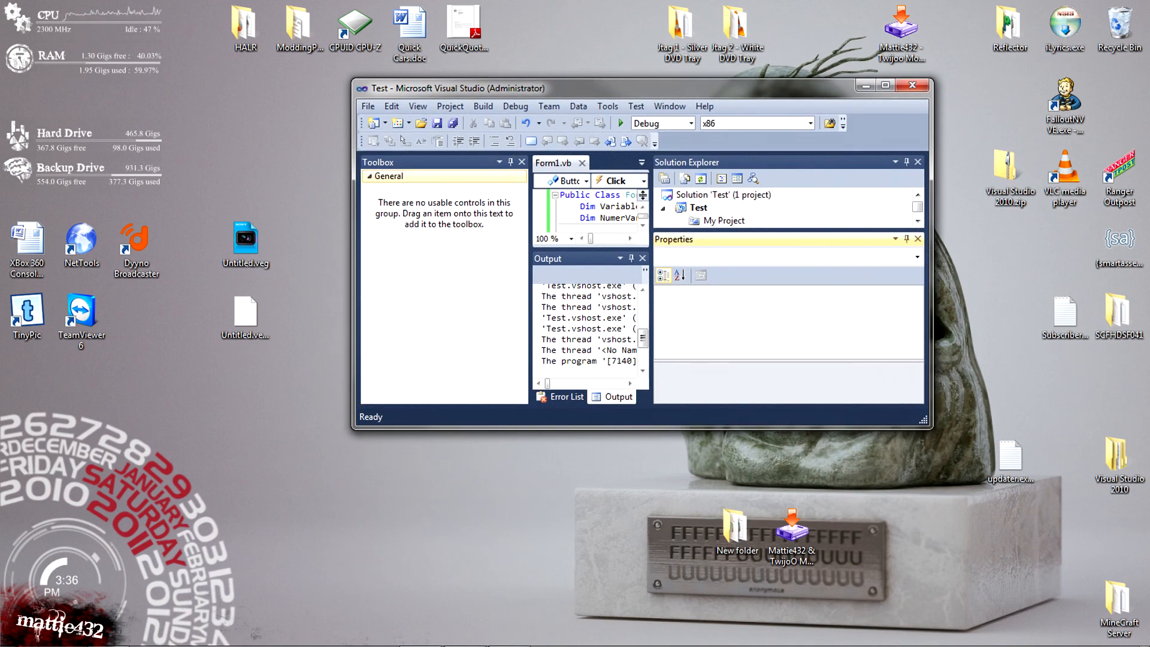